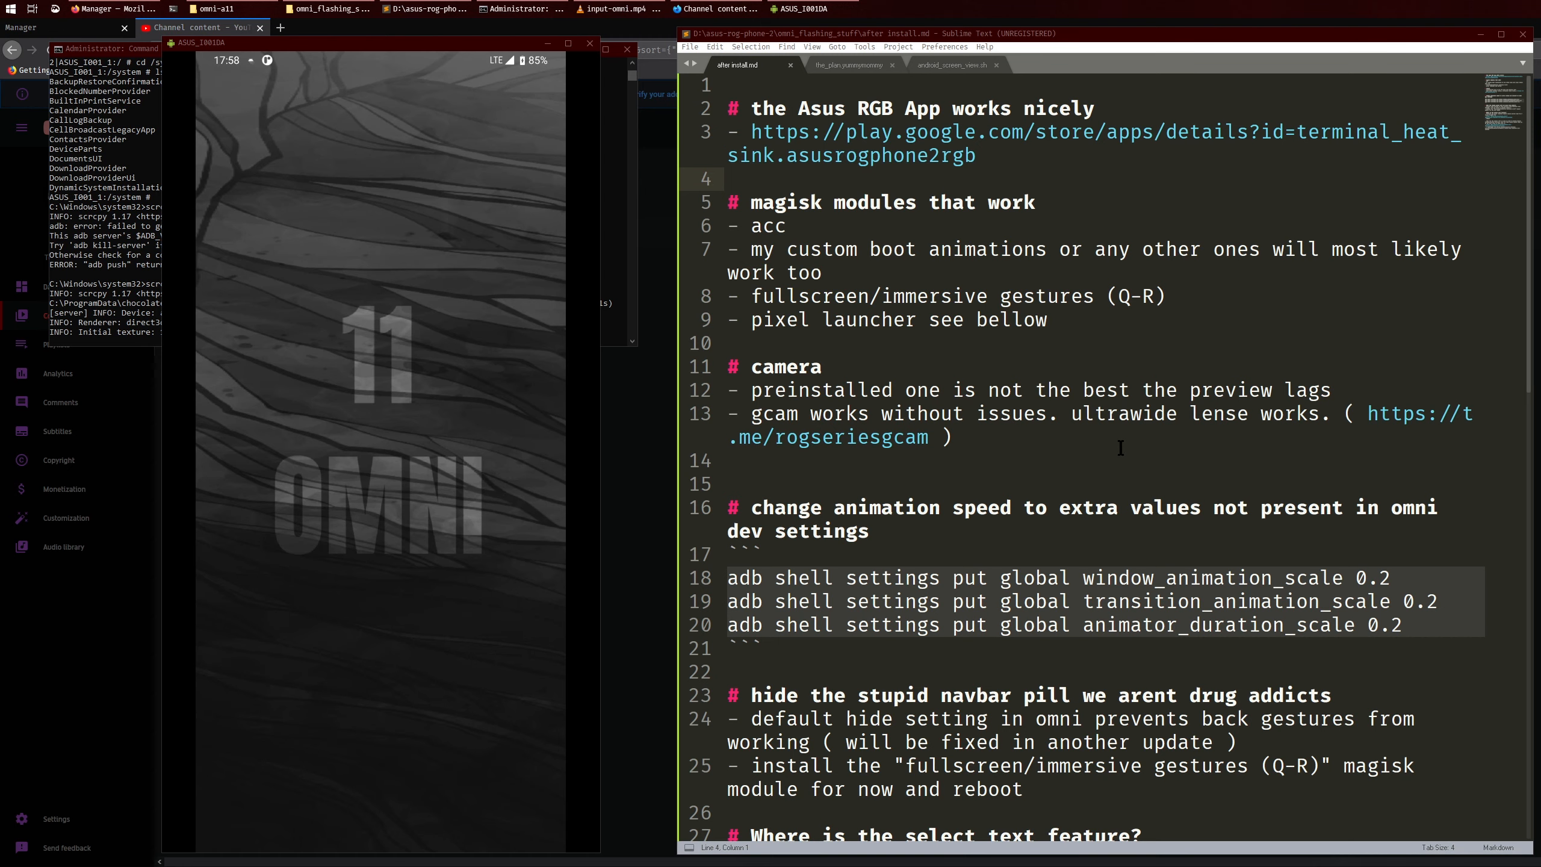
{"action": "mouse_move", "coordinate": [1053, 365]}
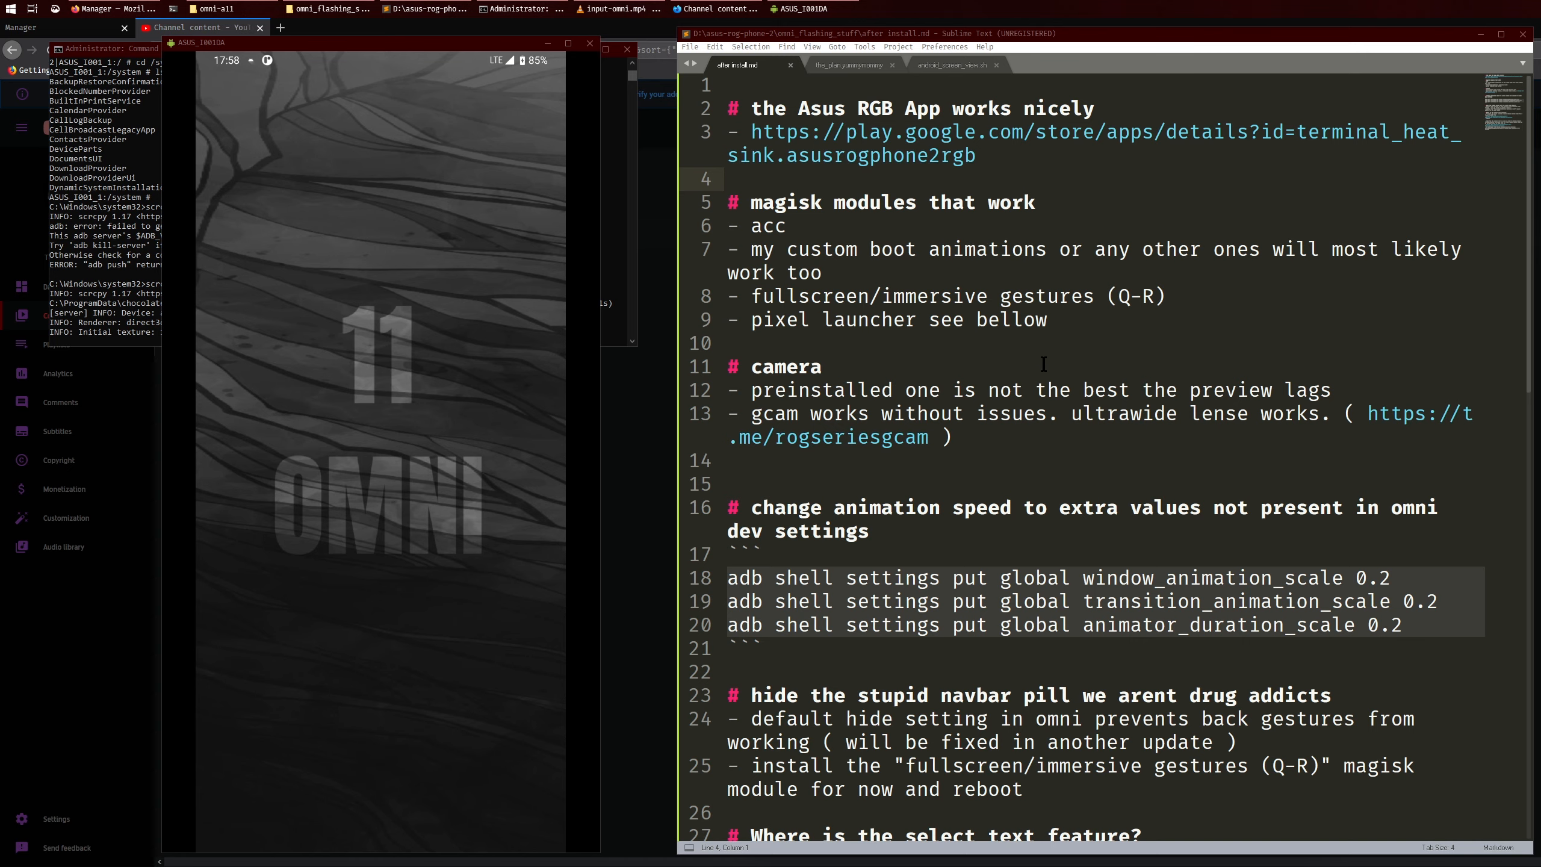
Highlight the Asus RGB App note with its link and the acc module name in the notes.
{"action": "scroll", "scroll_direction": "down", "scroll_amount": 3}
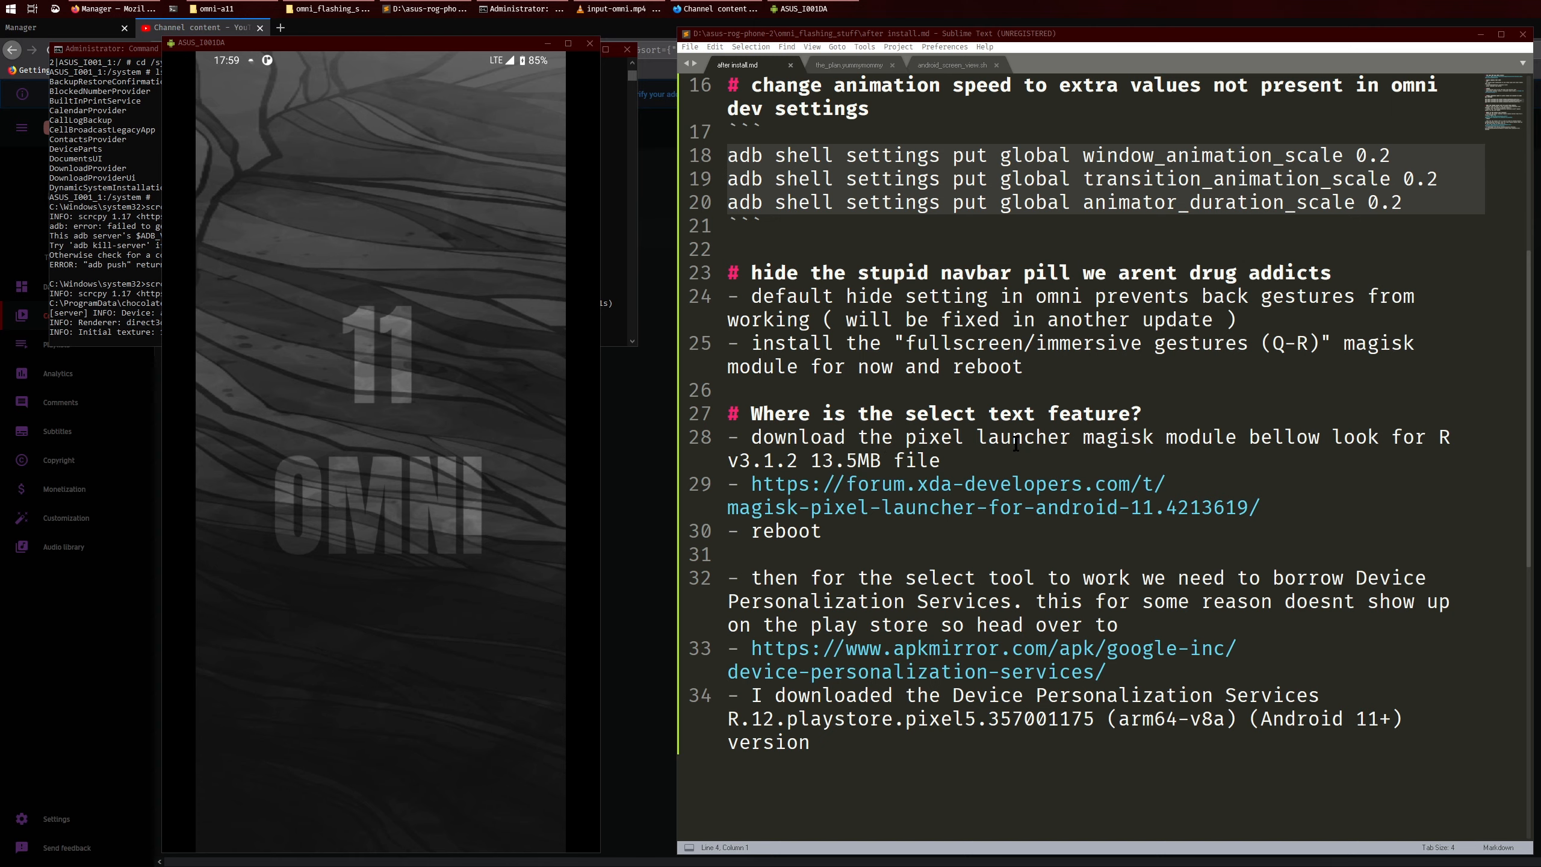
{"action": "mouse_move", "coordinate": [966, 376]}
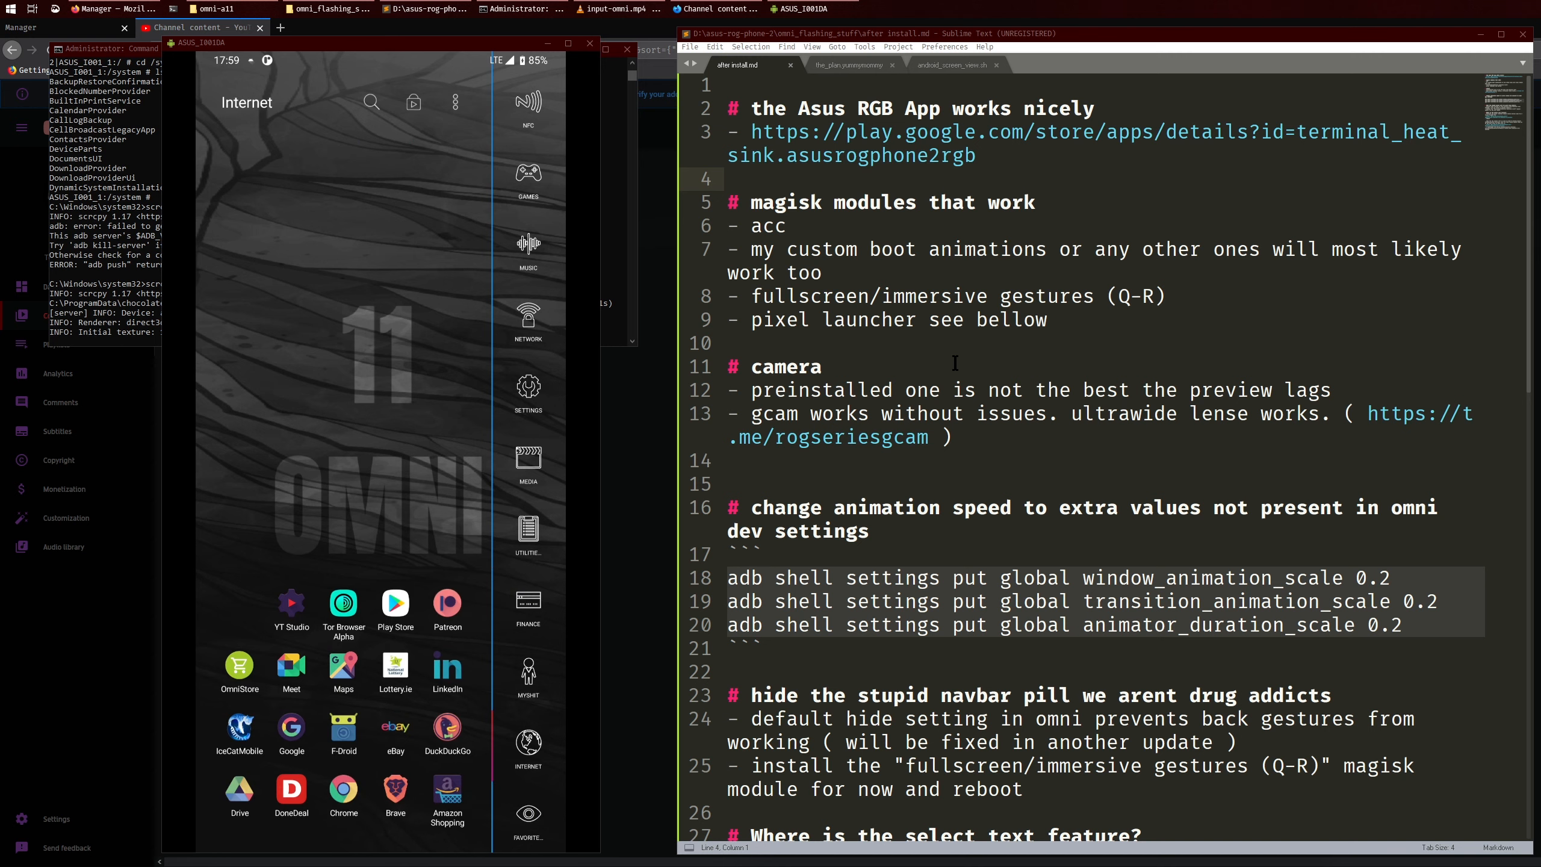
{"action": "mouse_move", "coordinate": [816, 326]}
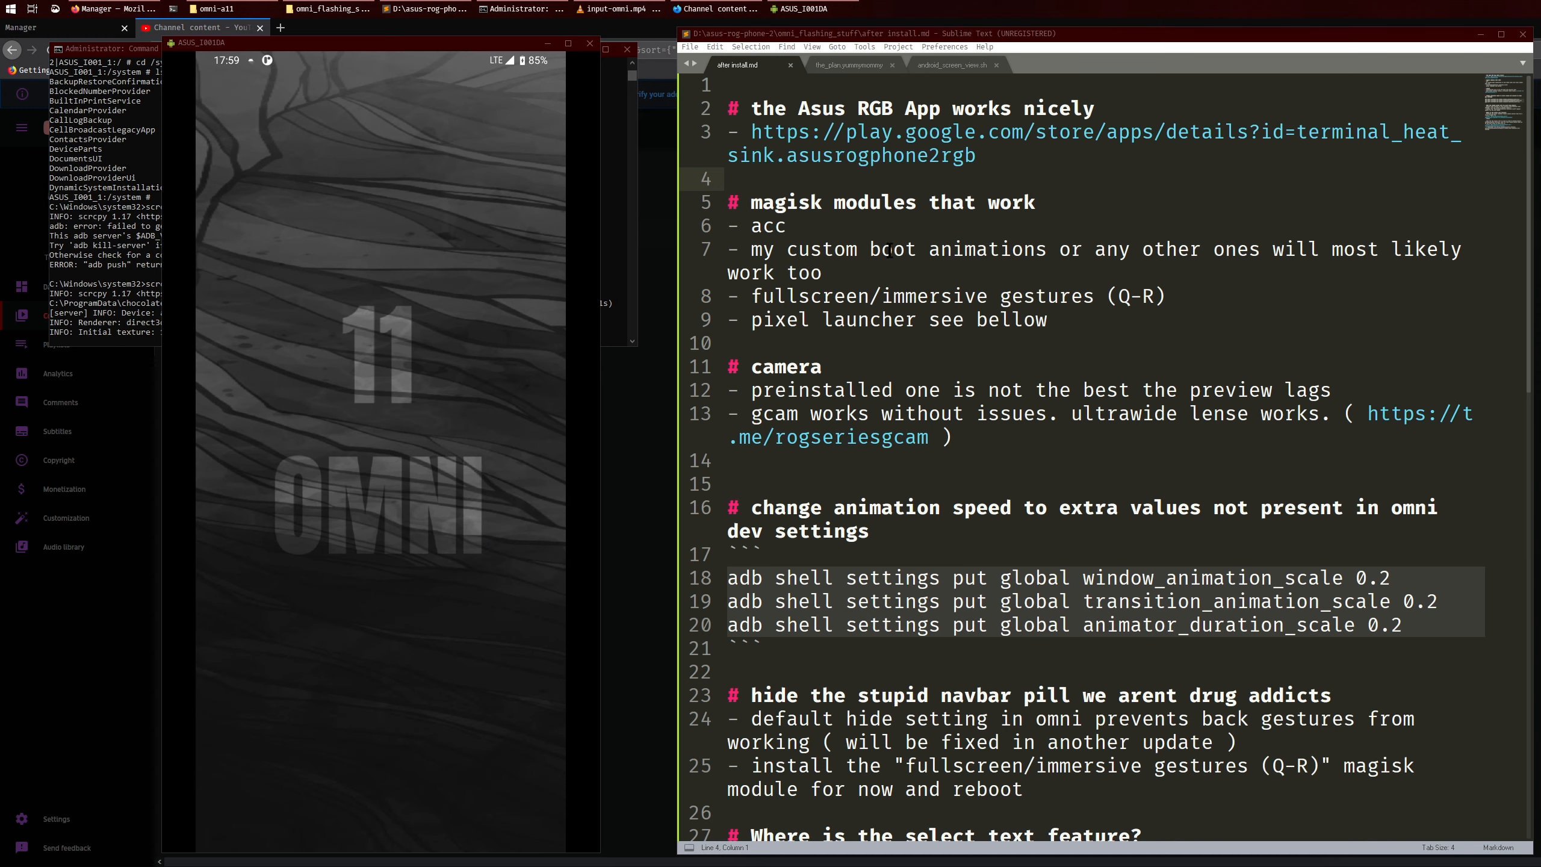
{"action": "left_click_drag", "start_coordinate": [750, 108], "coordinate": [973, 155]}
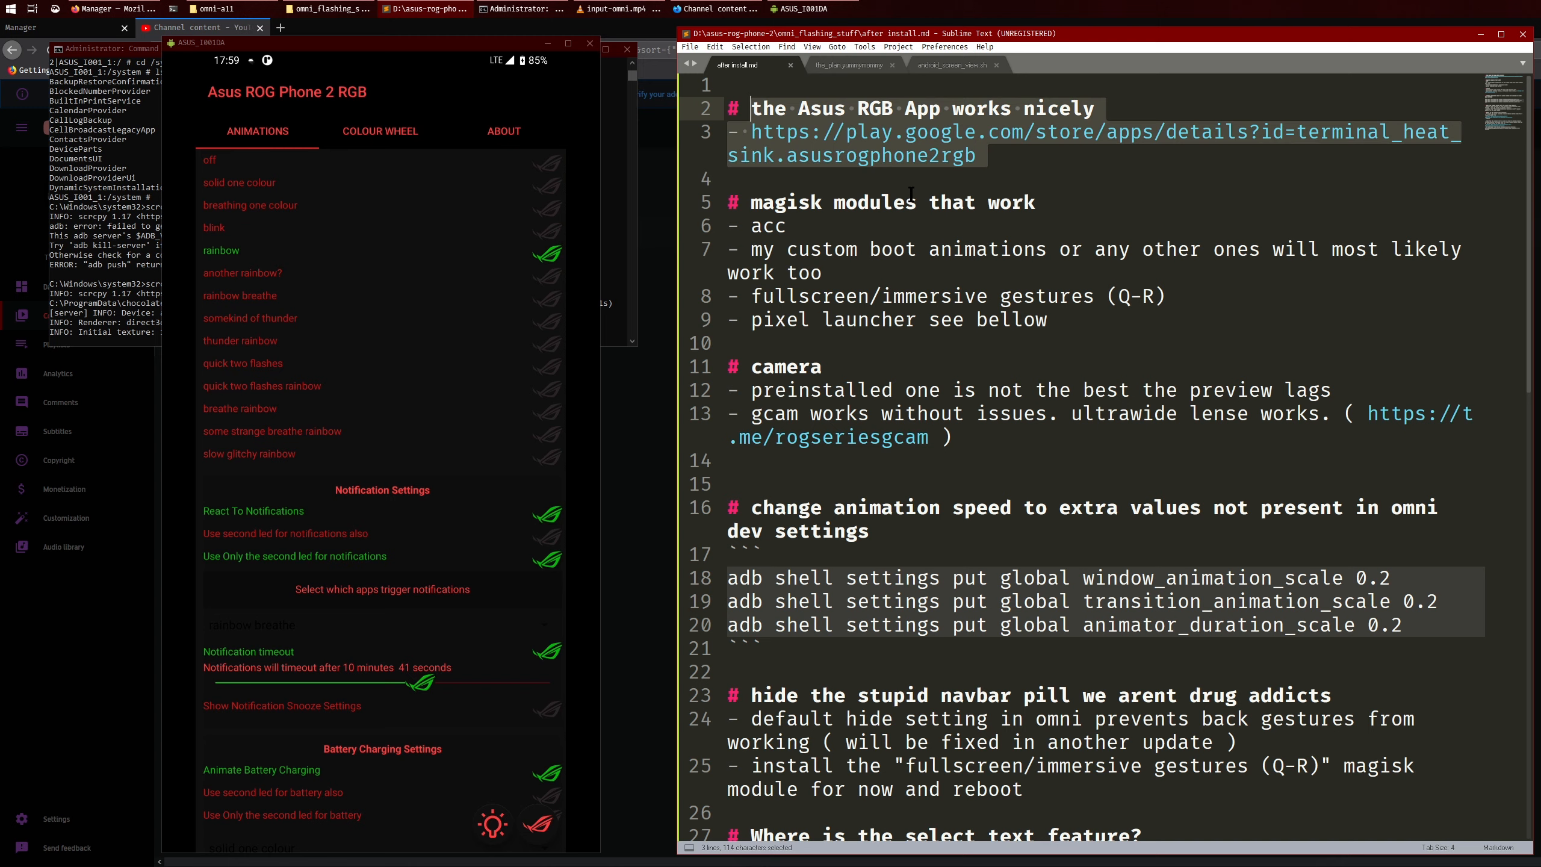
{"action": "scroll", "scroll_direction": "down", "scroll_amount": 3}
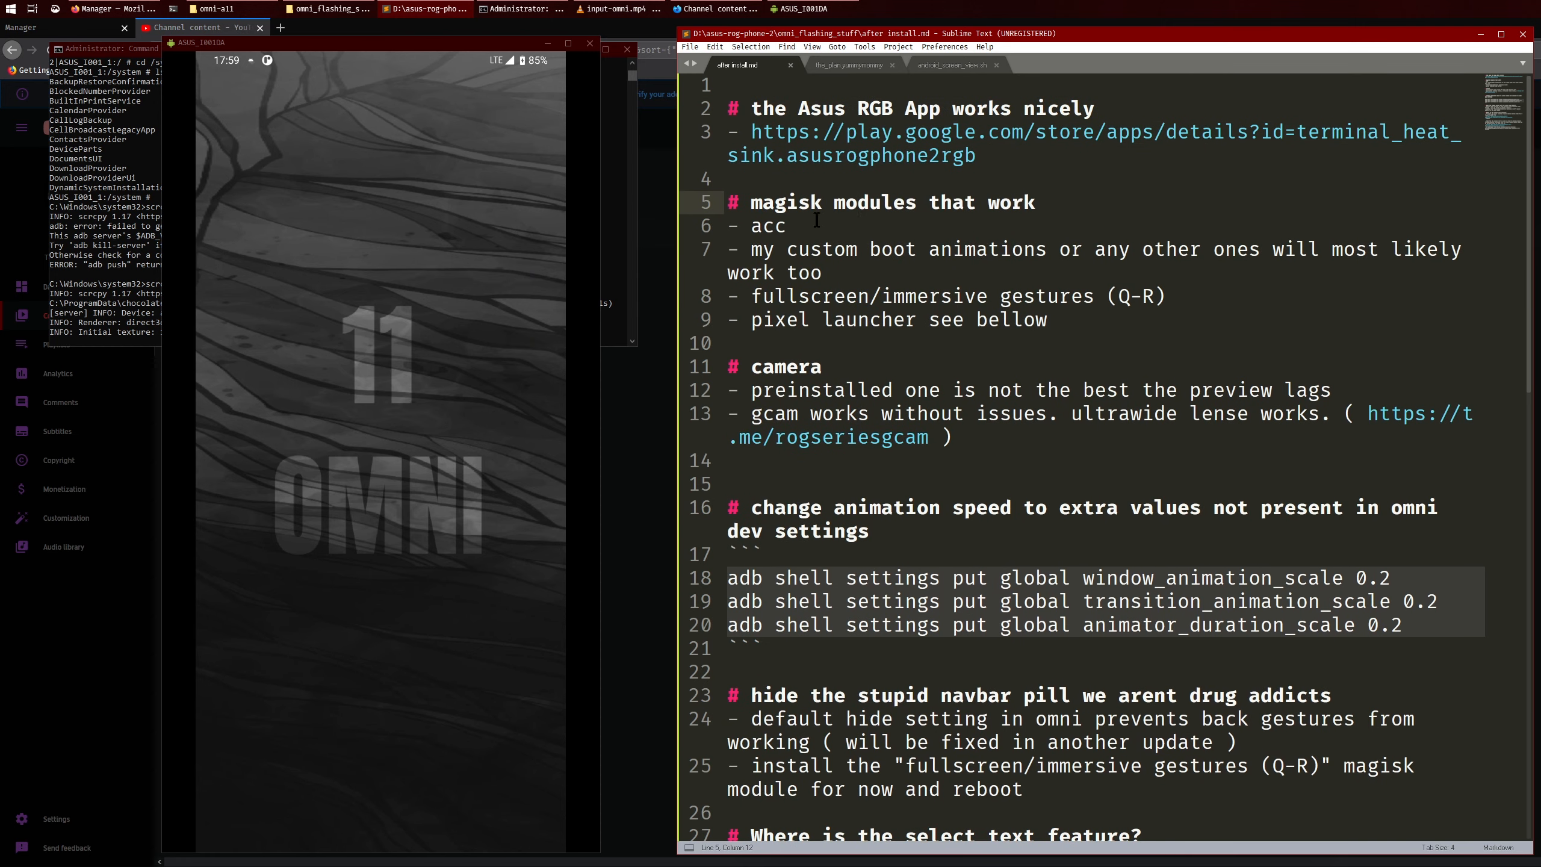
{"action": "double_click", "coordinate": [767, 226]}
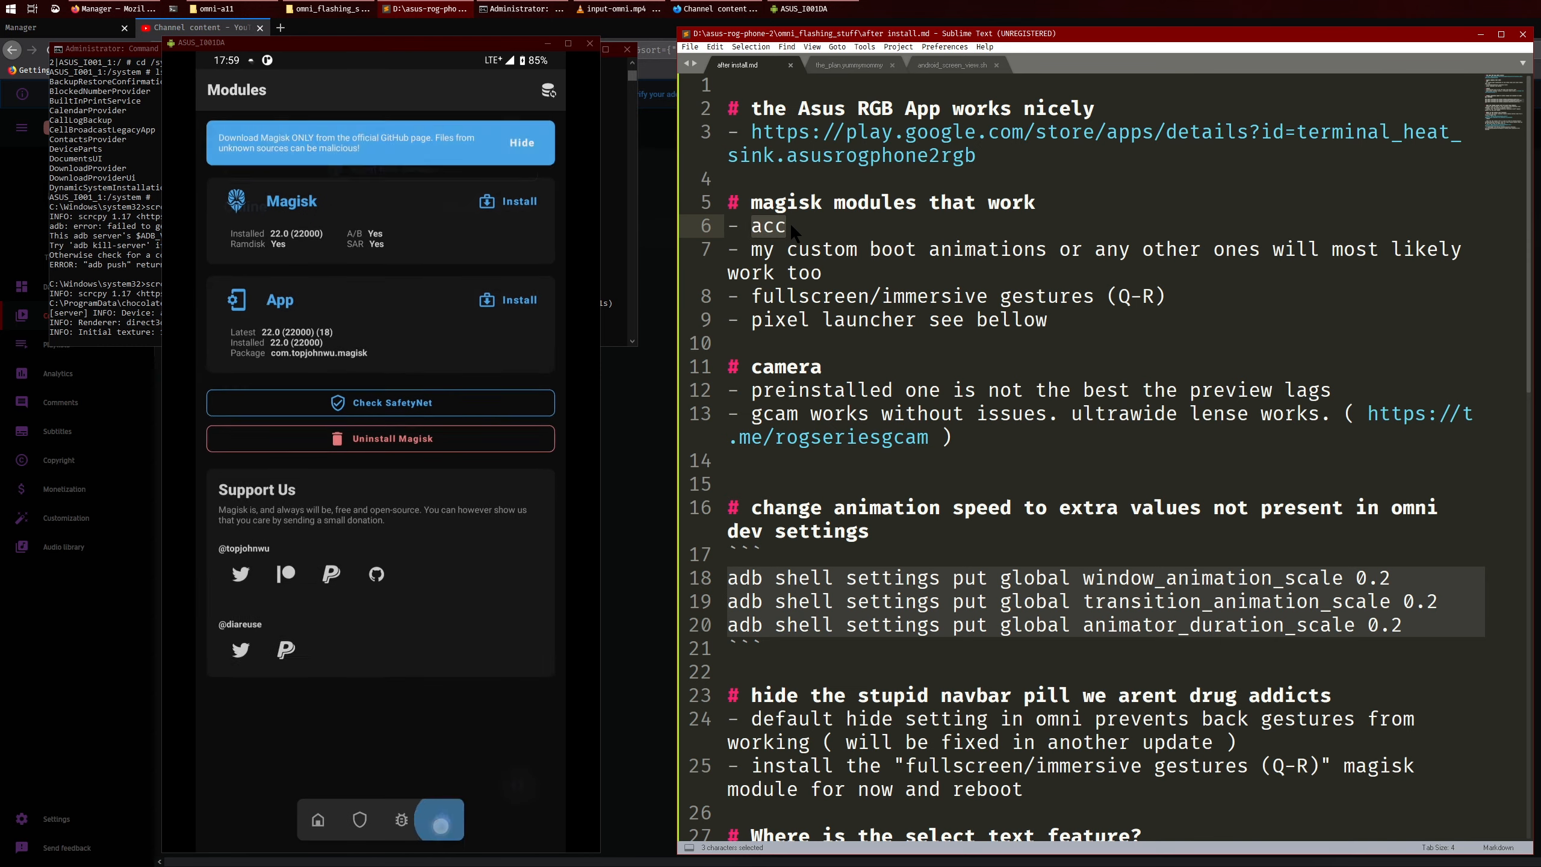
Show the installed Magisk modules list on the phone and bring up its recent-apps card.
{"action": "left_click", "coordinate": [439, 818]}
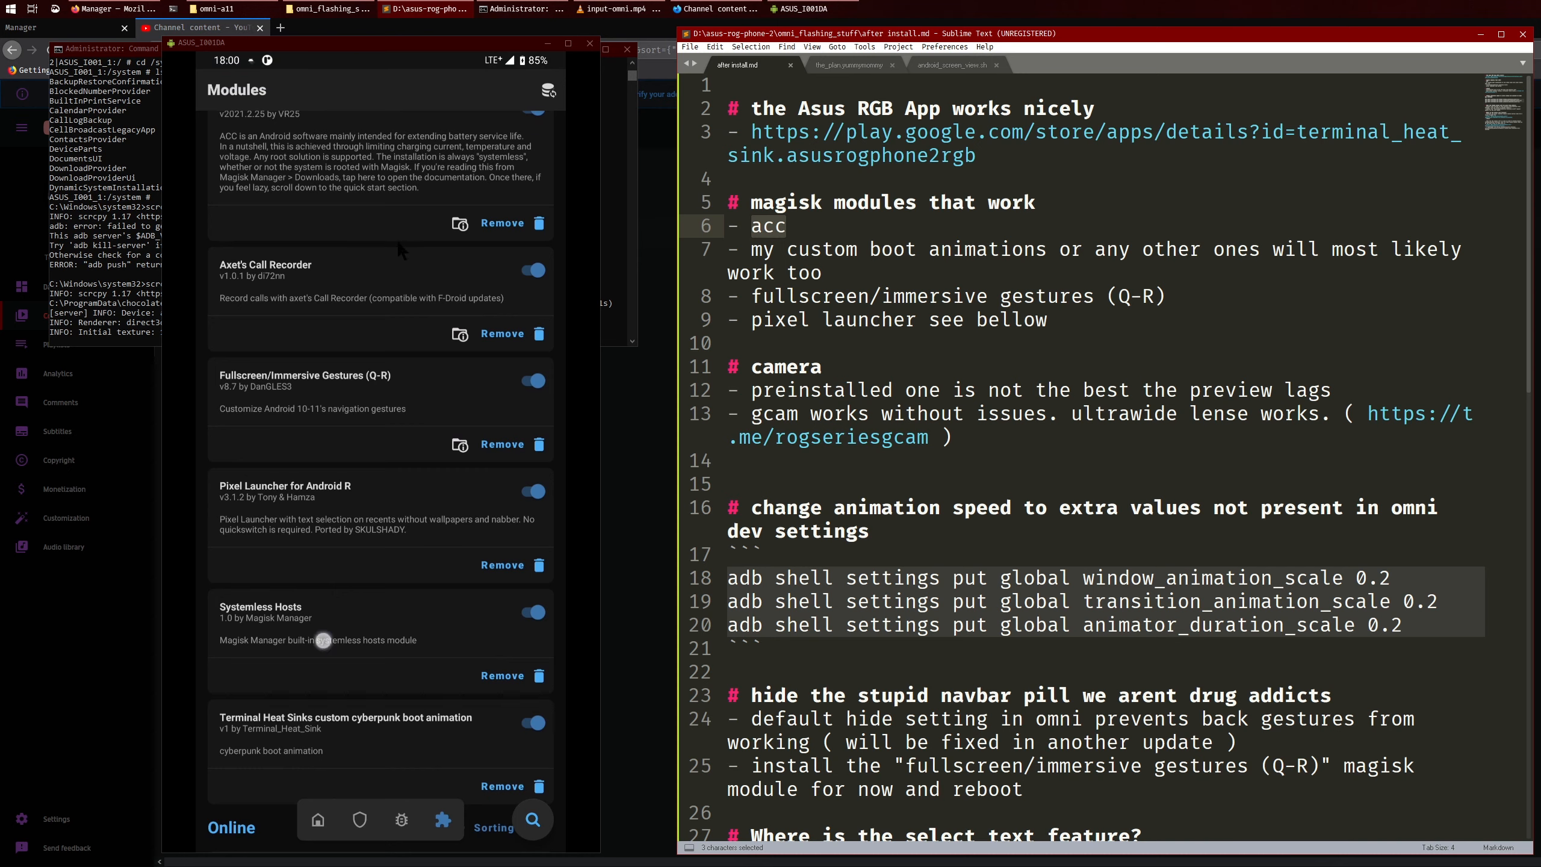
{"action": "scroll", "scroll_direction": "down", "scroll_amount": 3}
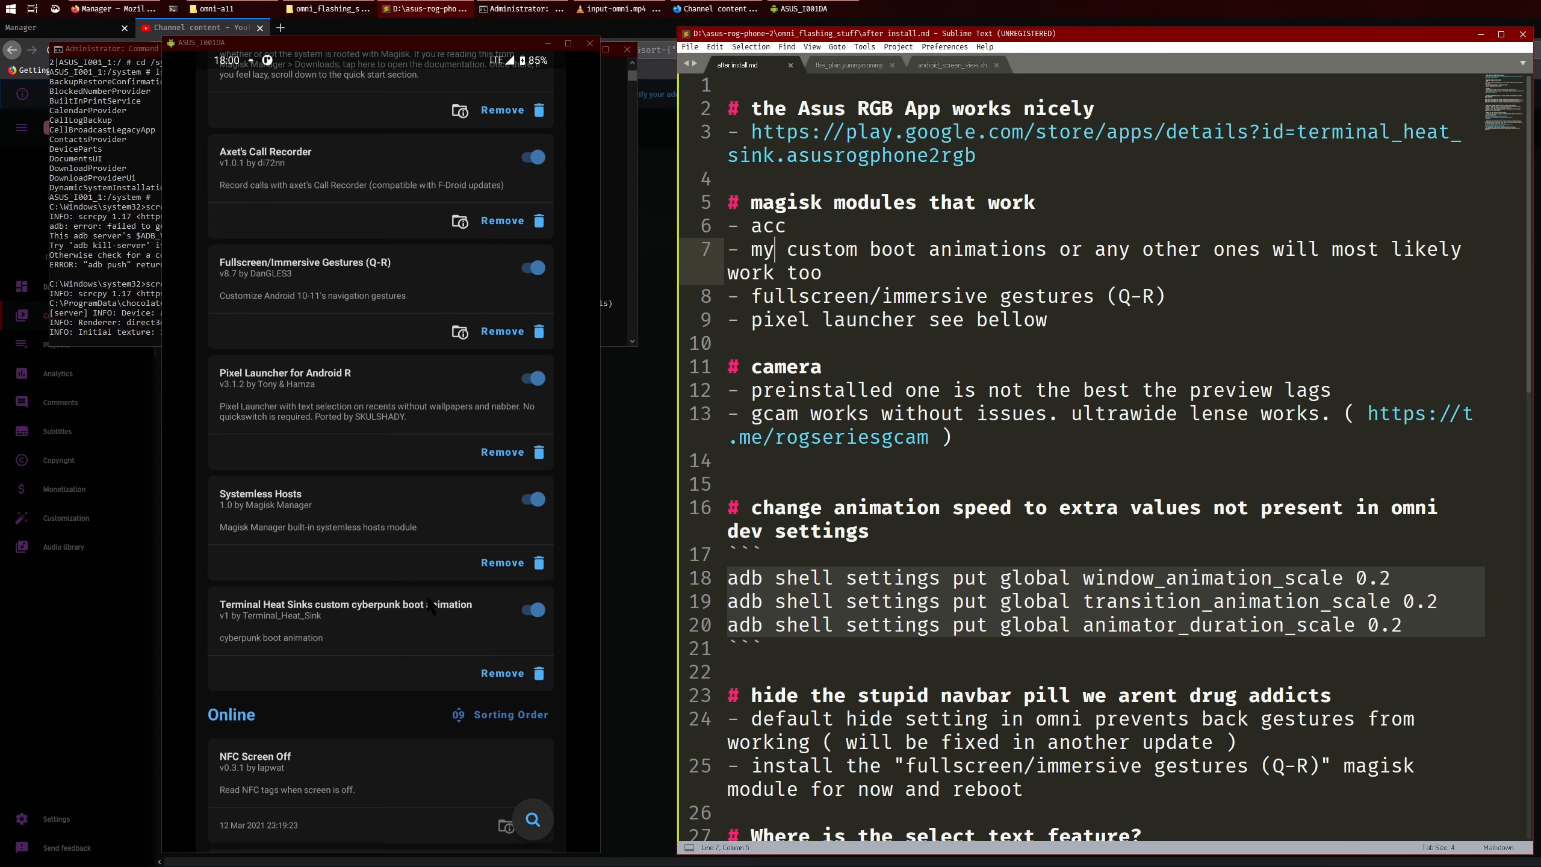
{"action": "mouse_move", "coordinate": [441, 618]}
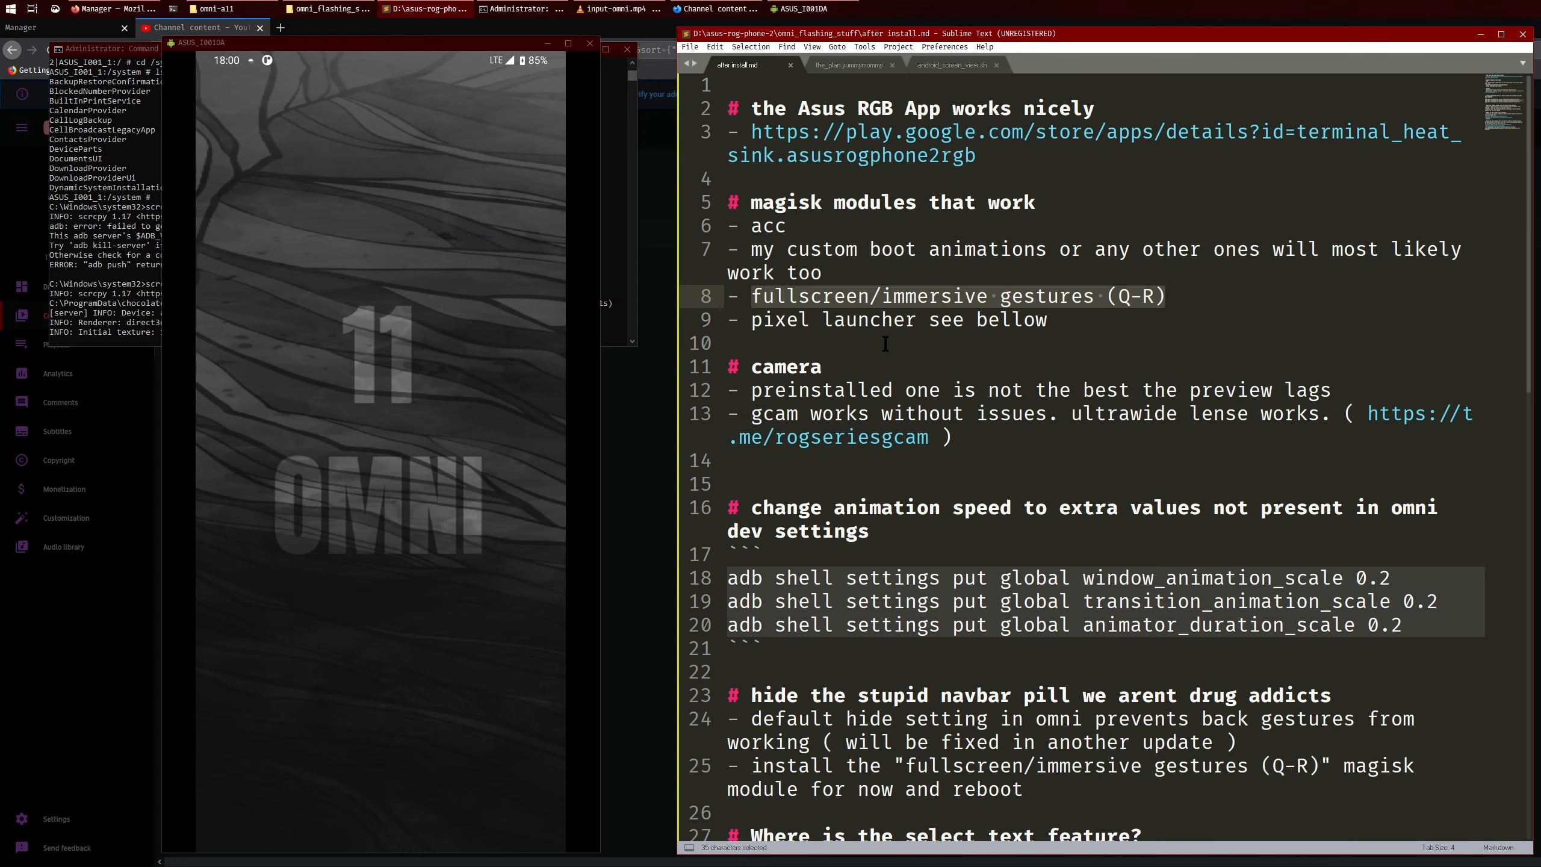
{"action": "scroll", "scroll_direction": "down", "scroll_amount": 3}
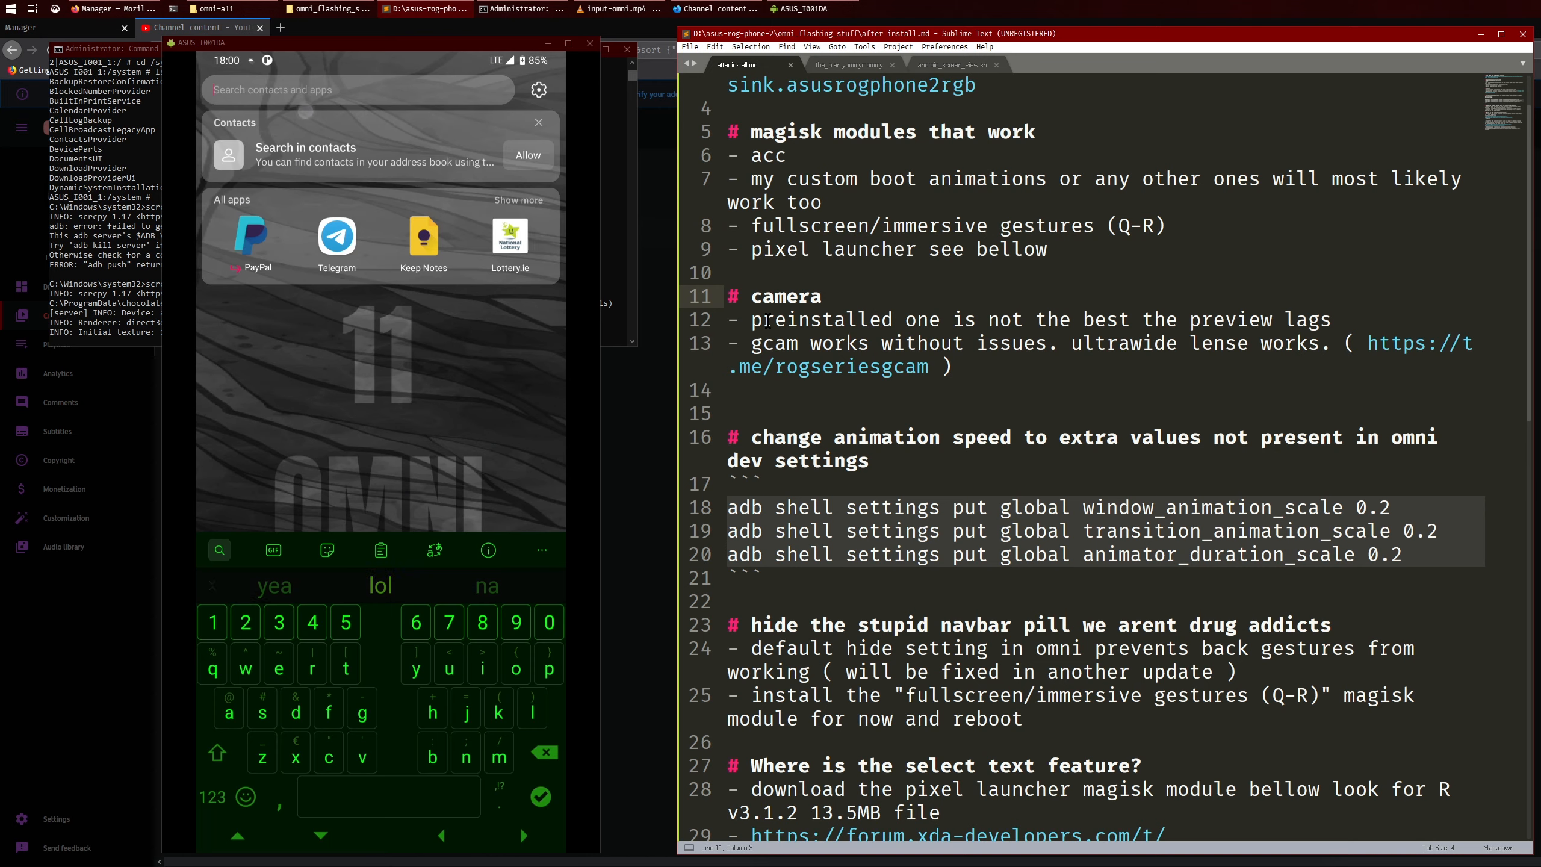
{"action": "type", "text": "ca"}
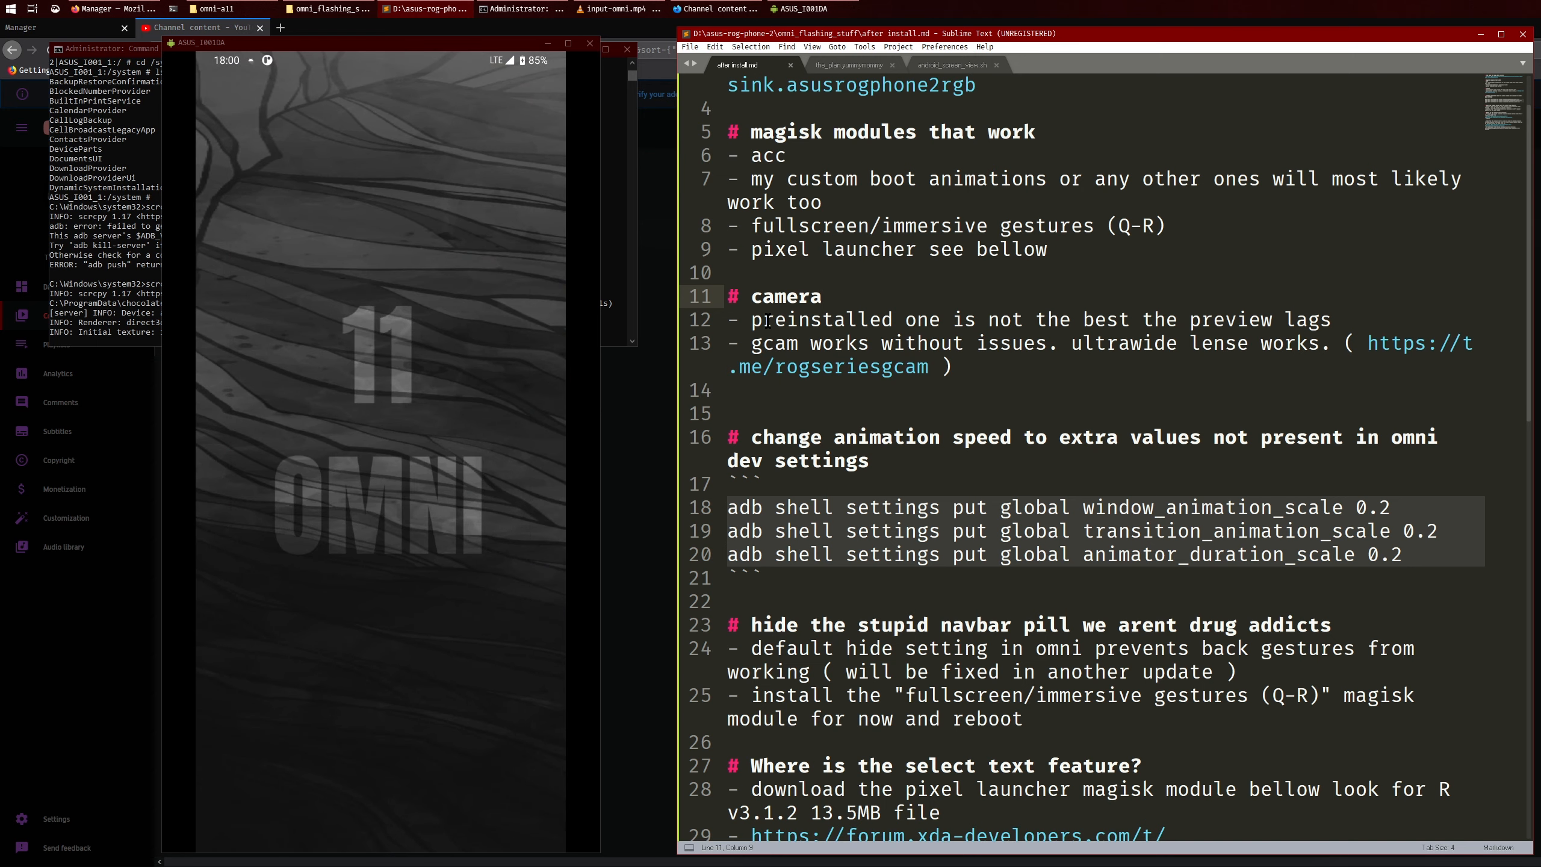
{"action": "left_click", "coordinate": [965, 344]}
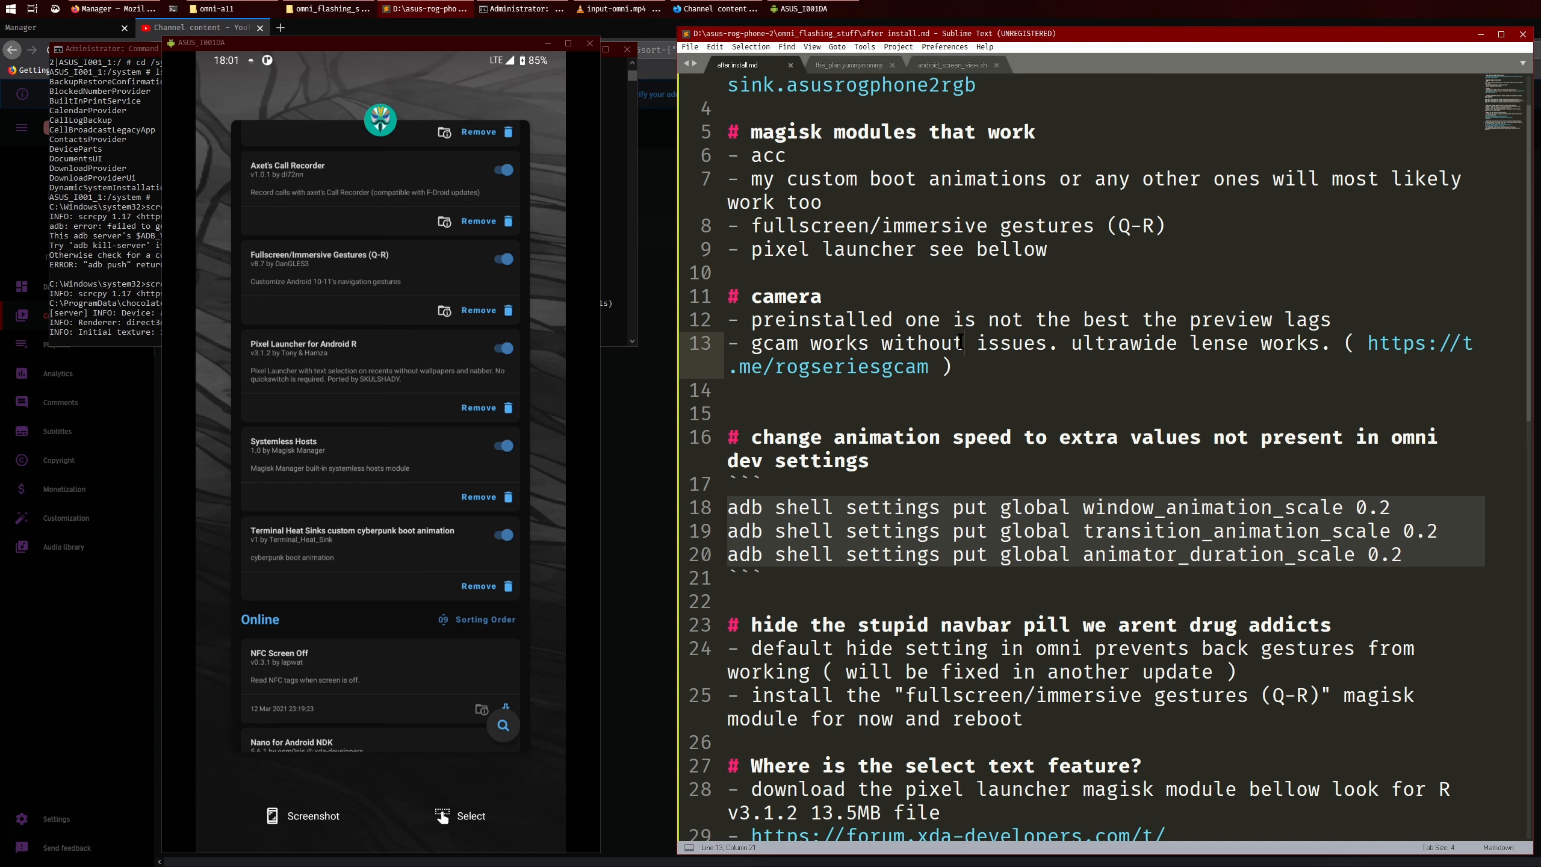
Restore the animation value to 0.2 and place the caret at the first adb scale command.
{"action": "scroll", "scroll_direction": "down", "scroll_amount": 3}
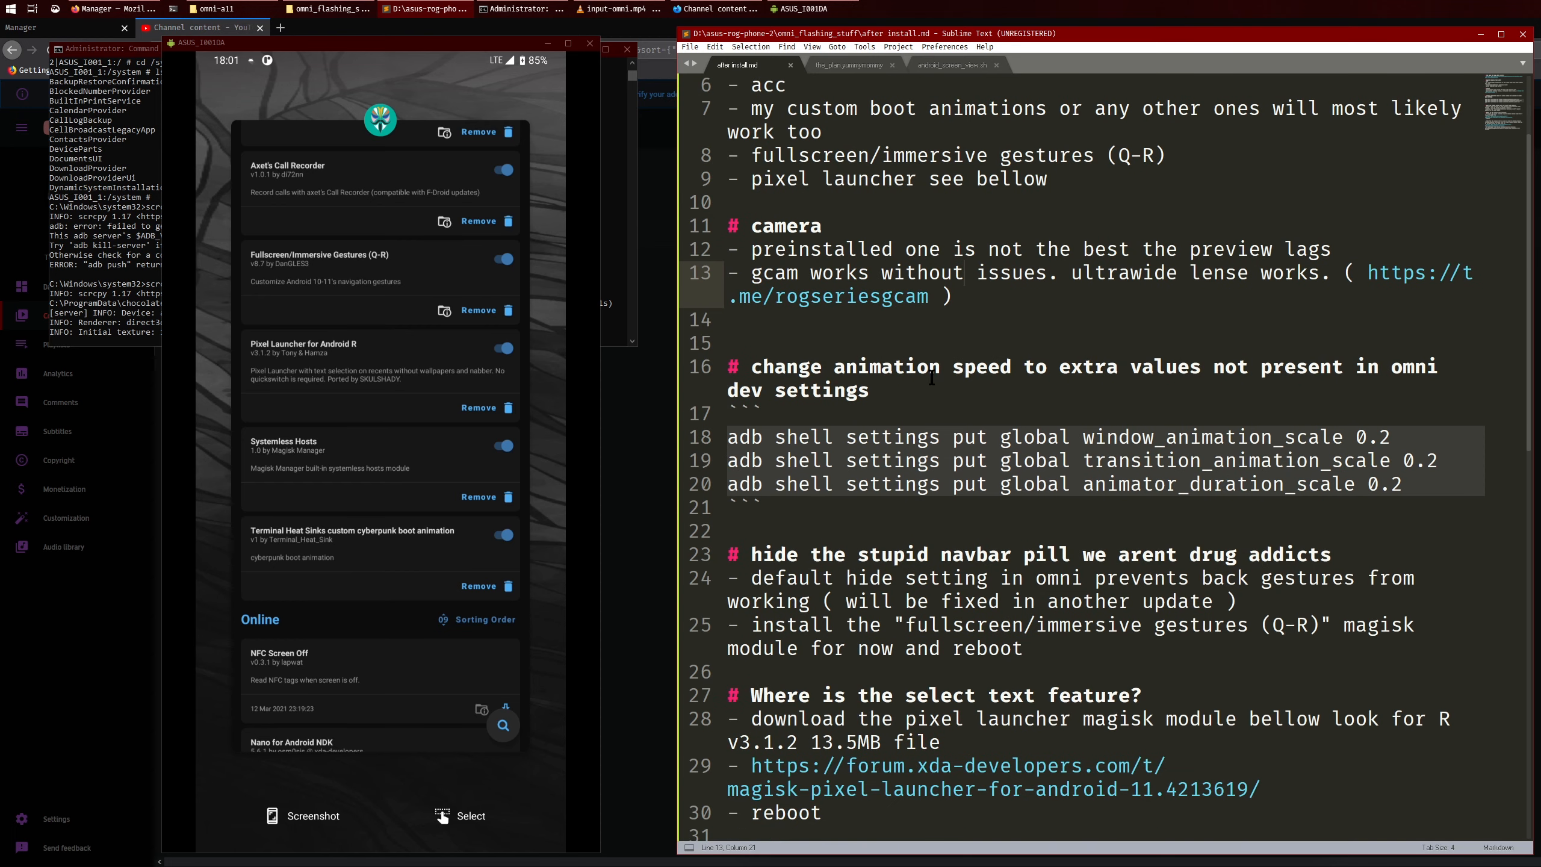
{"action": "scroll", "scroll_direction": "down", "scroll_amount": 3}
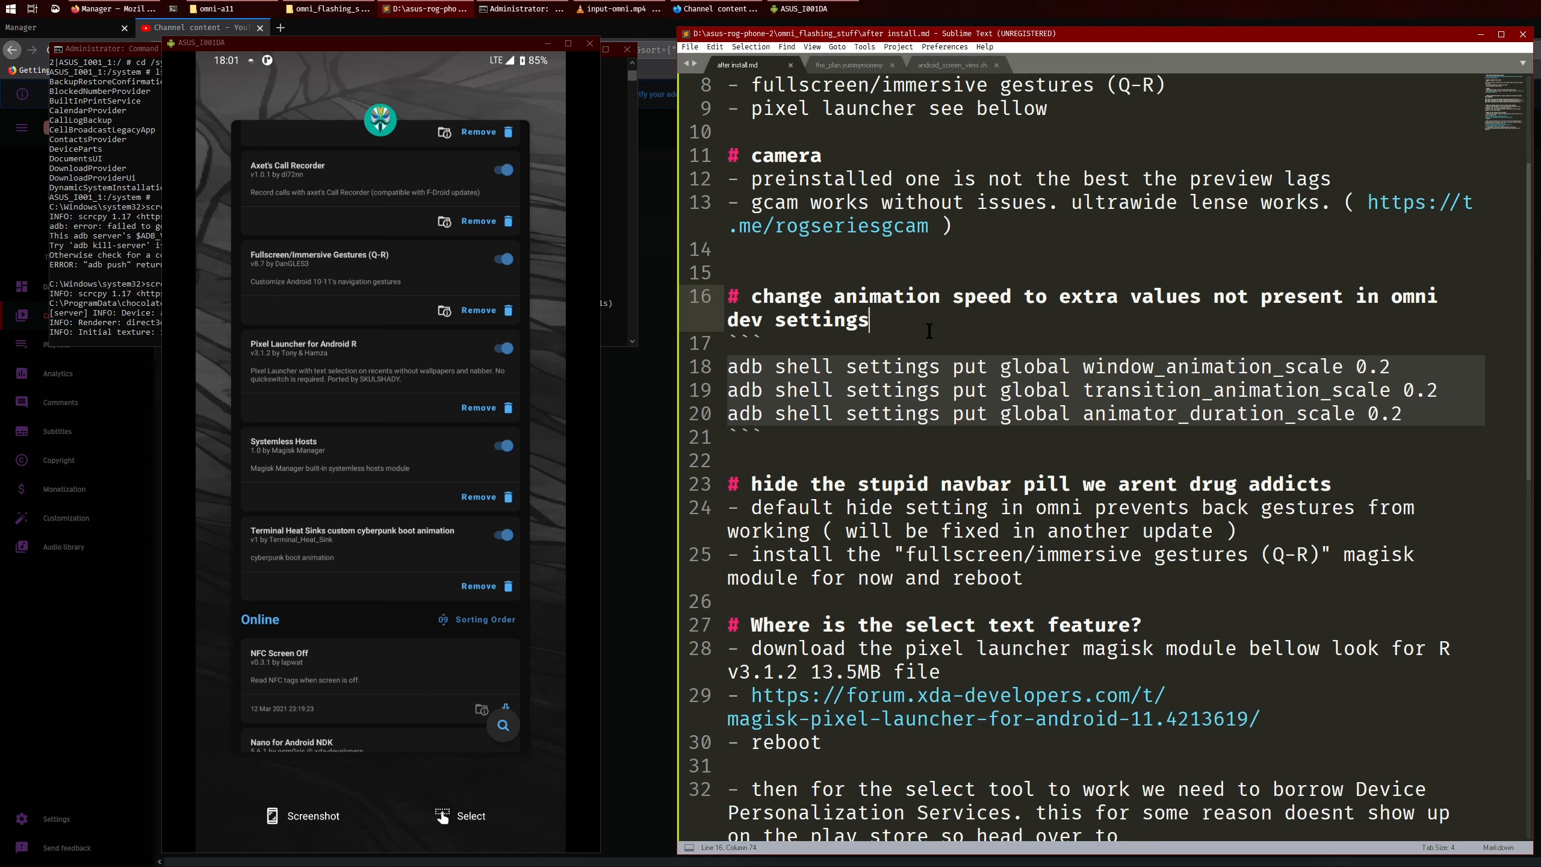
{"action": "mouse_move", "coordinate": [1087, 376]}
{"action": "type", "text": "5"}
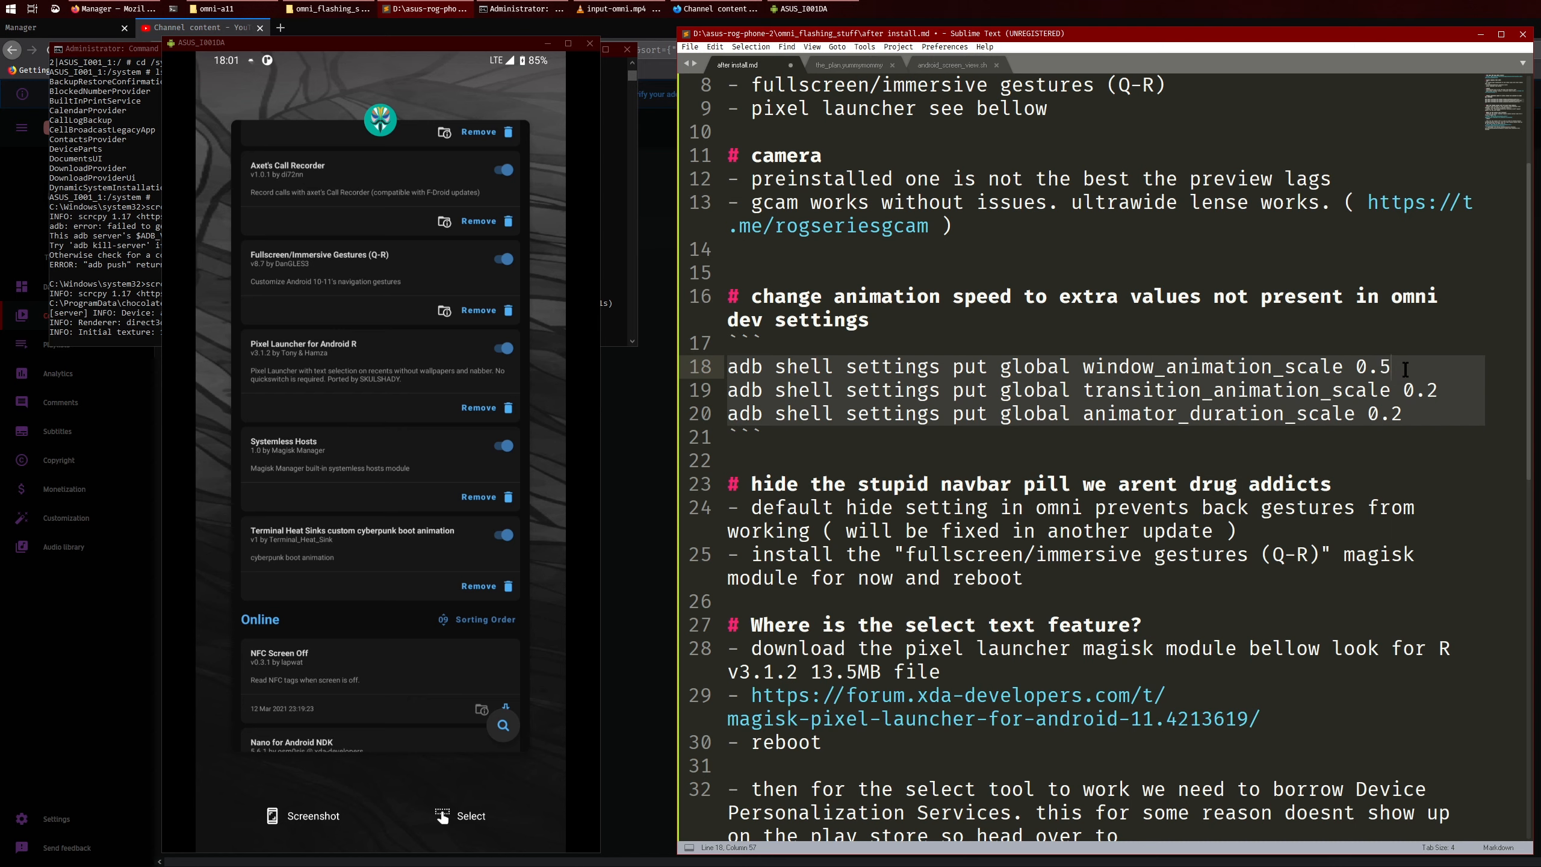
{"action": "key", "text": "Backspace"}
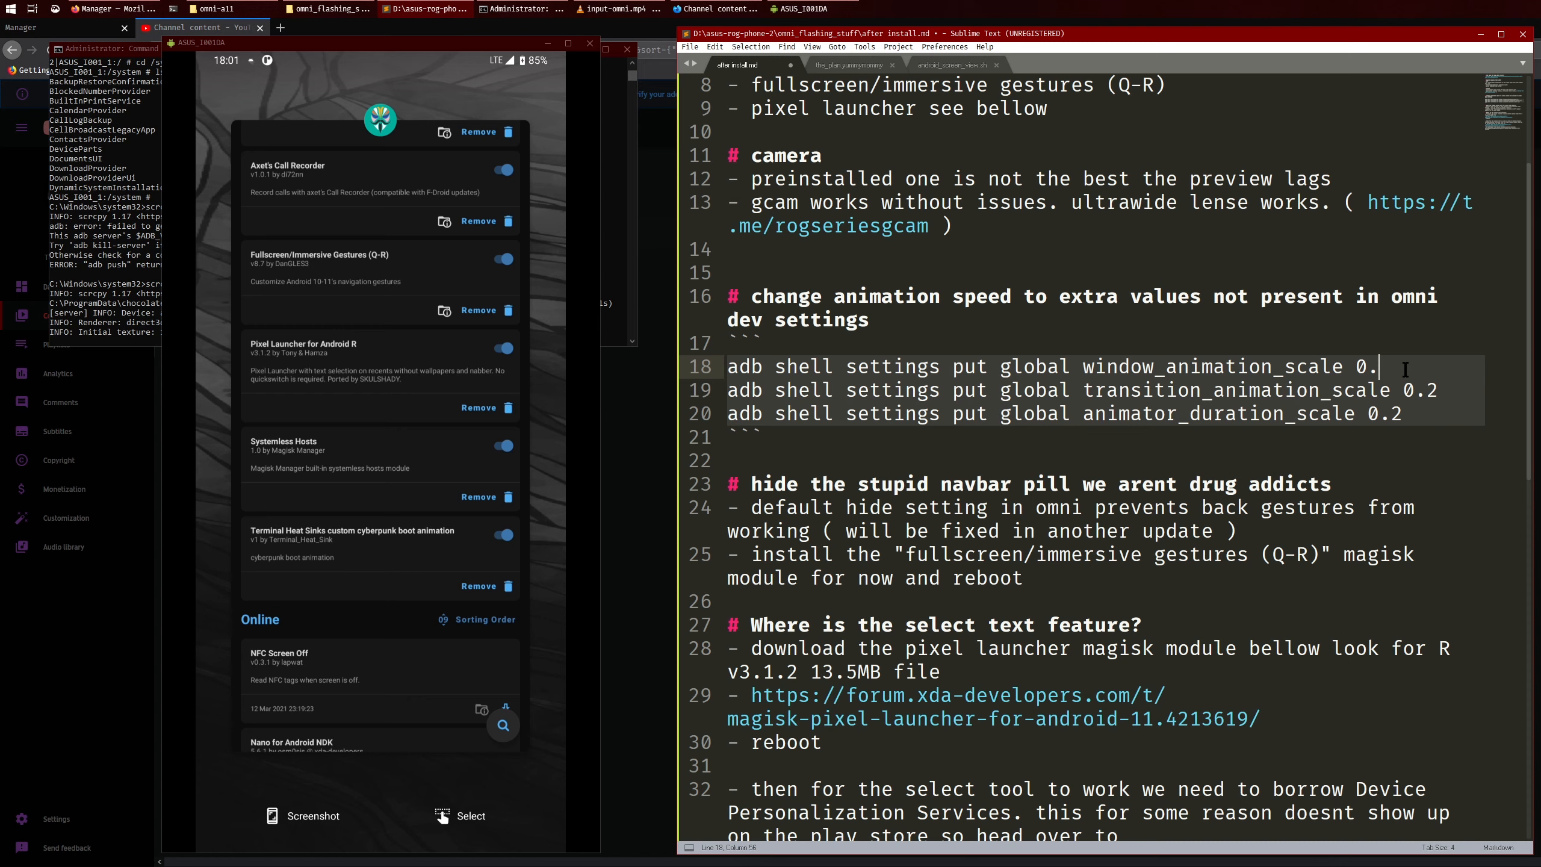
{"action": "type", "text": "2"}
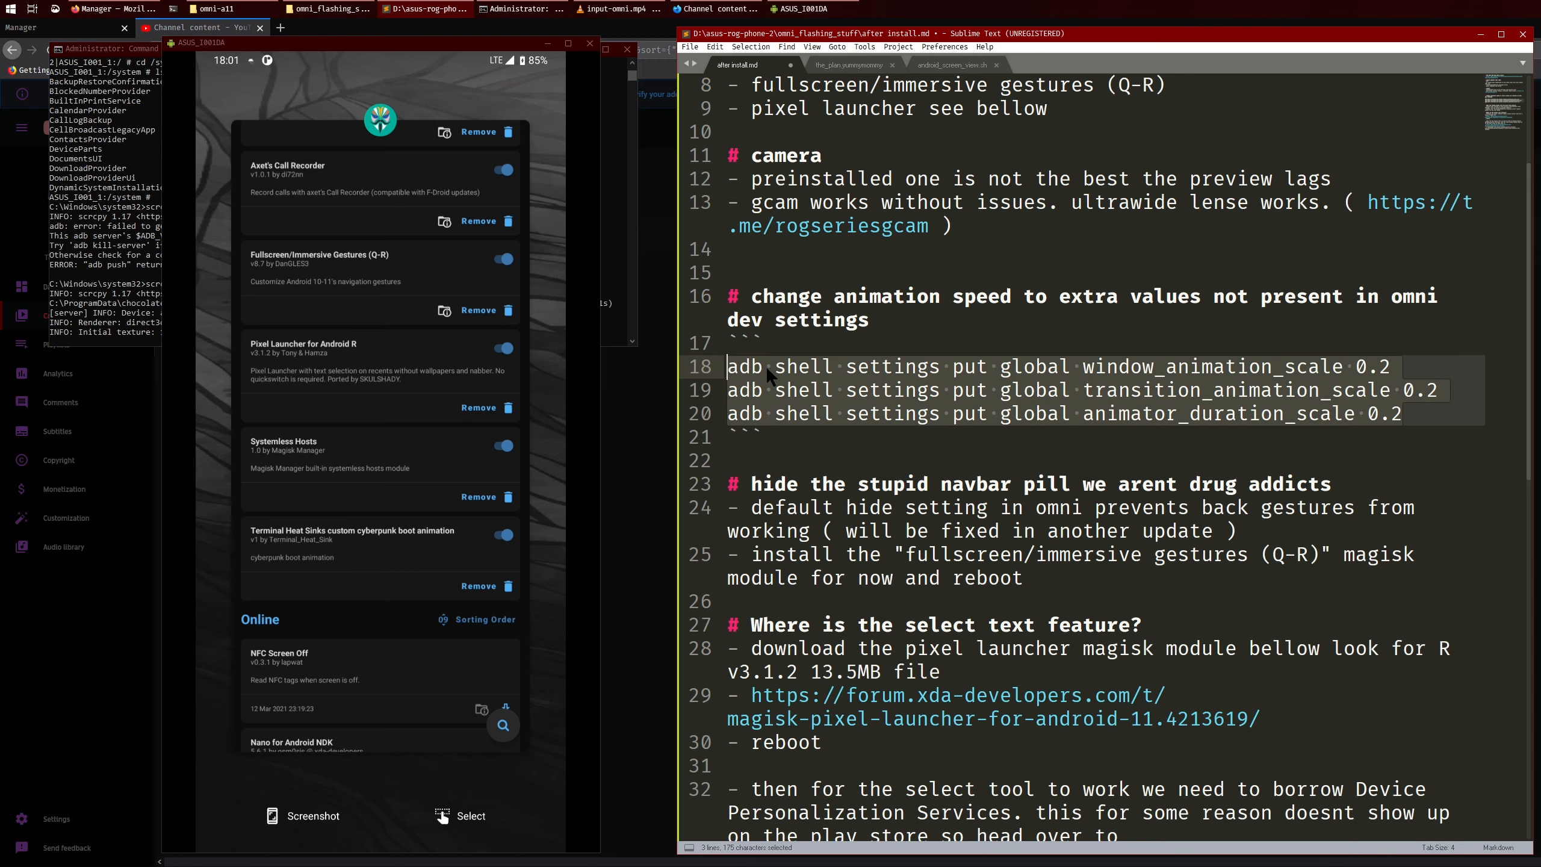
{"action": "left_click", "coordinate": [810, 366]}
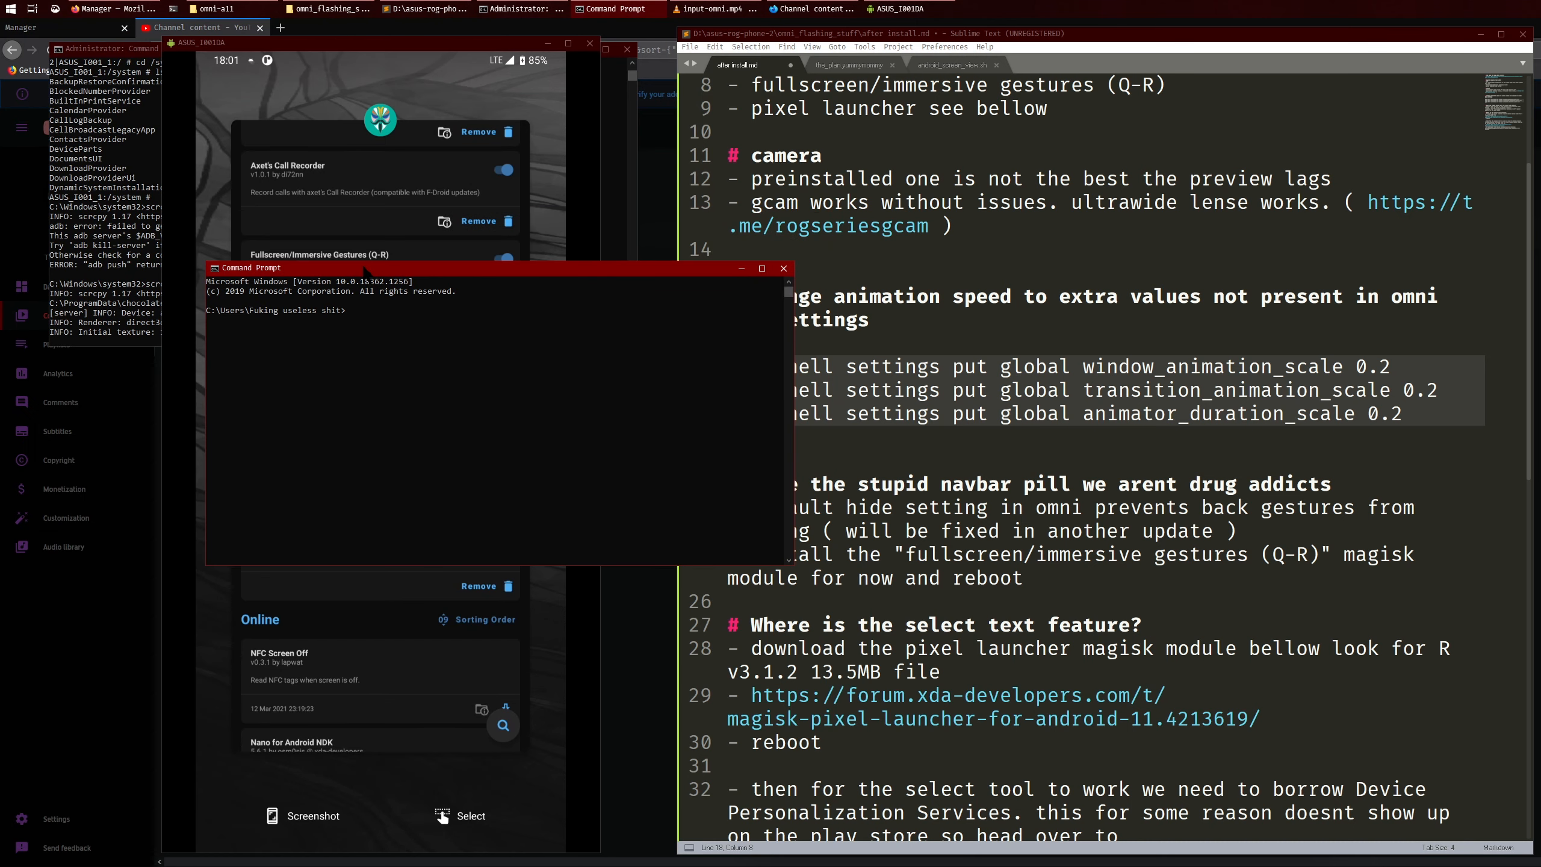
Run adb devices, then the window_animation_scale 0.2 command in Command Prompt.
{"action": "type", "text": "adb device"}
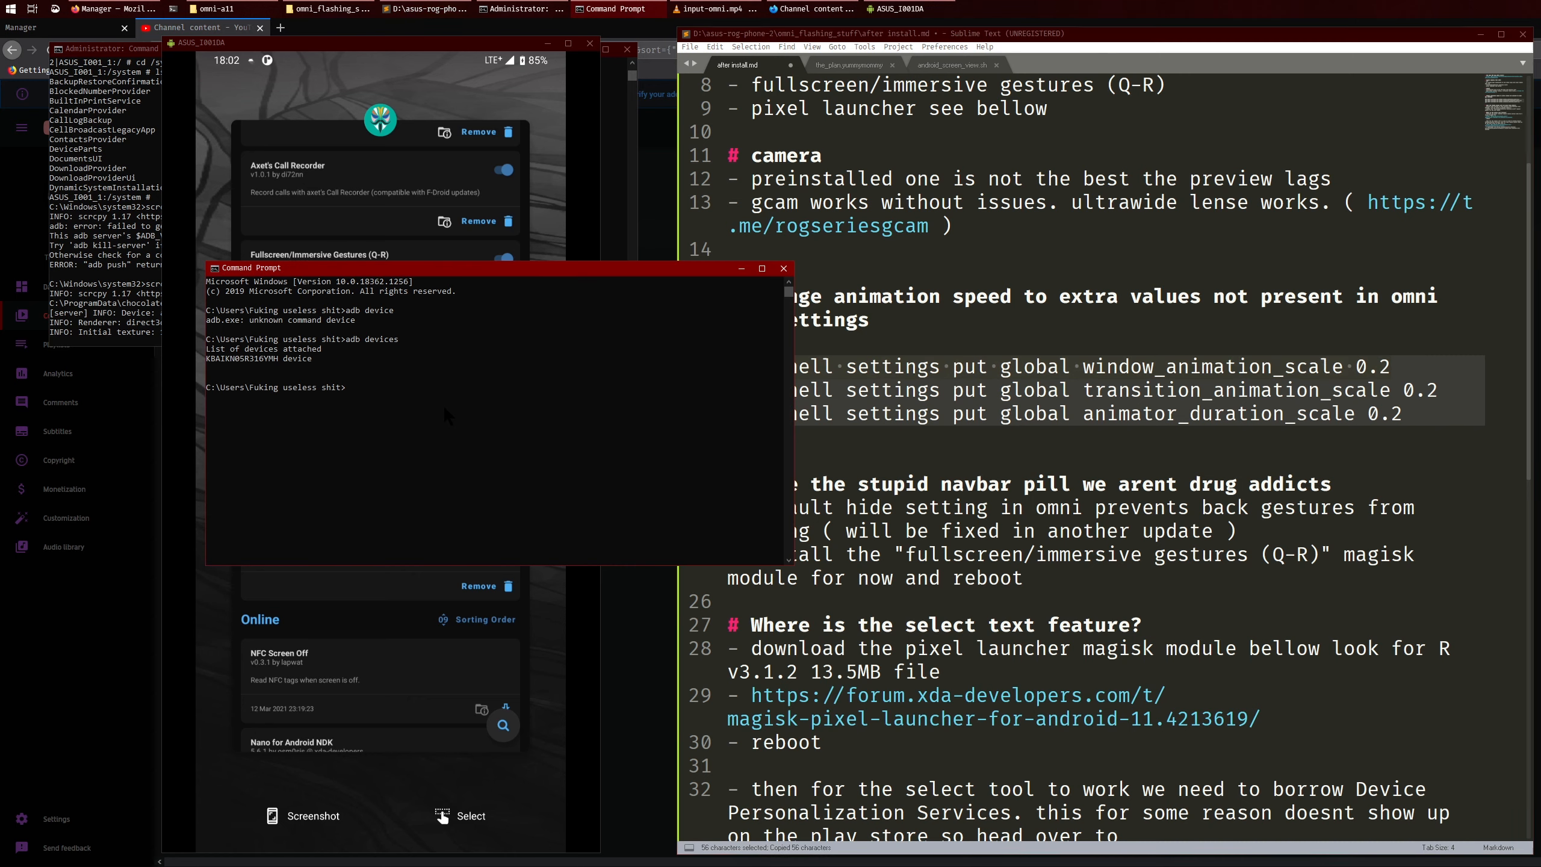
{"action": "type", "text": "adb shell settings put global window_animation_scale 0.2"}
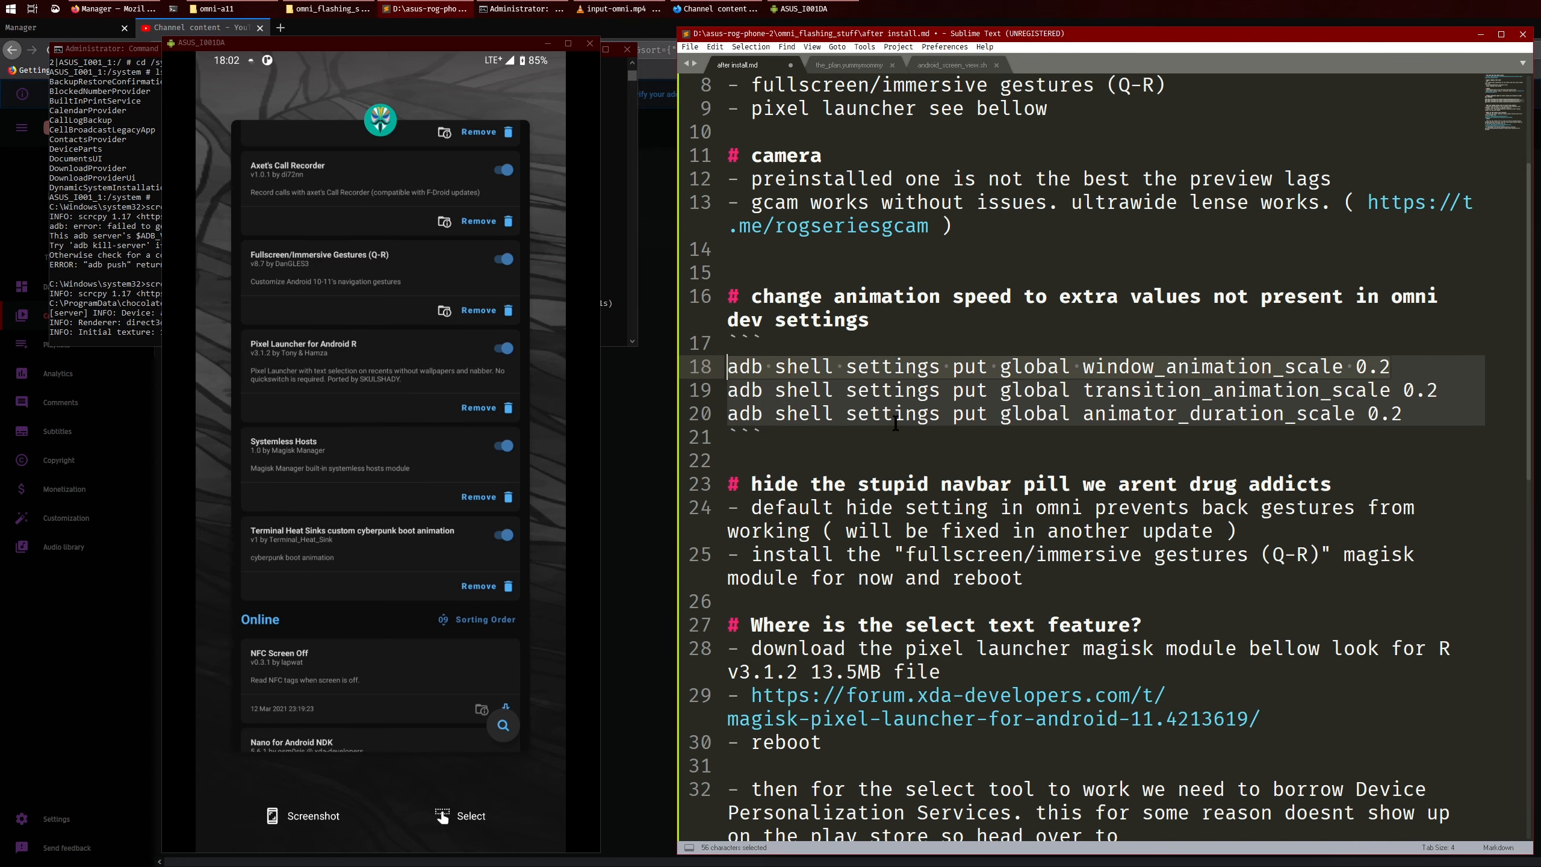
Navigate through phone settings and OmniGears to the Fullscreen/Immersive Gestures module page.
{"action": "scroll", "scroll_direction": "down", "scroll_amount": 3}
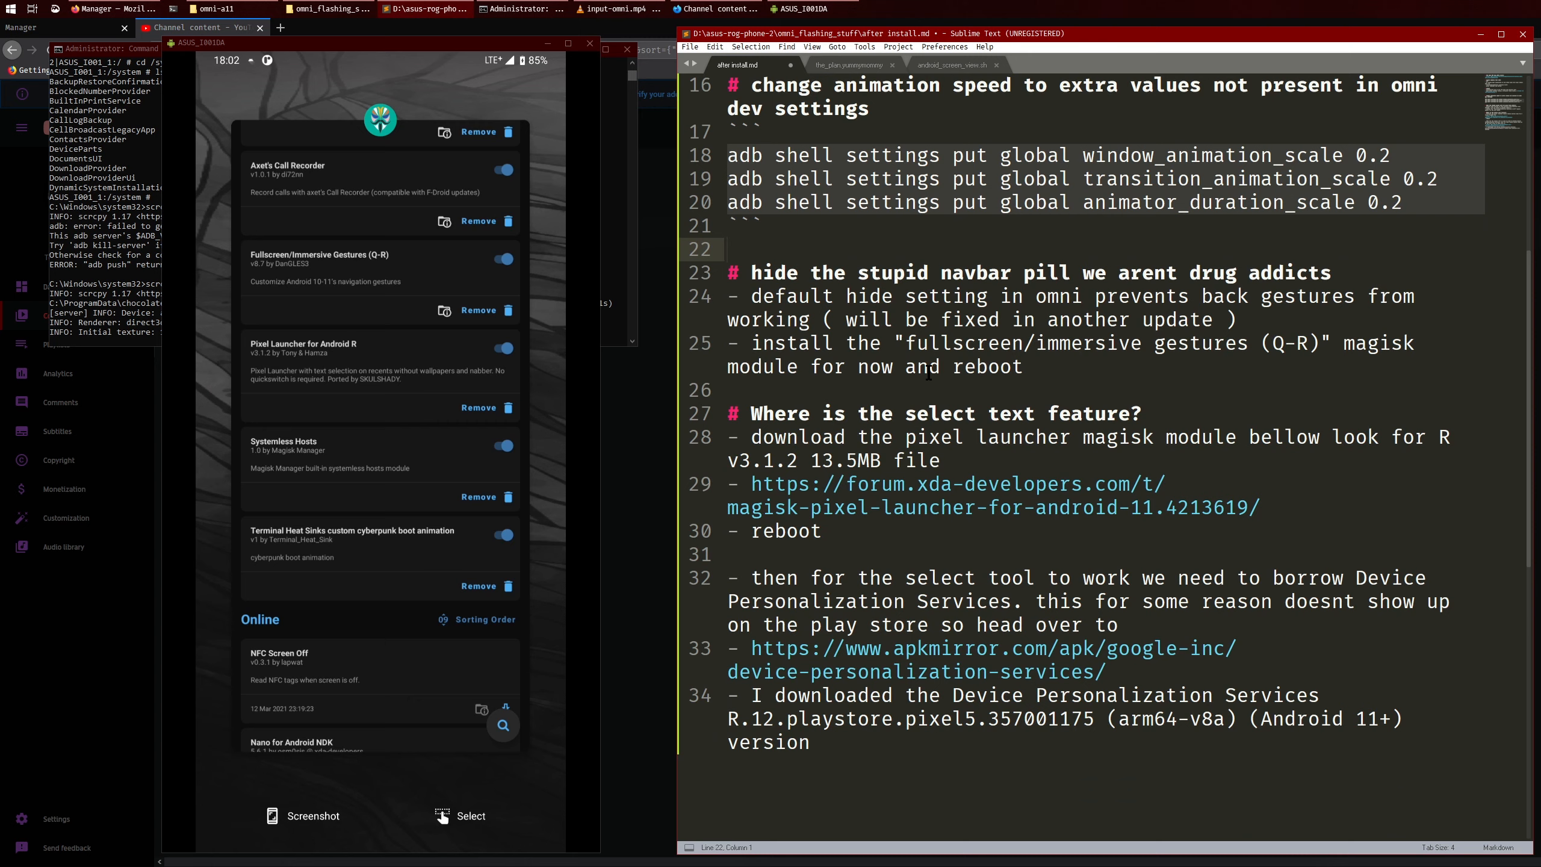
{"action": "mouse_move", "coordinate": [928, 371]}
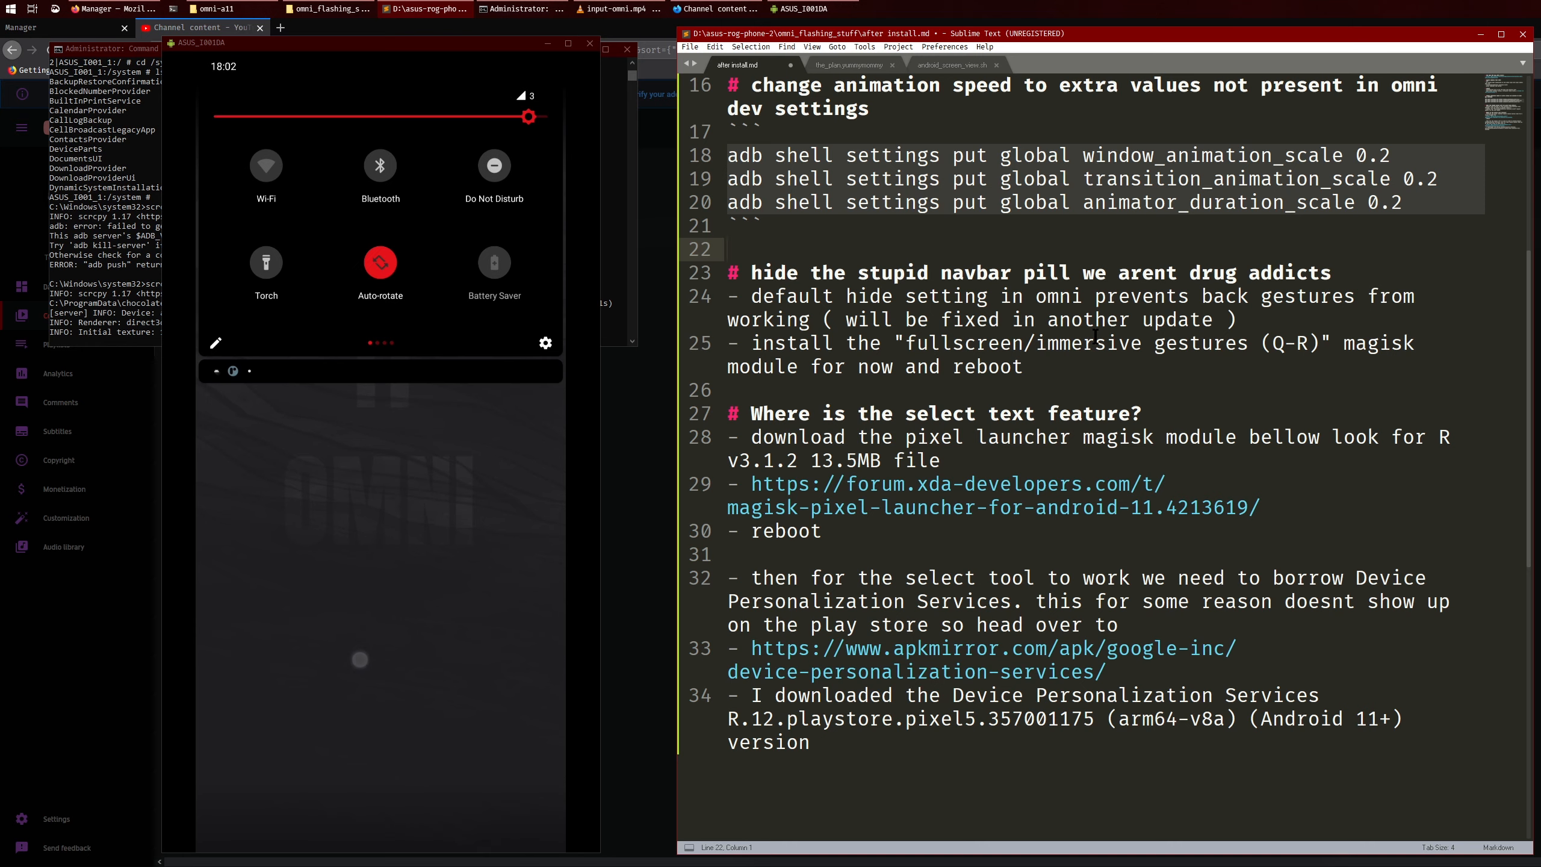
{"action": "left_click", "coordinate": [545, 342]}
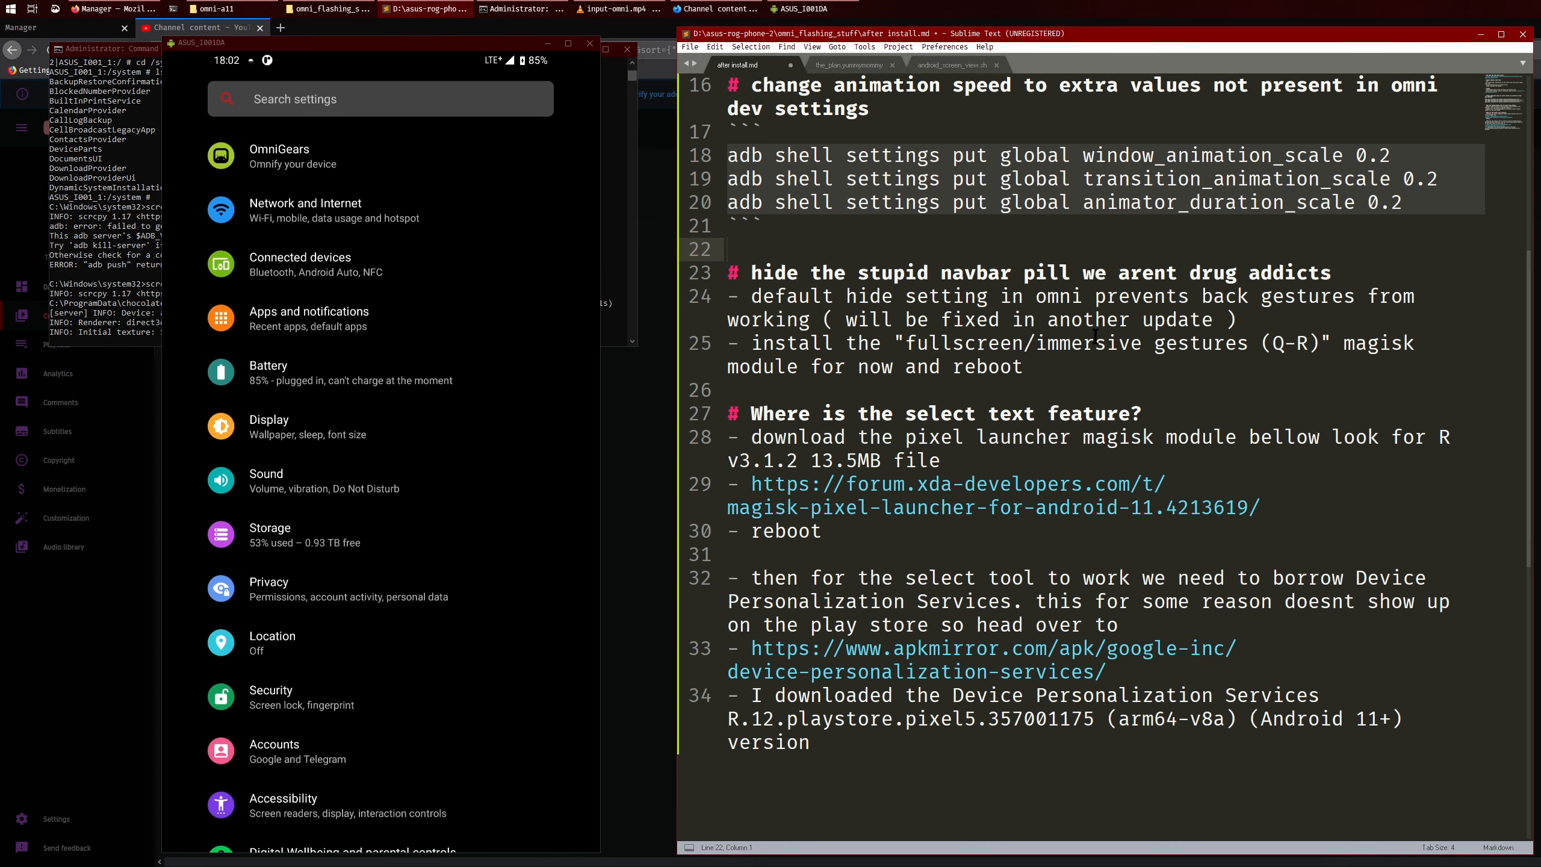
{"action": "left_click", "coordinate": [278, 156]}
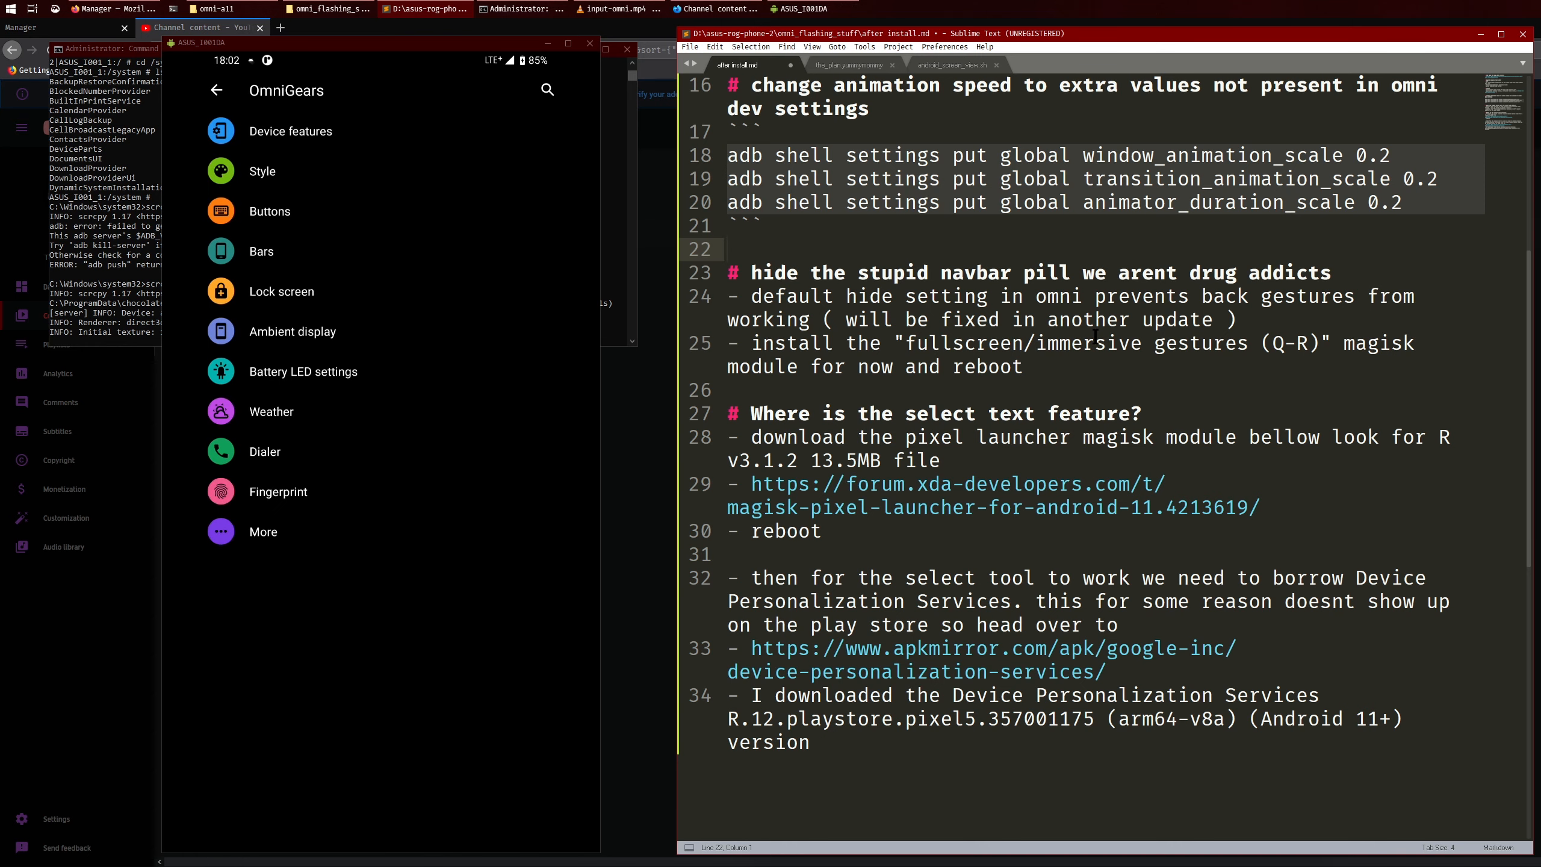
{"action": "left_click", "coordinate": [260, 250]}
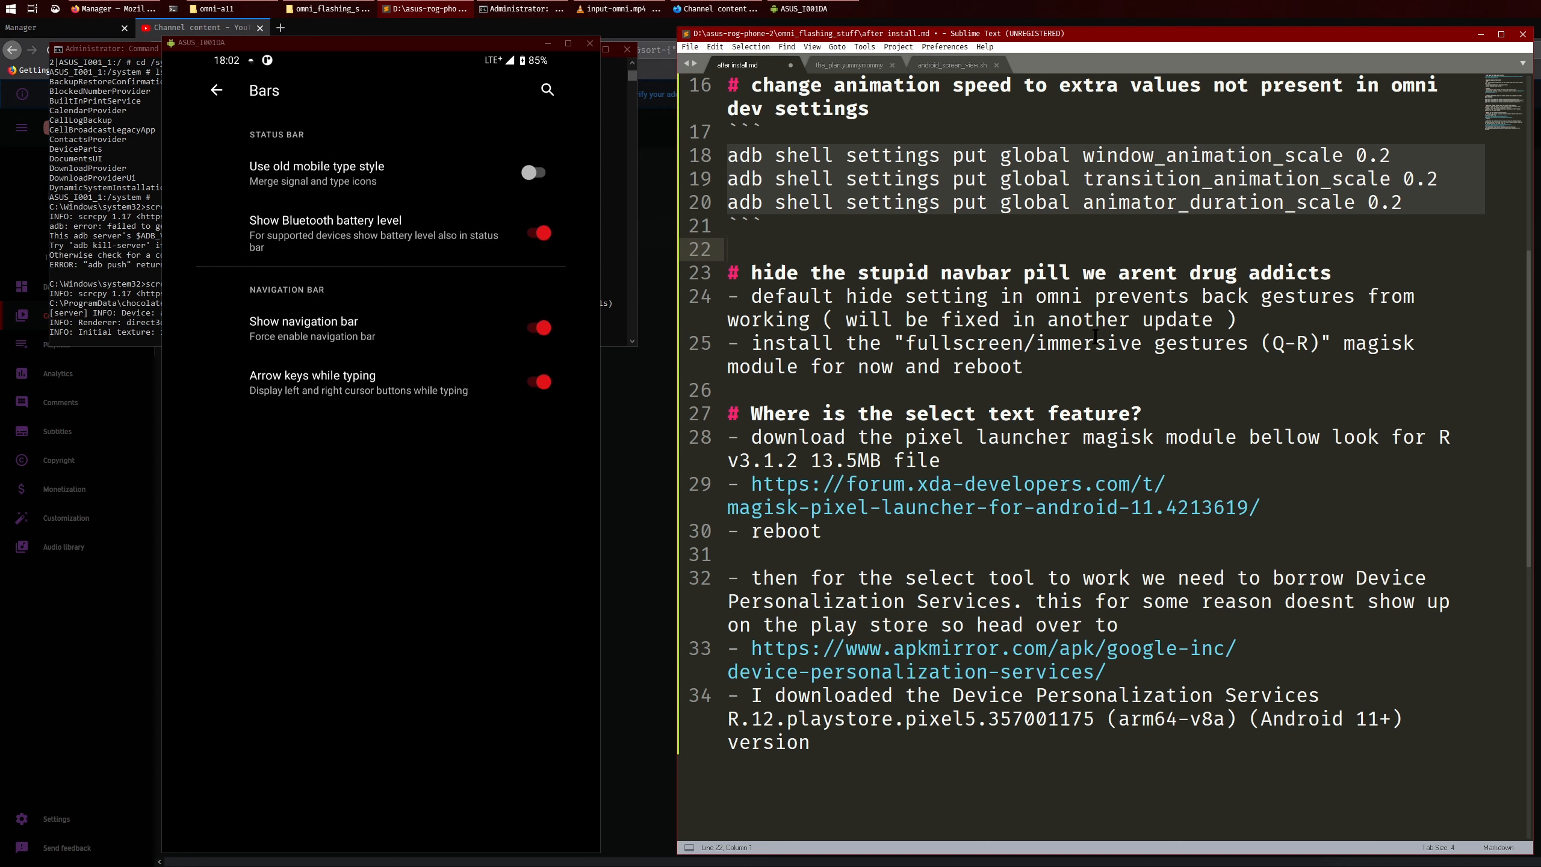
{"action": "left_click_drag", "start_coordinate": [858, 319], "coordinate": [1223, 319]}
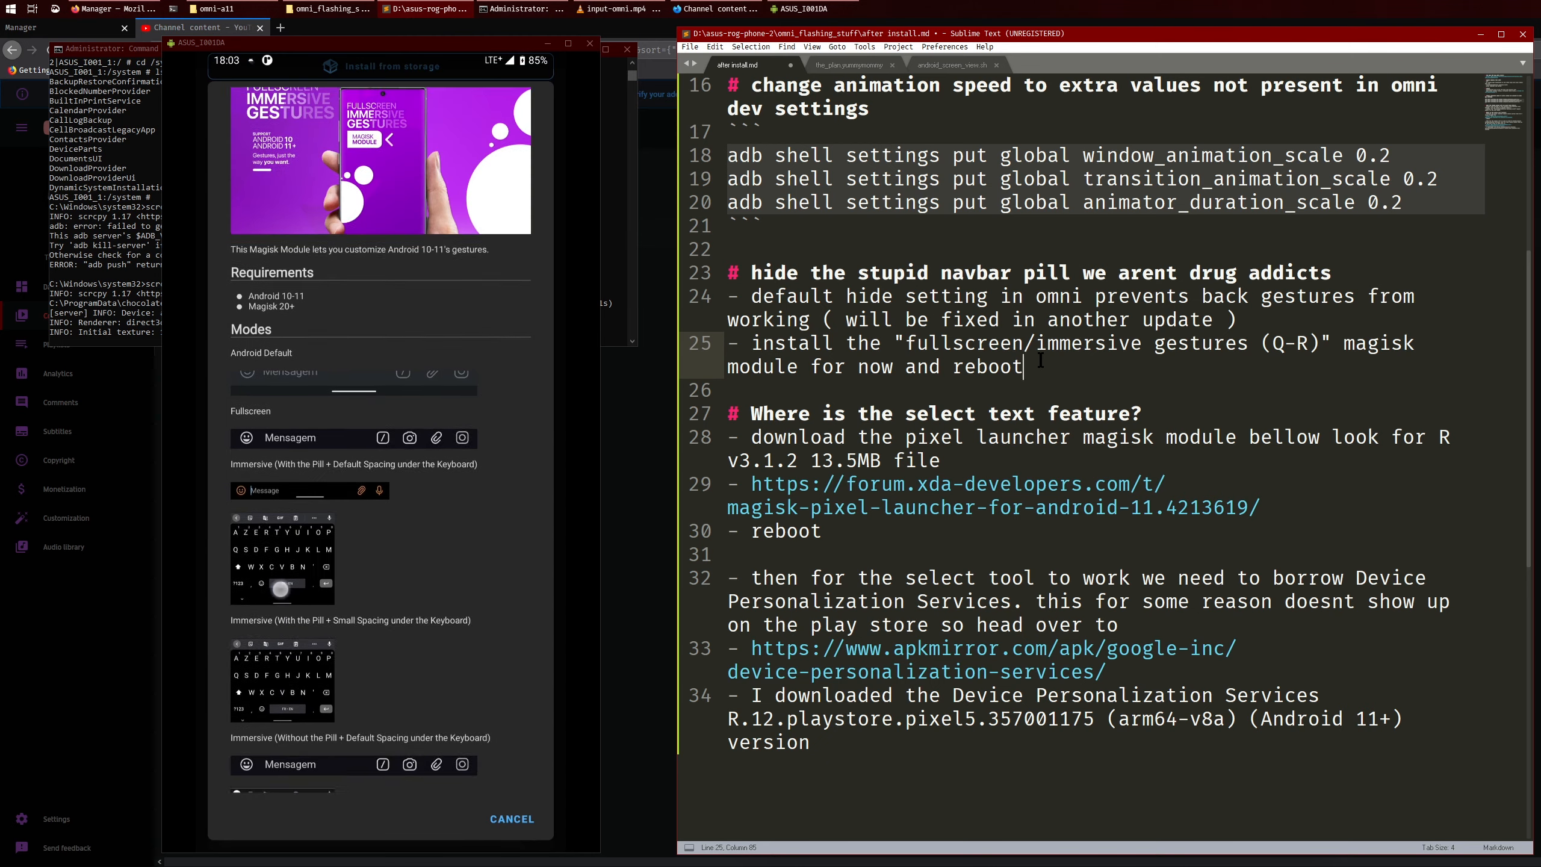
Scroll through the gestures module's modes, installation notes and known issues.
{"action": "scroll", "scroll_direction": "down", "scroll_amount": 3}
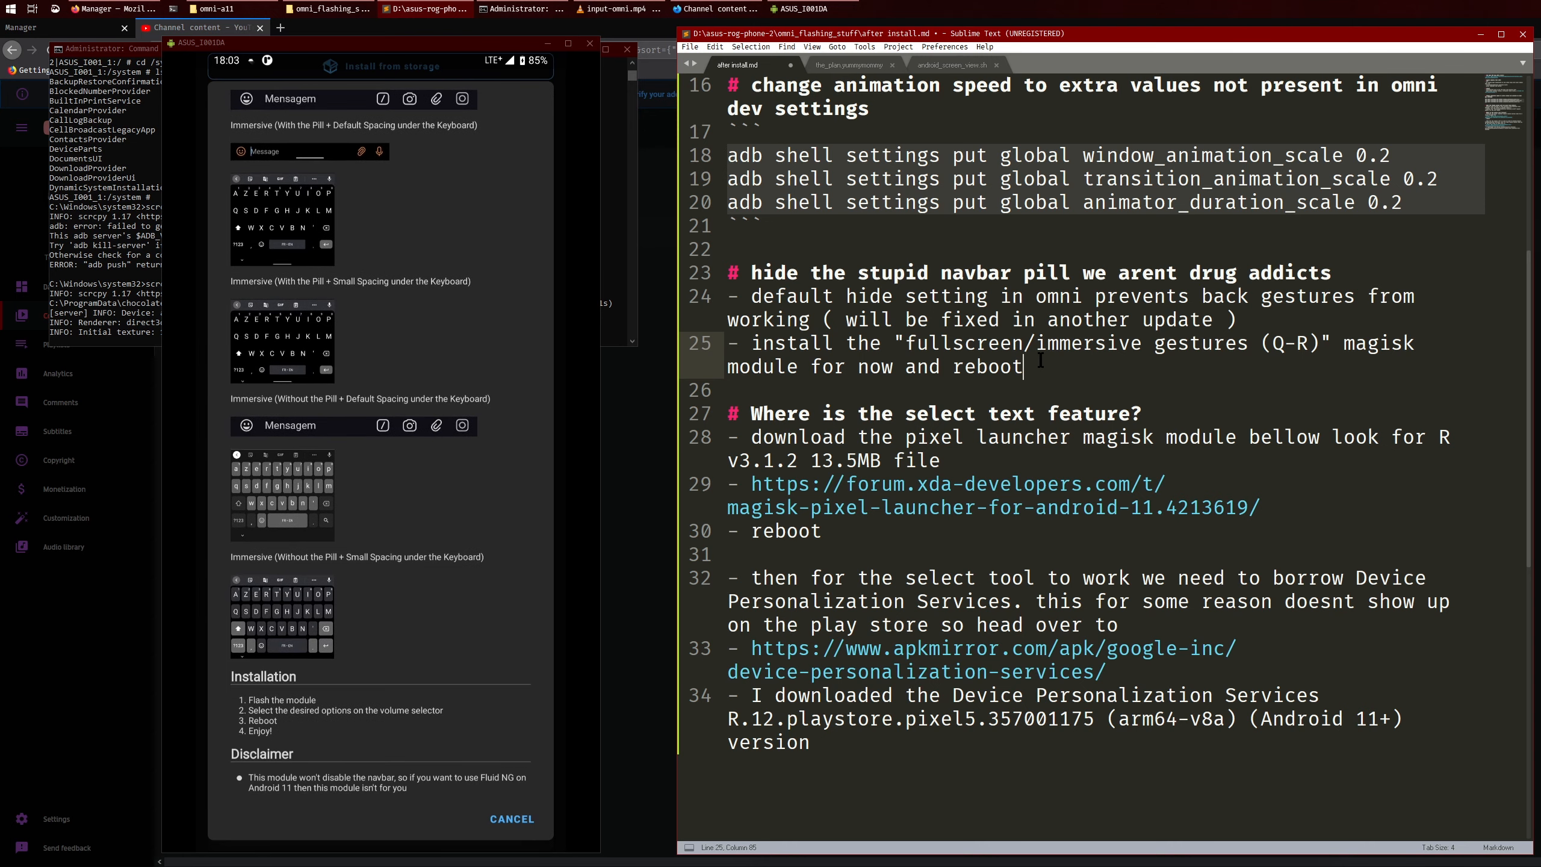
{"action": "scroll", "scroll_direction": "down", "scroll_amount": 3}
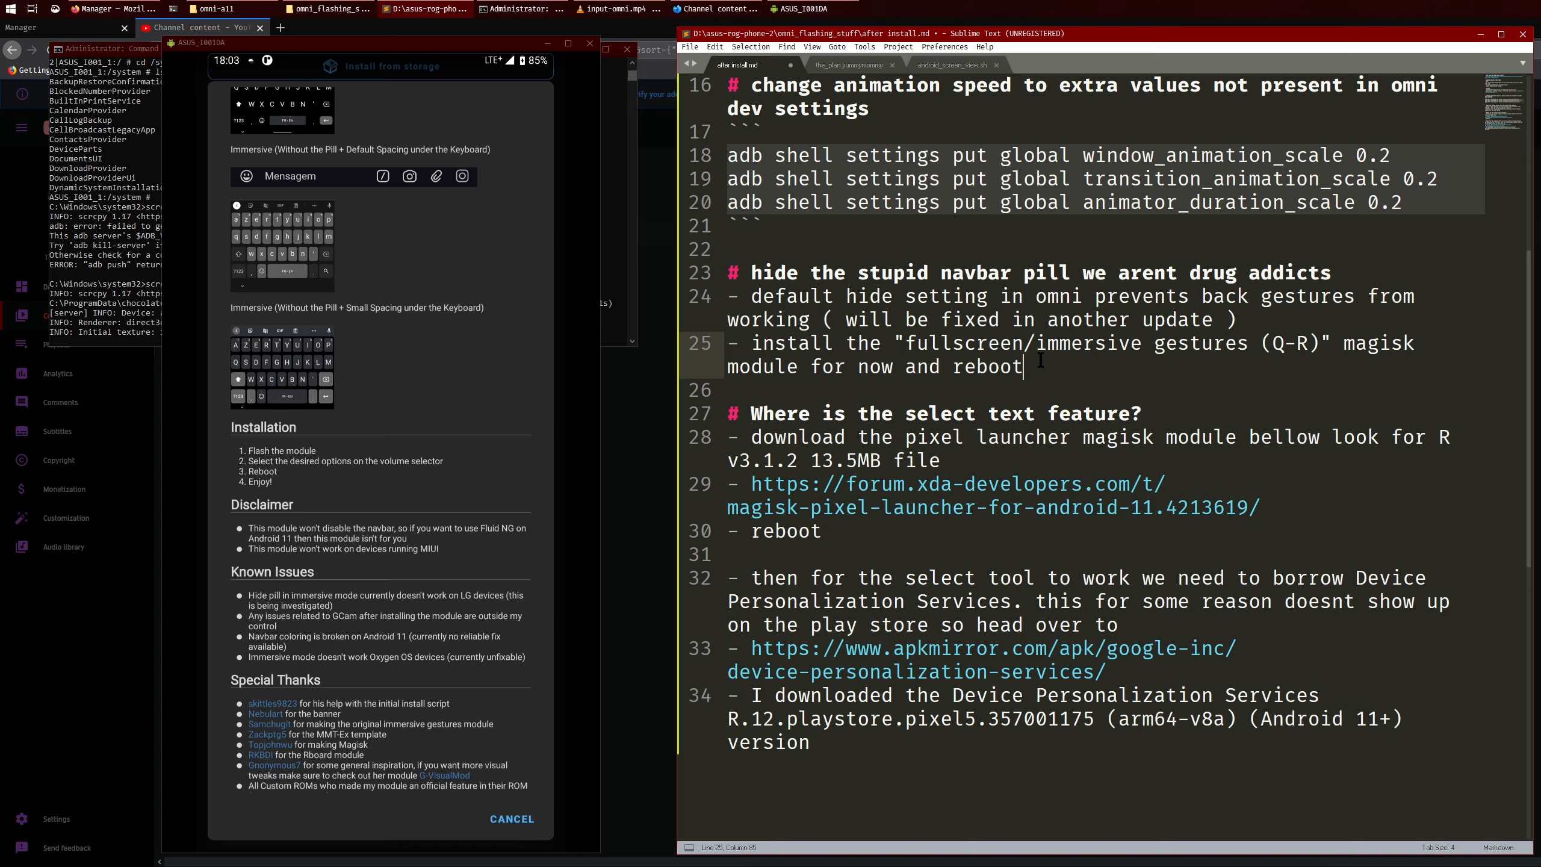
{"action": "scroll", "scroll_direction": "down", "scroll_amount": 3}
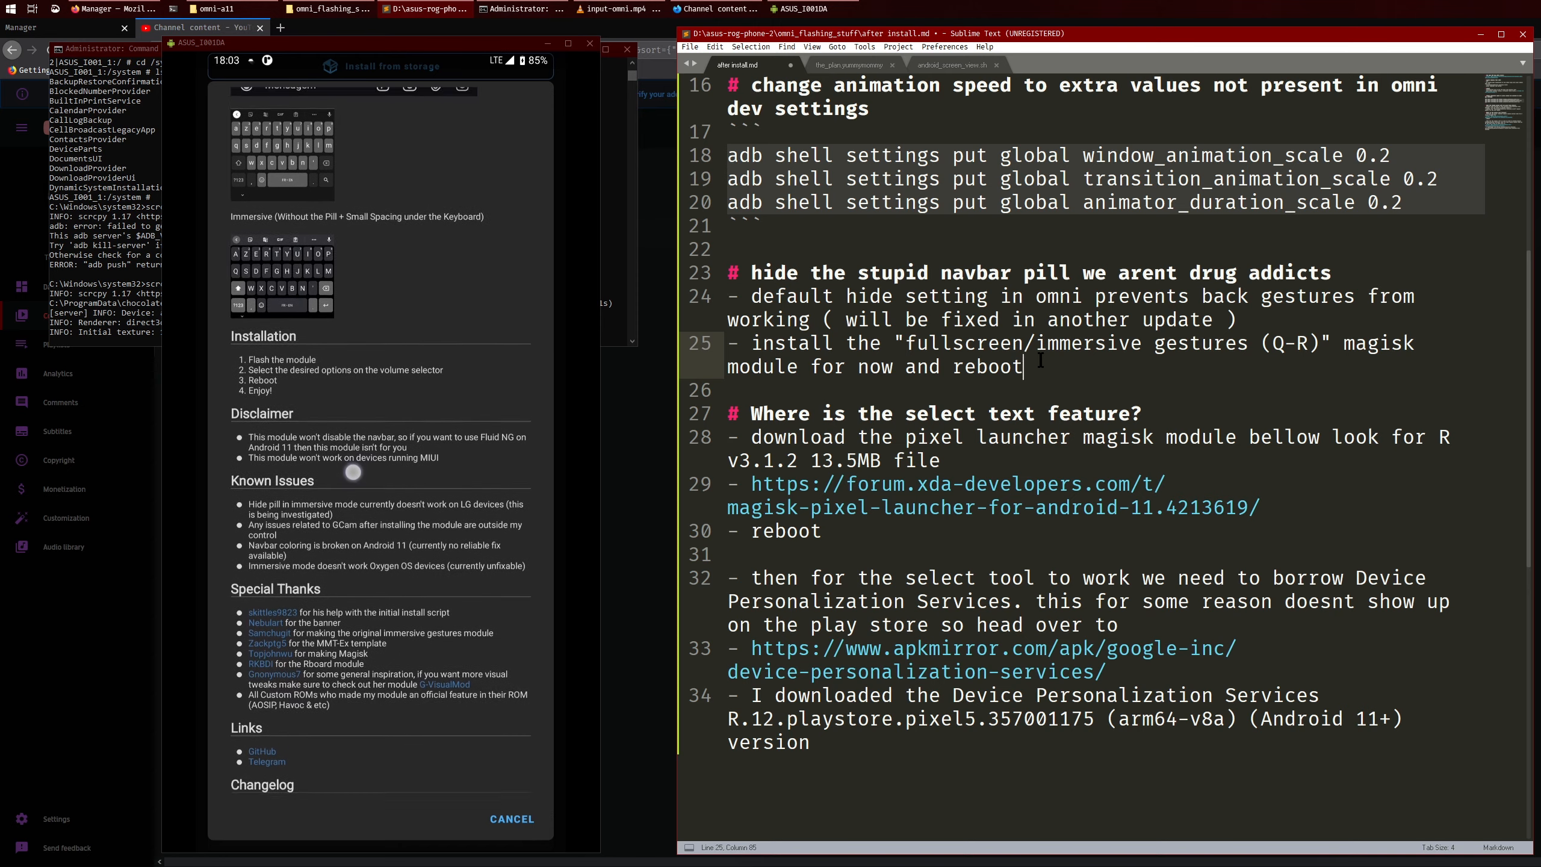
{"action": "scroll", "scroll_direction": "down", "scroll_amount": 3}
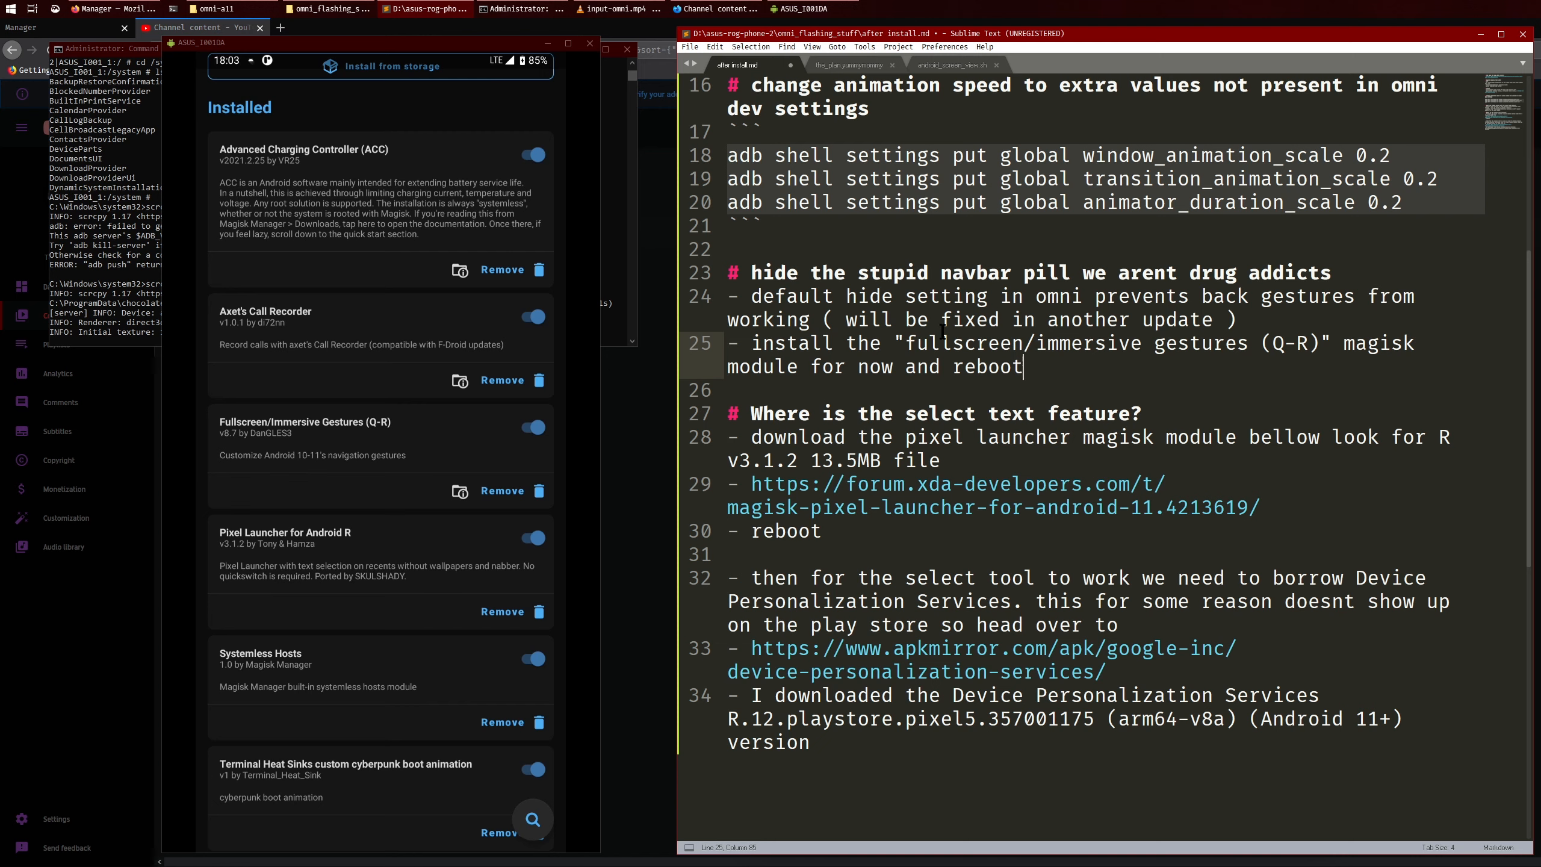
Highlight the word fullscreen in the notes and scroll toward the select-text section.
{"action": "double_click", "coordinate": [1088, 343]}
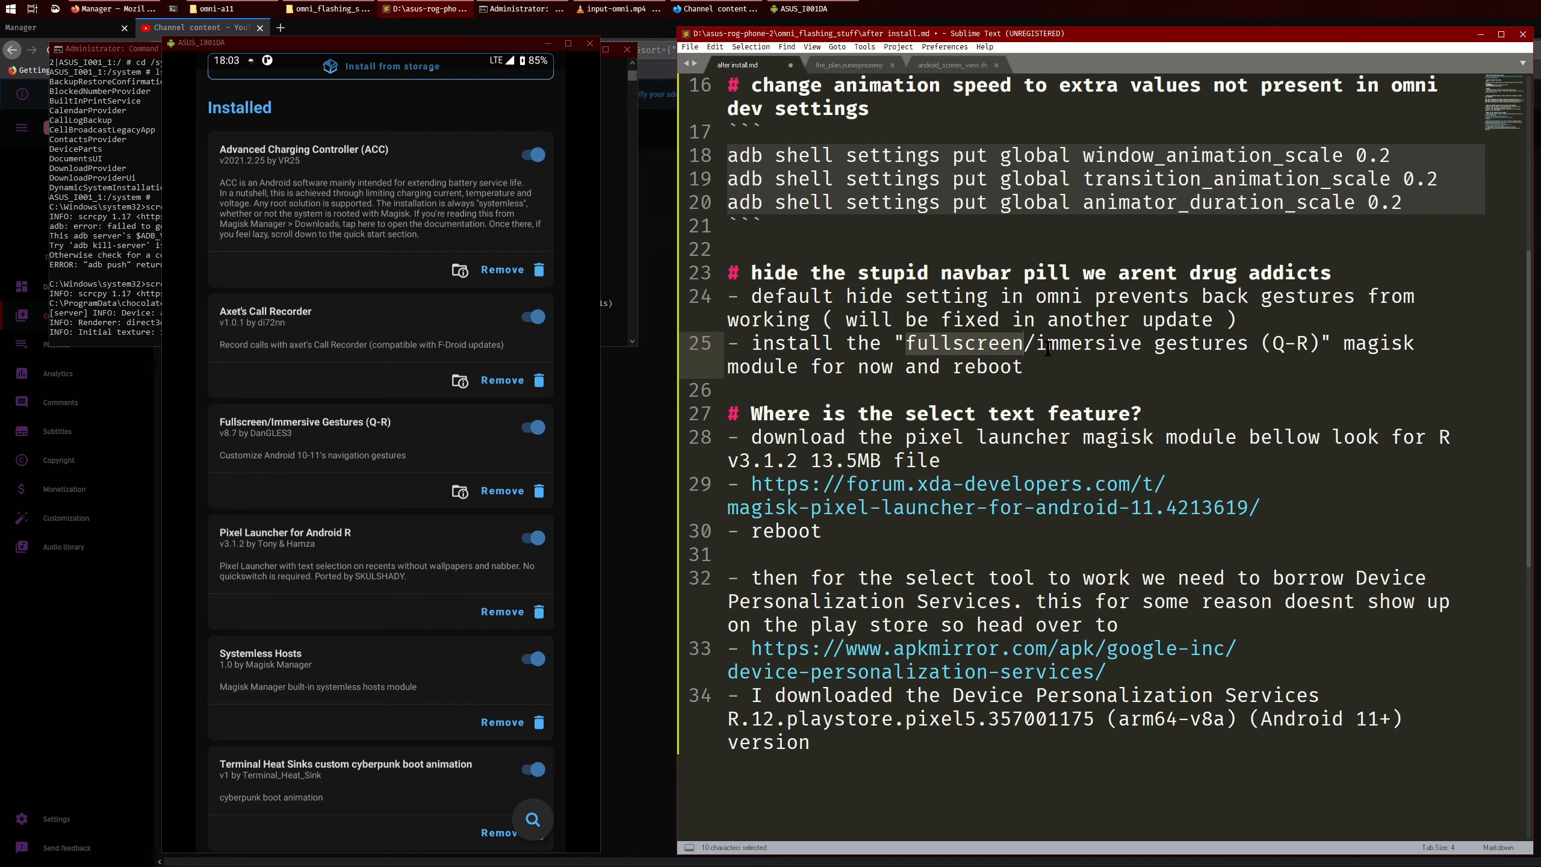
{"action": "mouse_move", "coordinate": [1013, 360]}
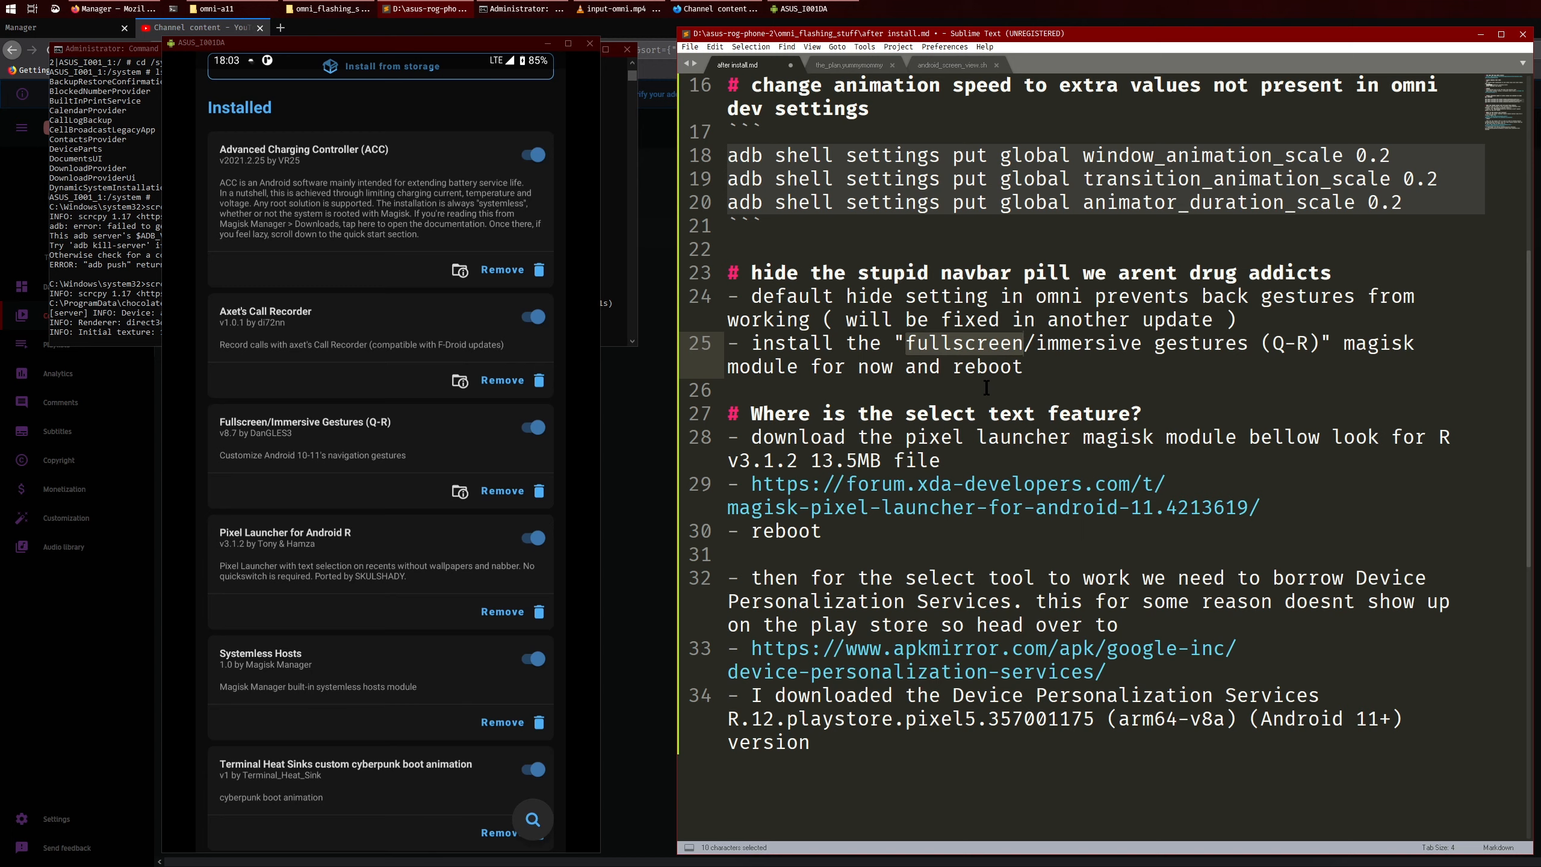
{"action": "scroll", "scroll_direction": "down", "scroll_amount": 3}
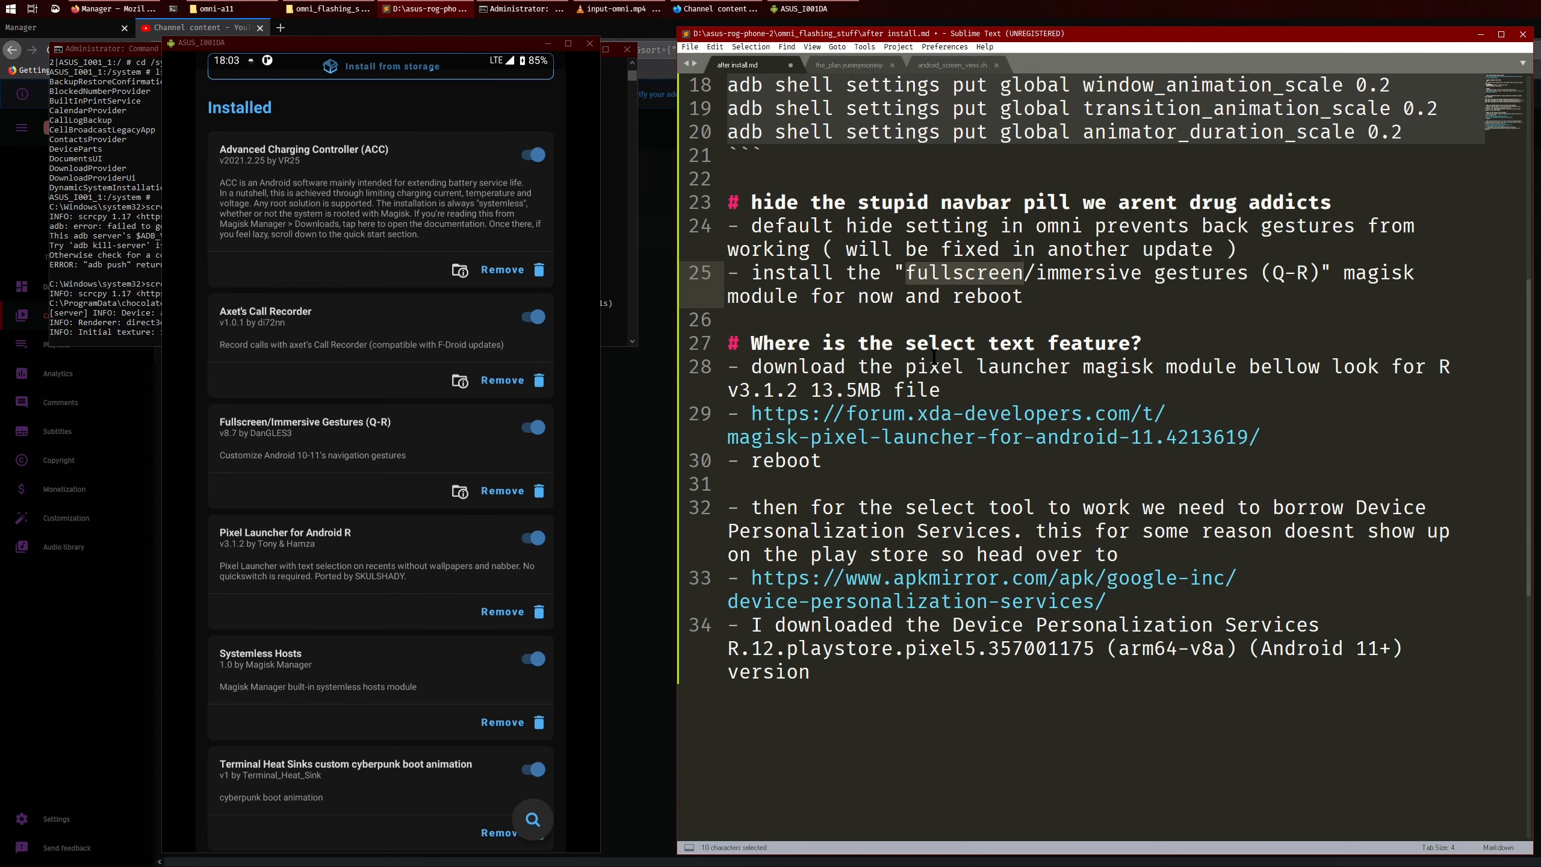
{"action": "mouse_move", "coordinate": [986, 439]}
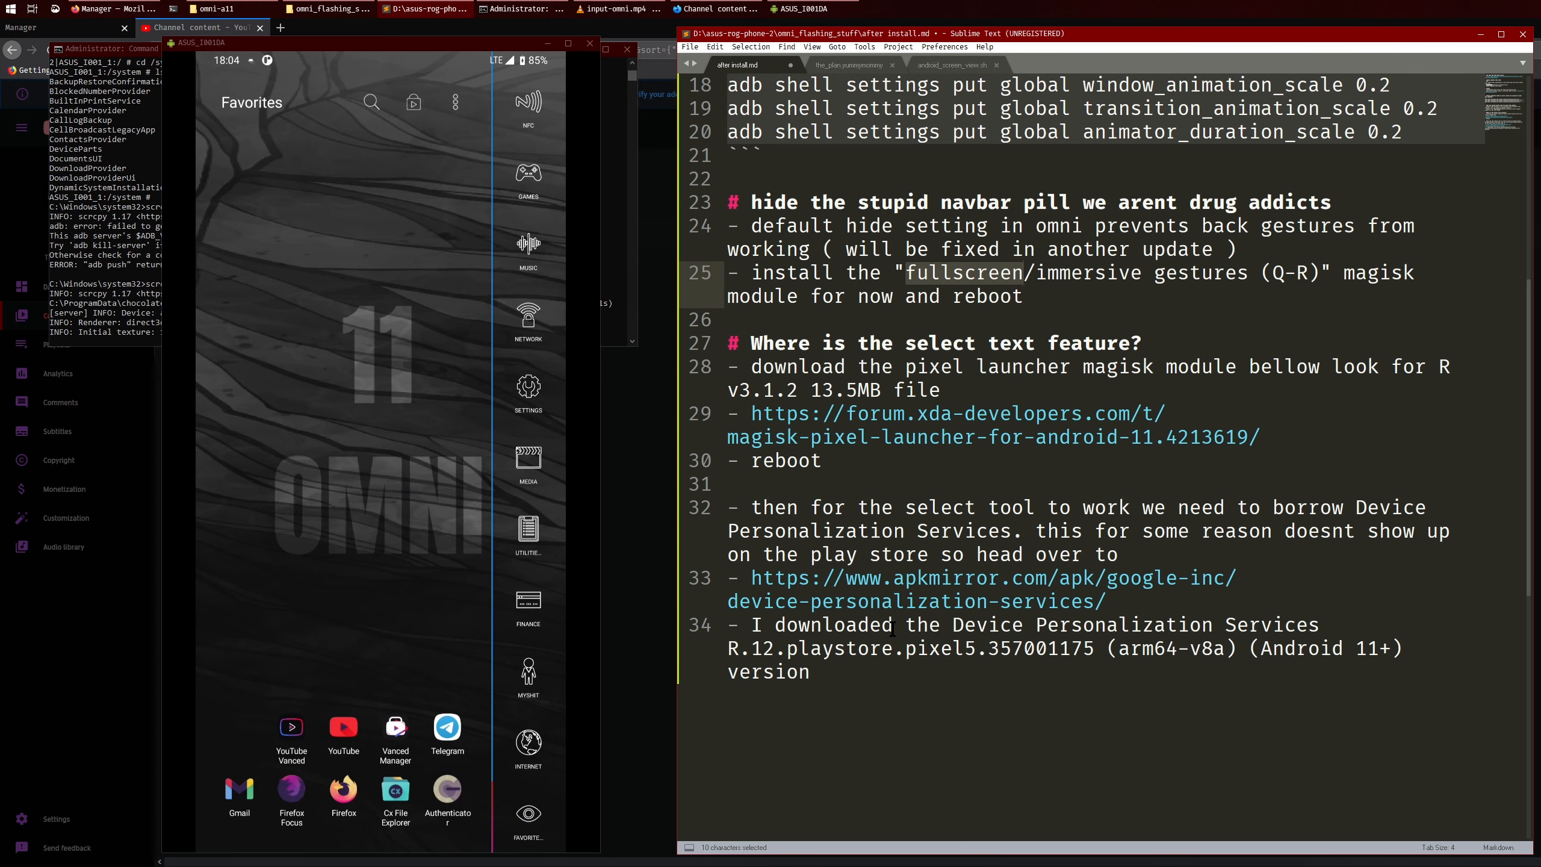
View the ACC charging-switch test screenshot in the Terminal Heat Sink Group Telegram chat.
{"action": "left_click", "coordinate": [446, 727]}
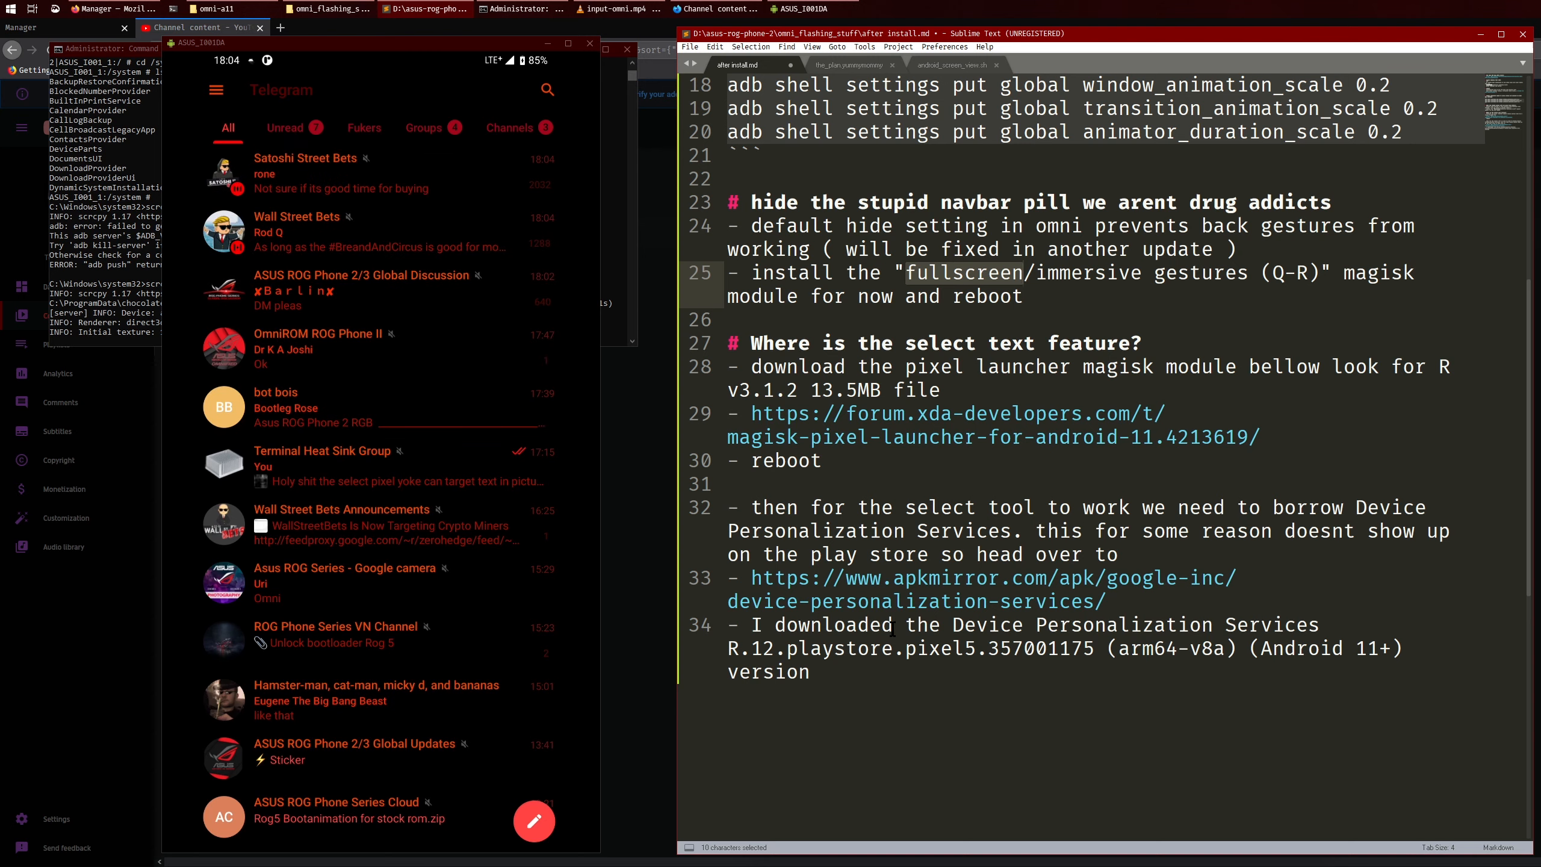
{"action": "left_click", "coordinate": [321, 450]}
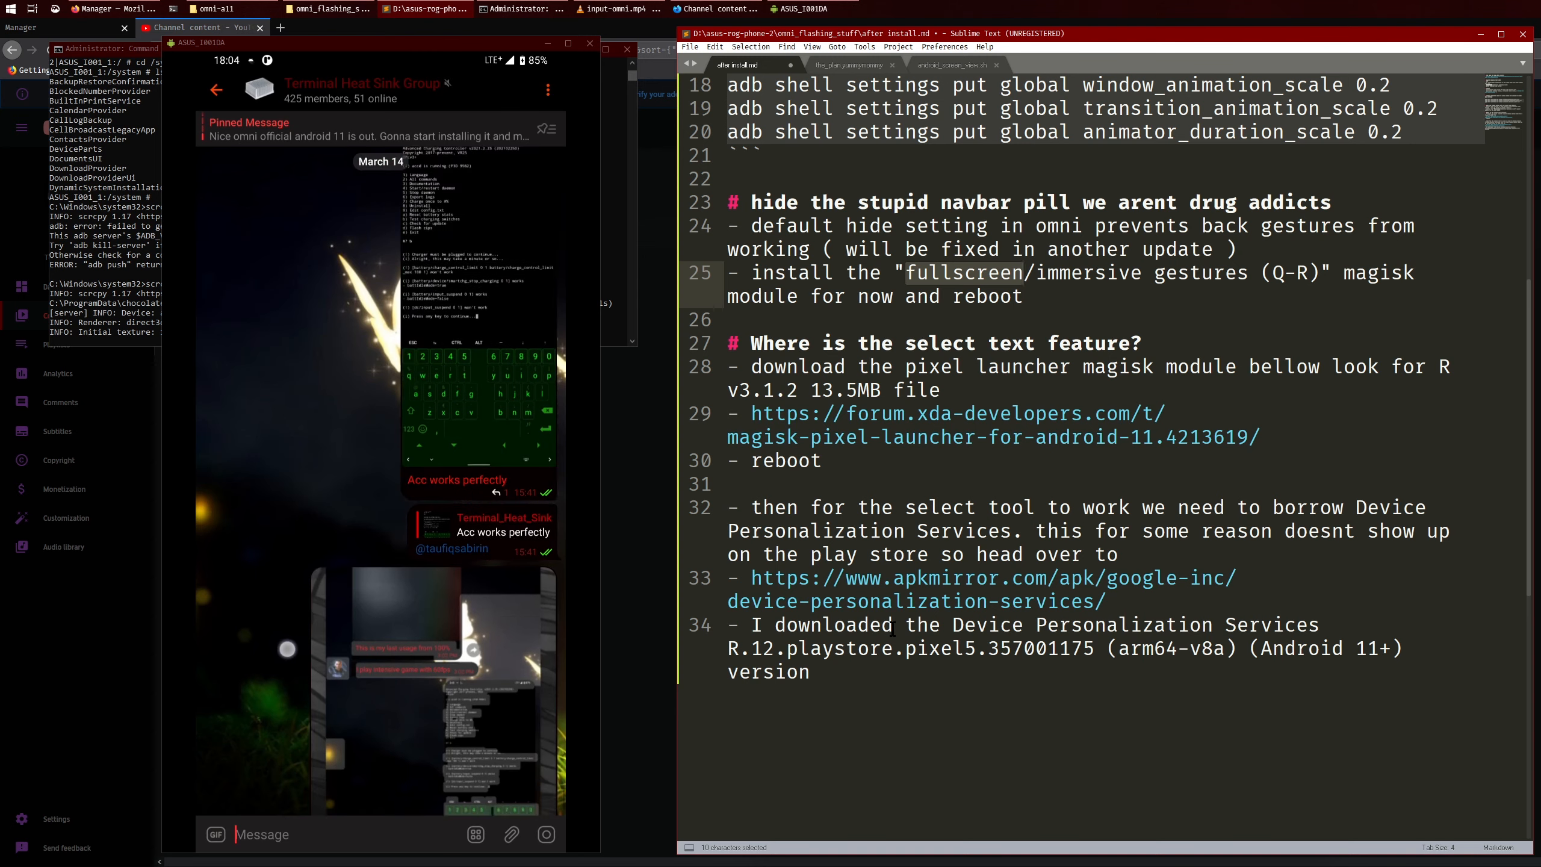
{"action": "scroll", "scroll_direction": "down", "scroll_amount": 3}
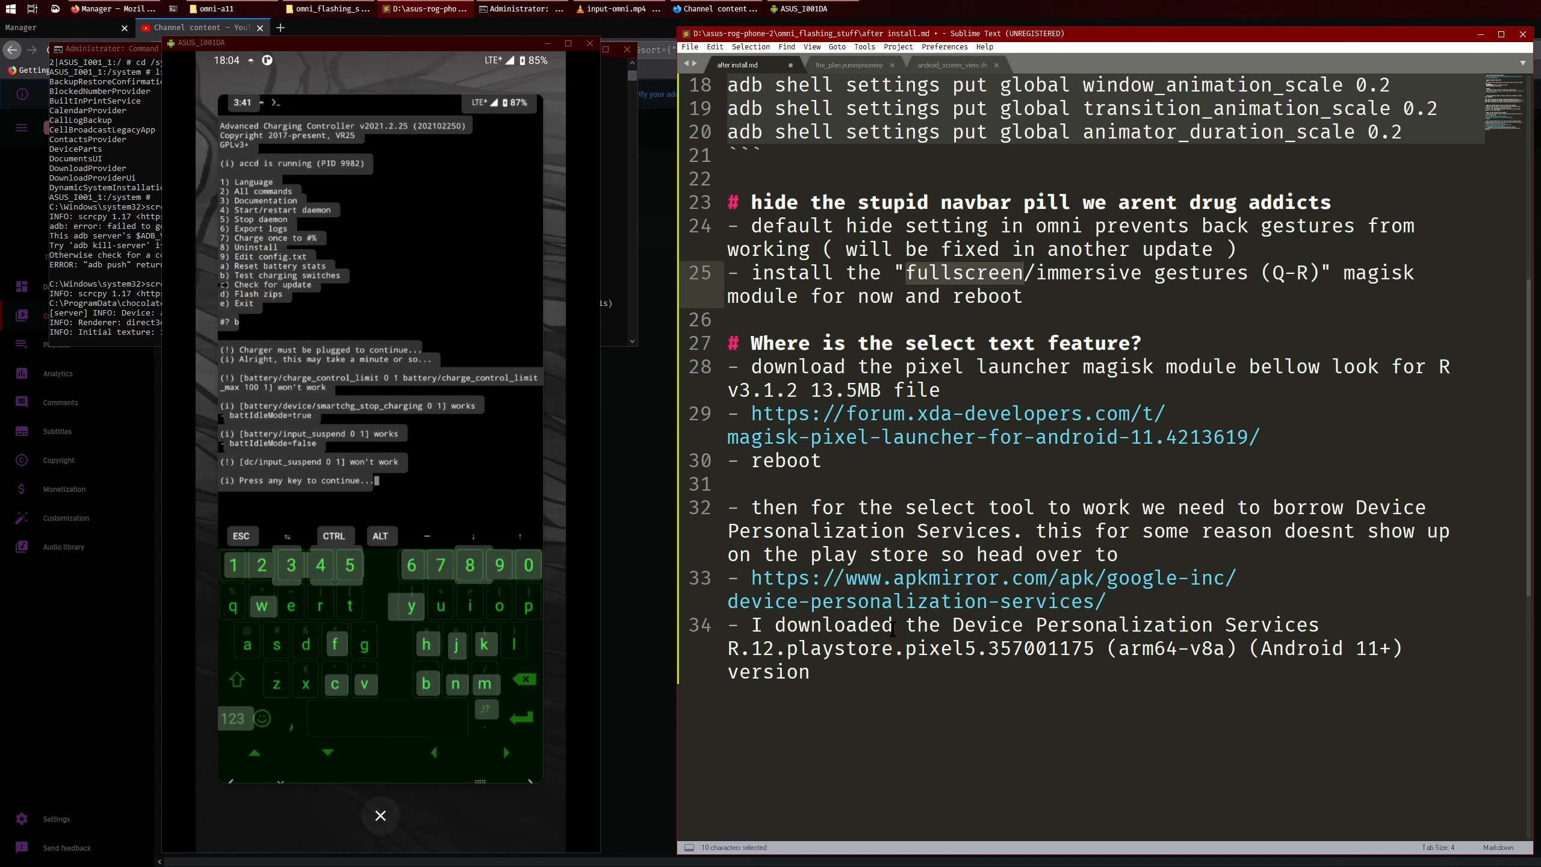
{"action": "double_click", "coordinate": [255, 359]}
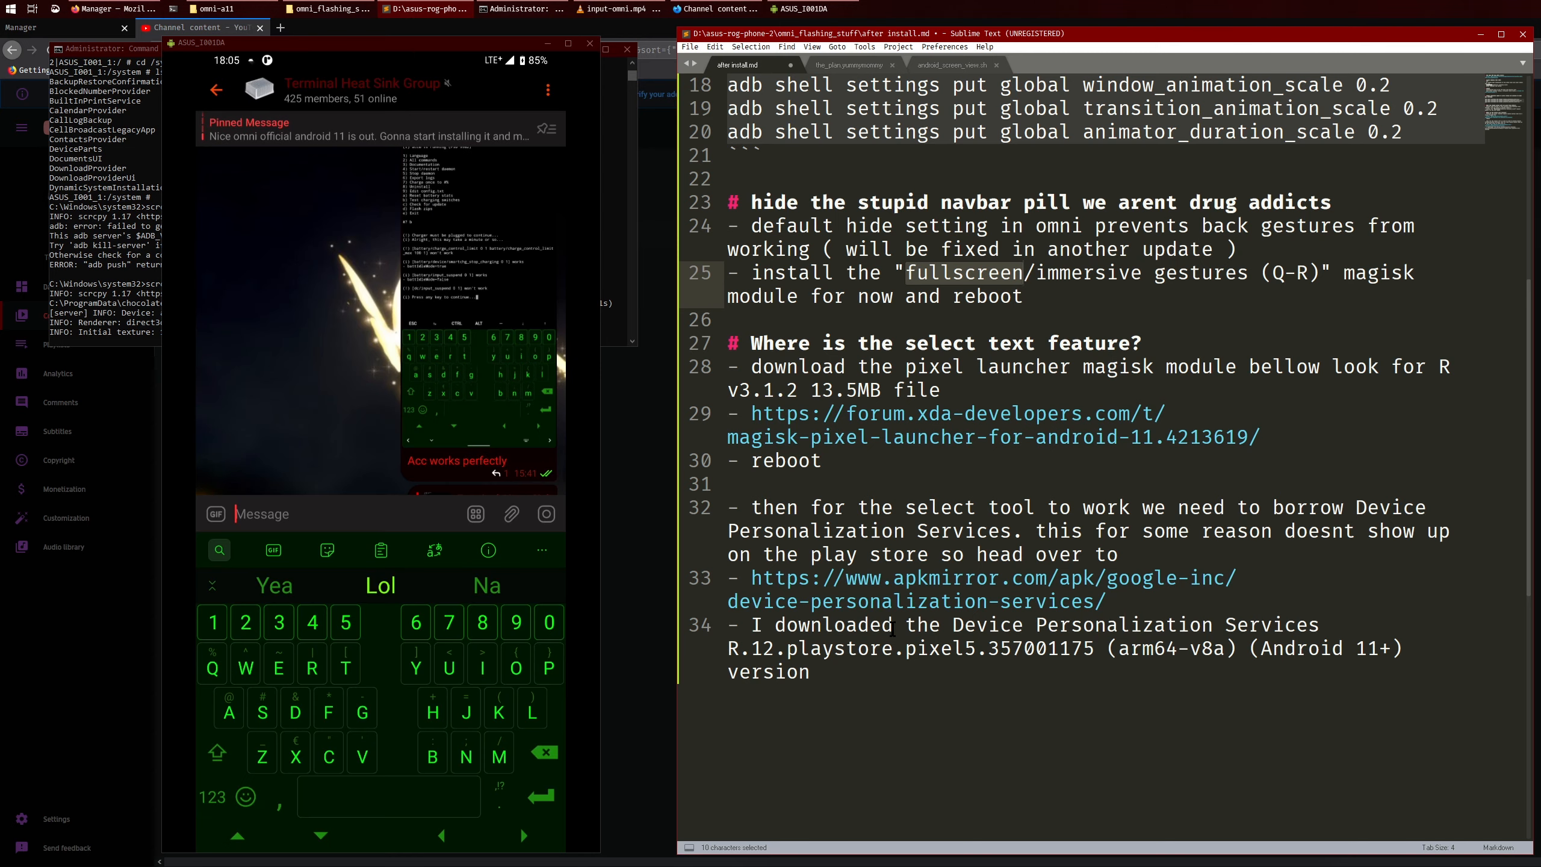
Draft the reply "Alright, this may take a minute or so..." in the group chat.
{"action": "type", "text": "Alright, this may take a minute or so..."}
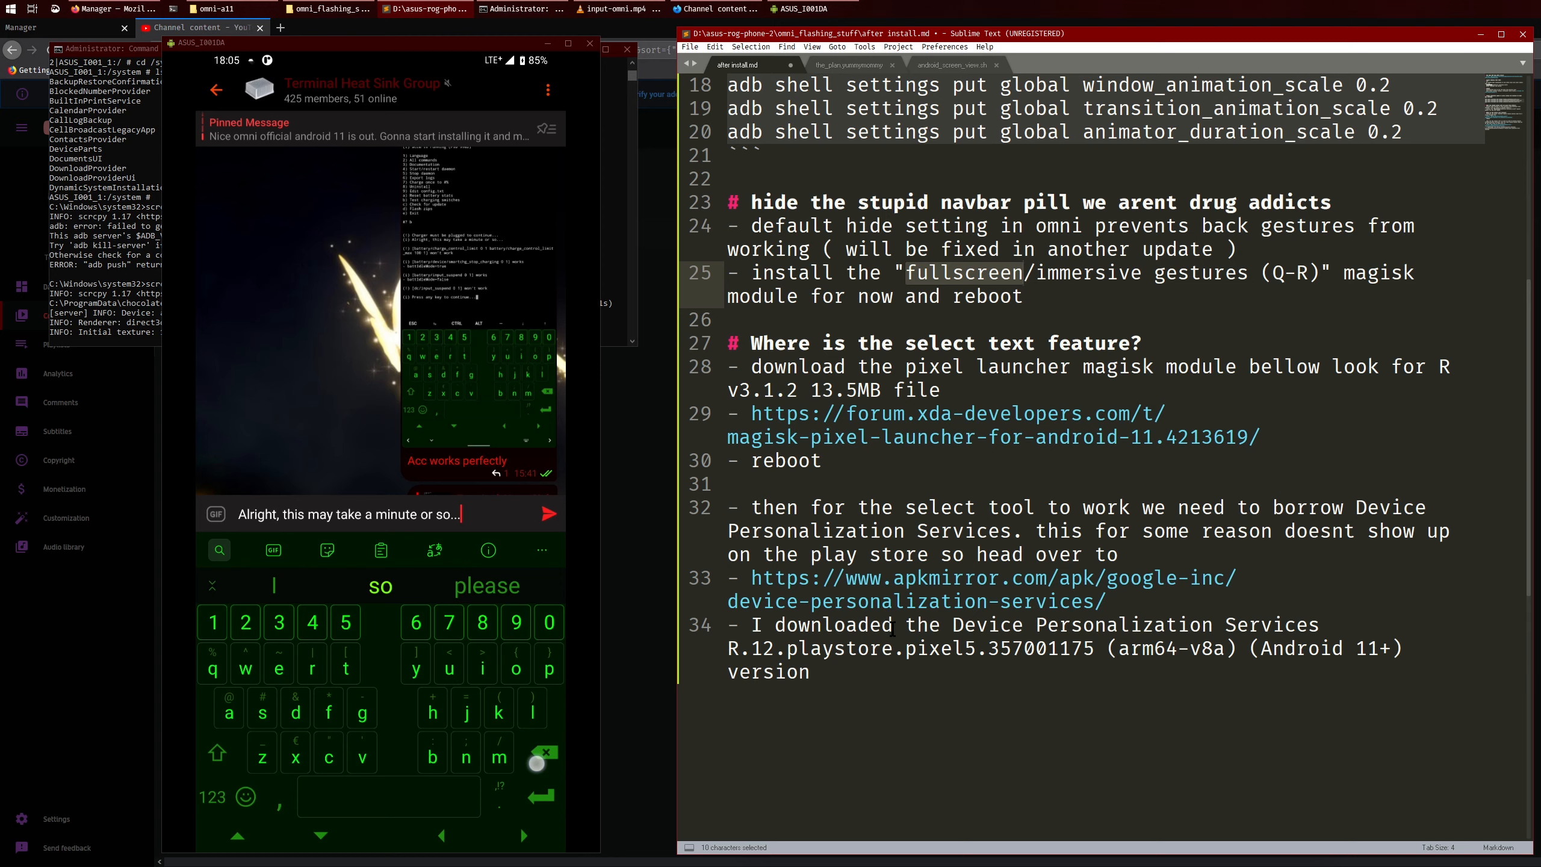
Leave Telegram and return to Magisk's installed modules list.
{"action": "left_click", "coordinate": [542, 752]}
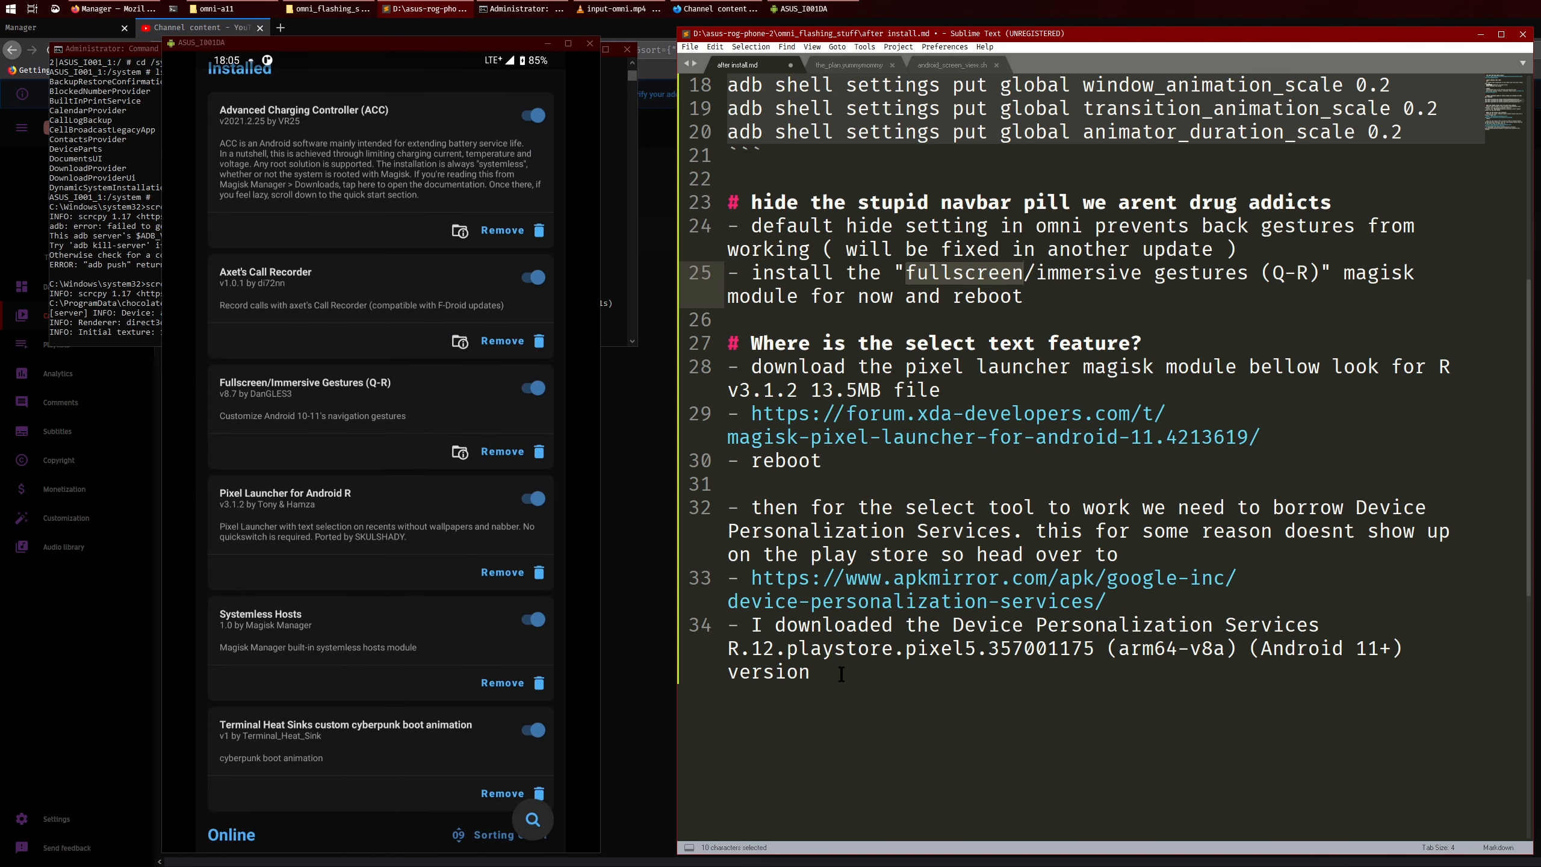
{"action": "mouse_move", "coordinate": [930, 443]}
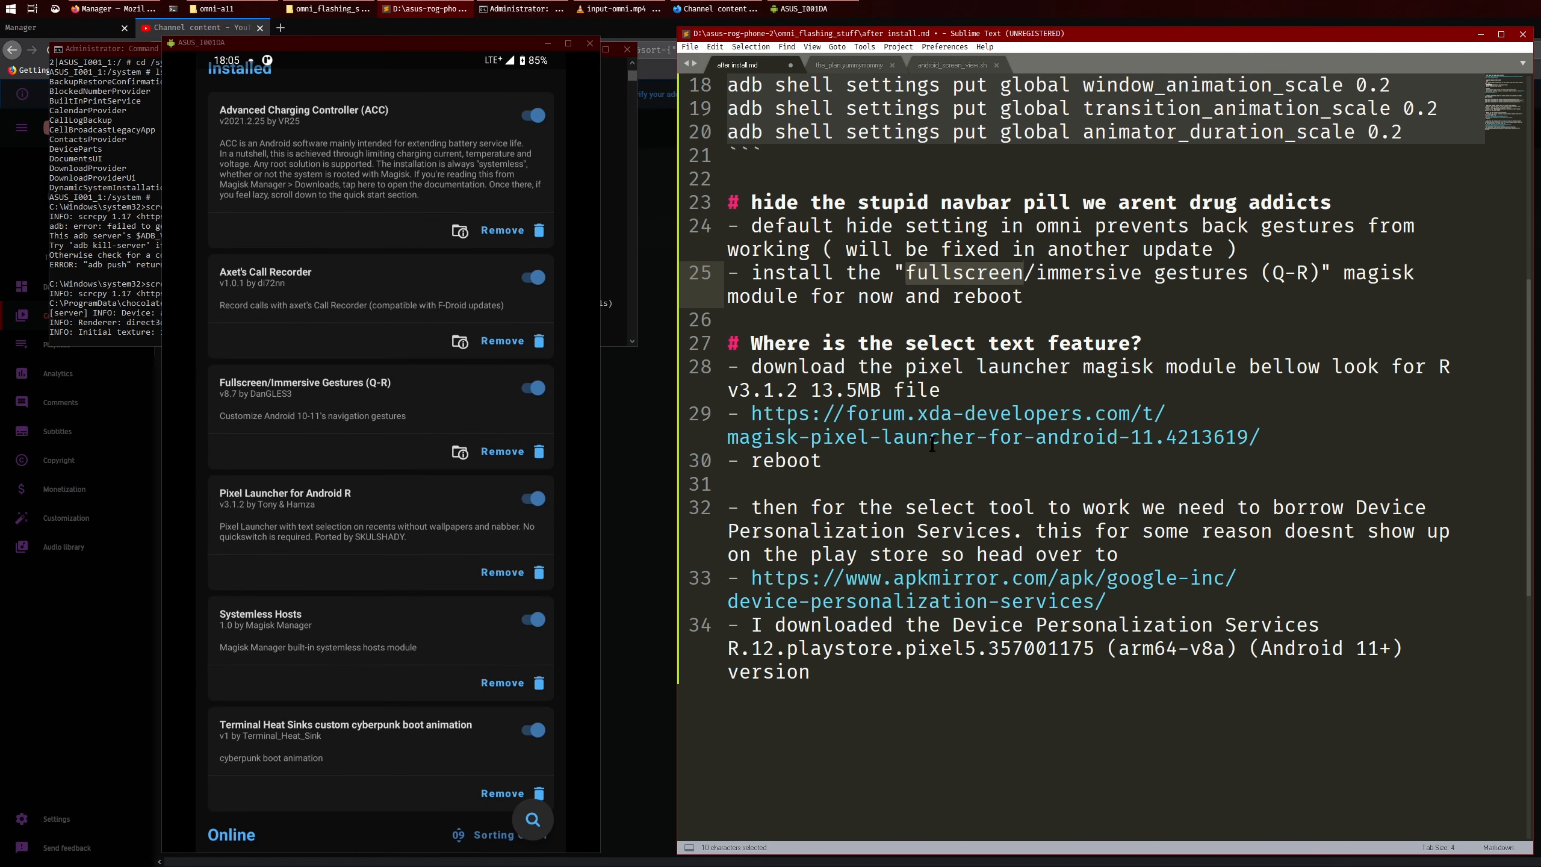
Highlight the Pixel Launcher download note up to the words 'look for'.
{"action": "left_click", "coordinate": [1041, 365]}
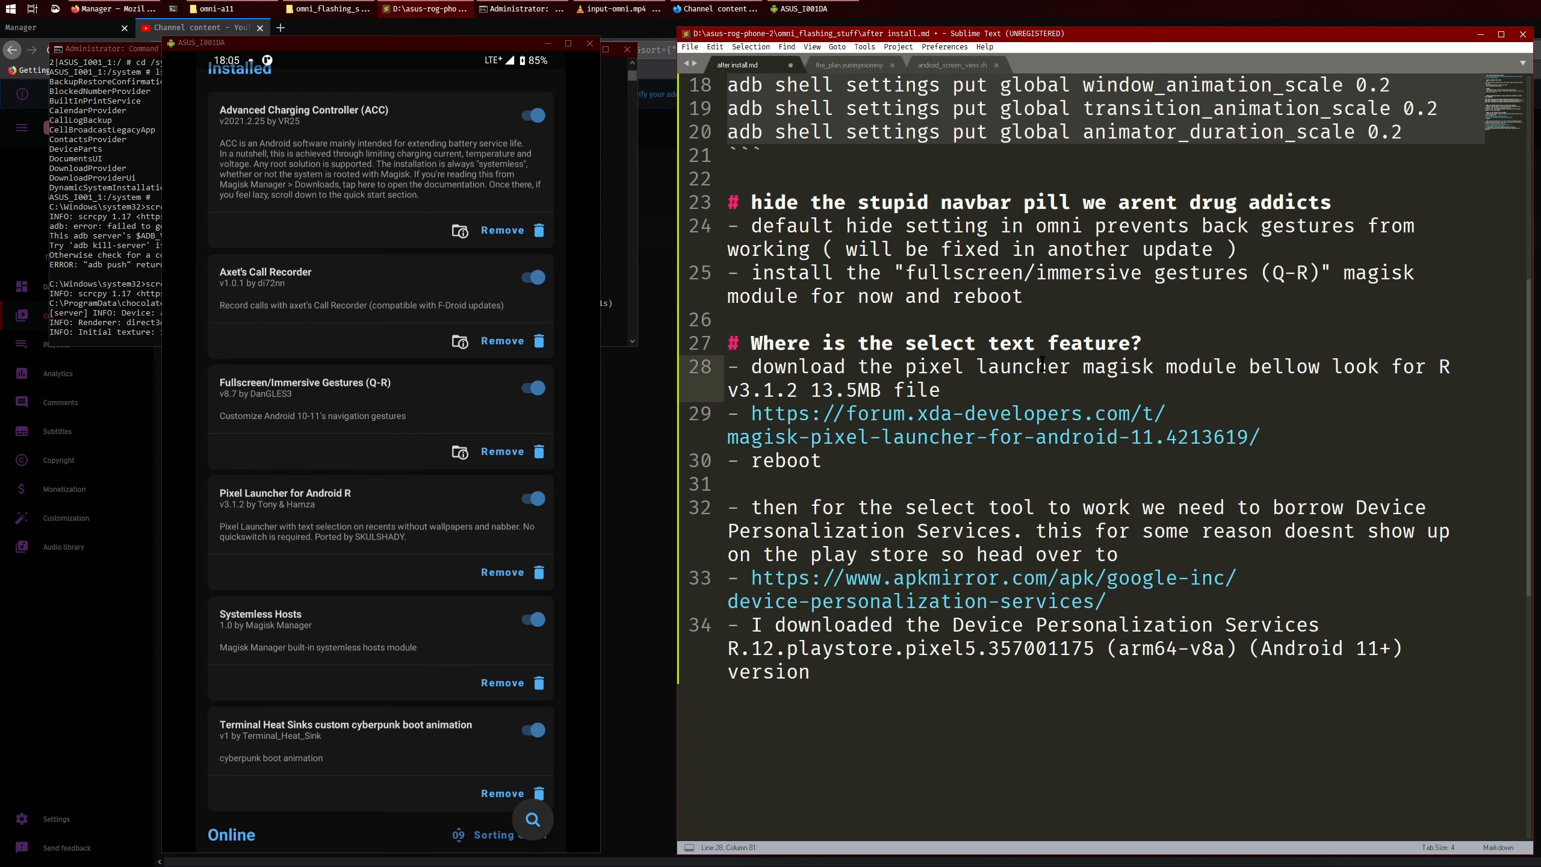
{"action": "left_click_drag", "start_coordinate": [749, 365], "coordinate": [1164, 366]}
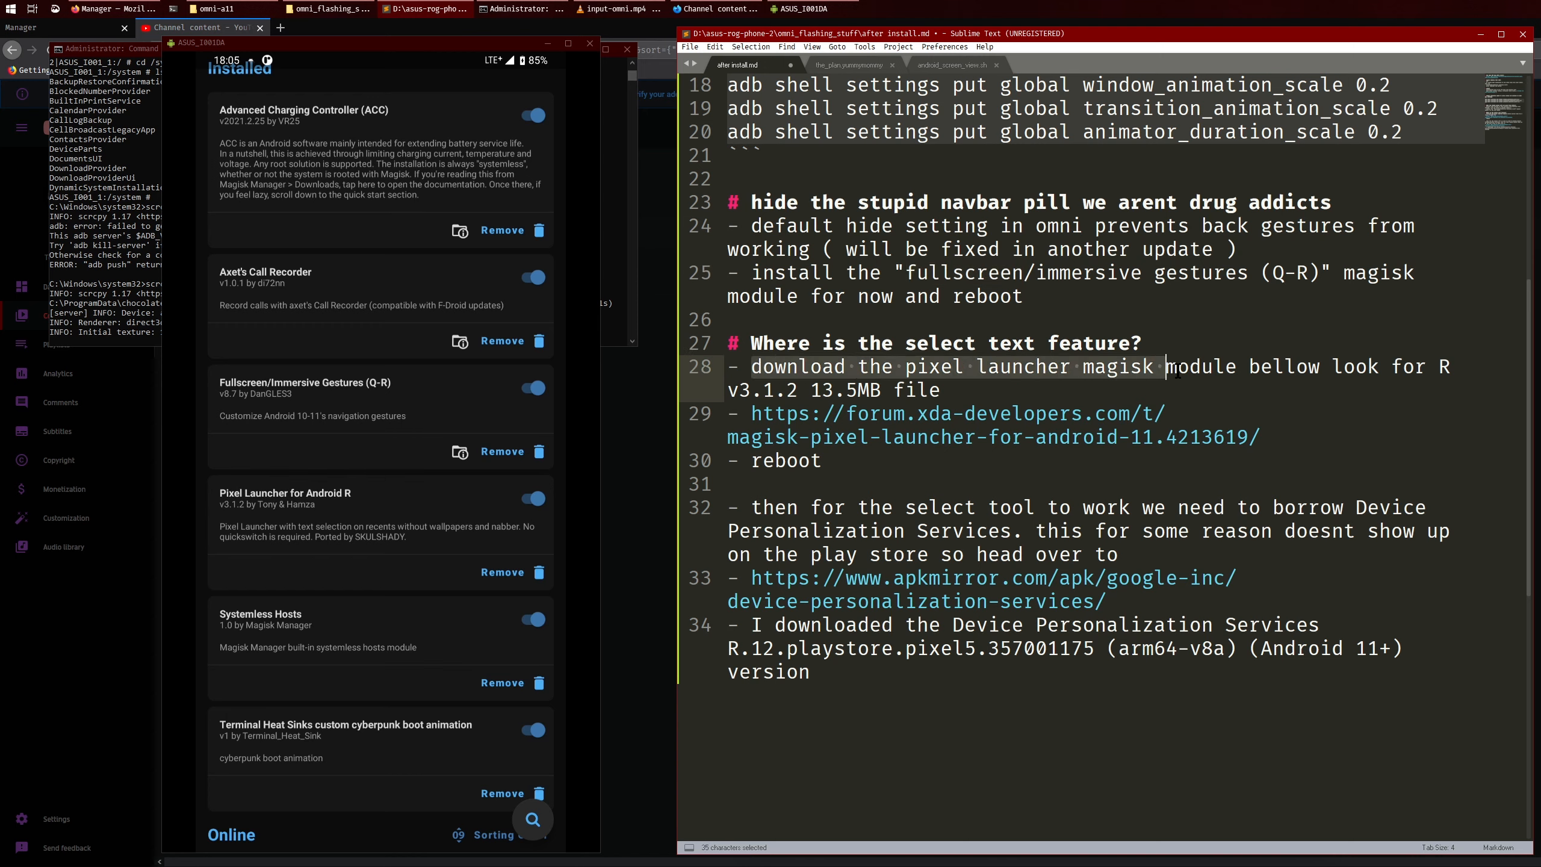
{"action": "left_click_drag", "start_coordinate": [1168, 366], "coordinate": [1425, 366]}
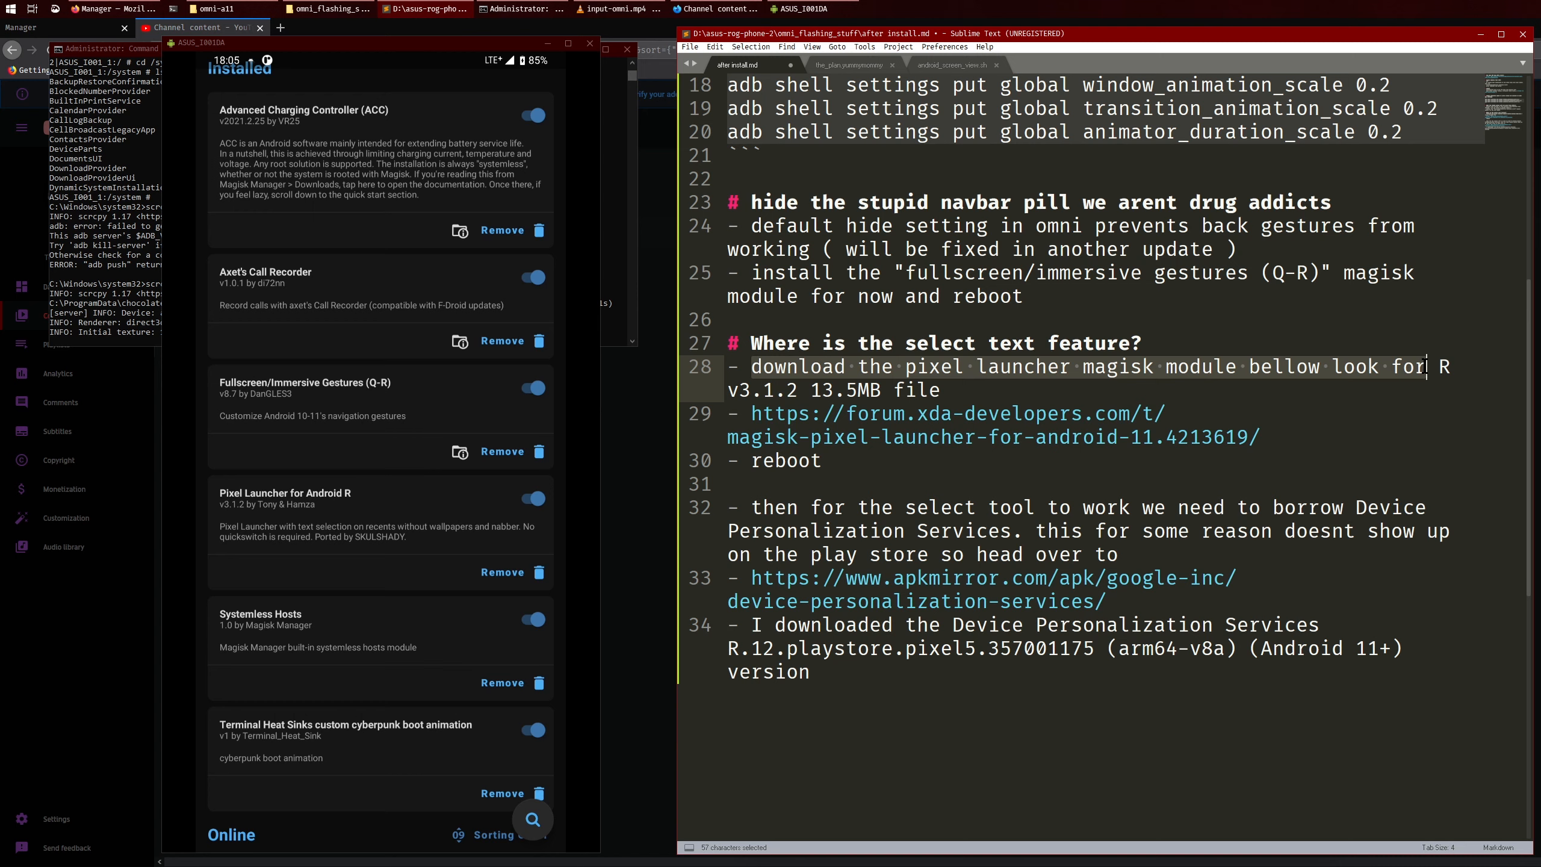
Select the whole XDA forum link for the Pixel Launcher module and copy it.
{"action": "left_click", "coordinate": [1261, 435]}
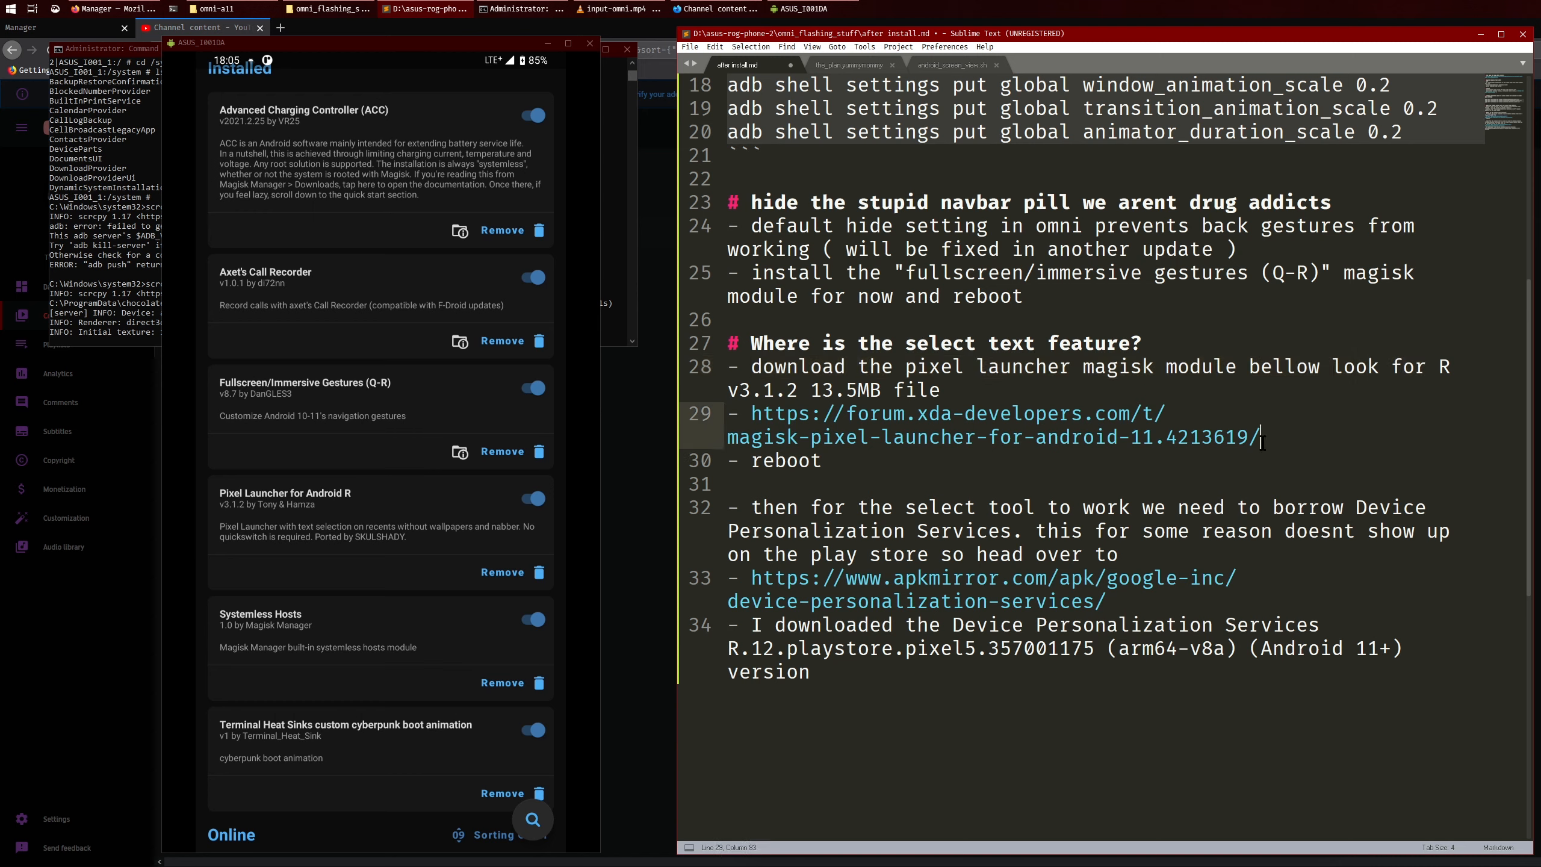
{"action": "left_click_drag", "start_coordinate": [752, 413], "coordinate": [1263, 436]}
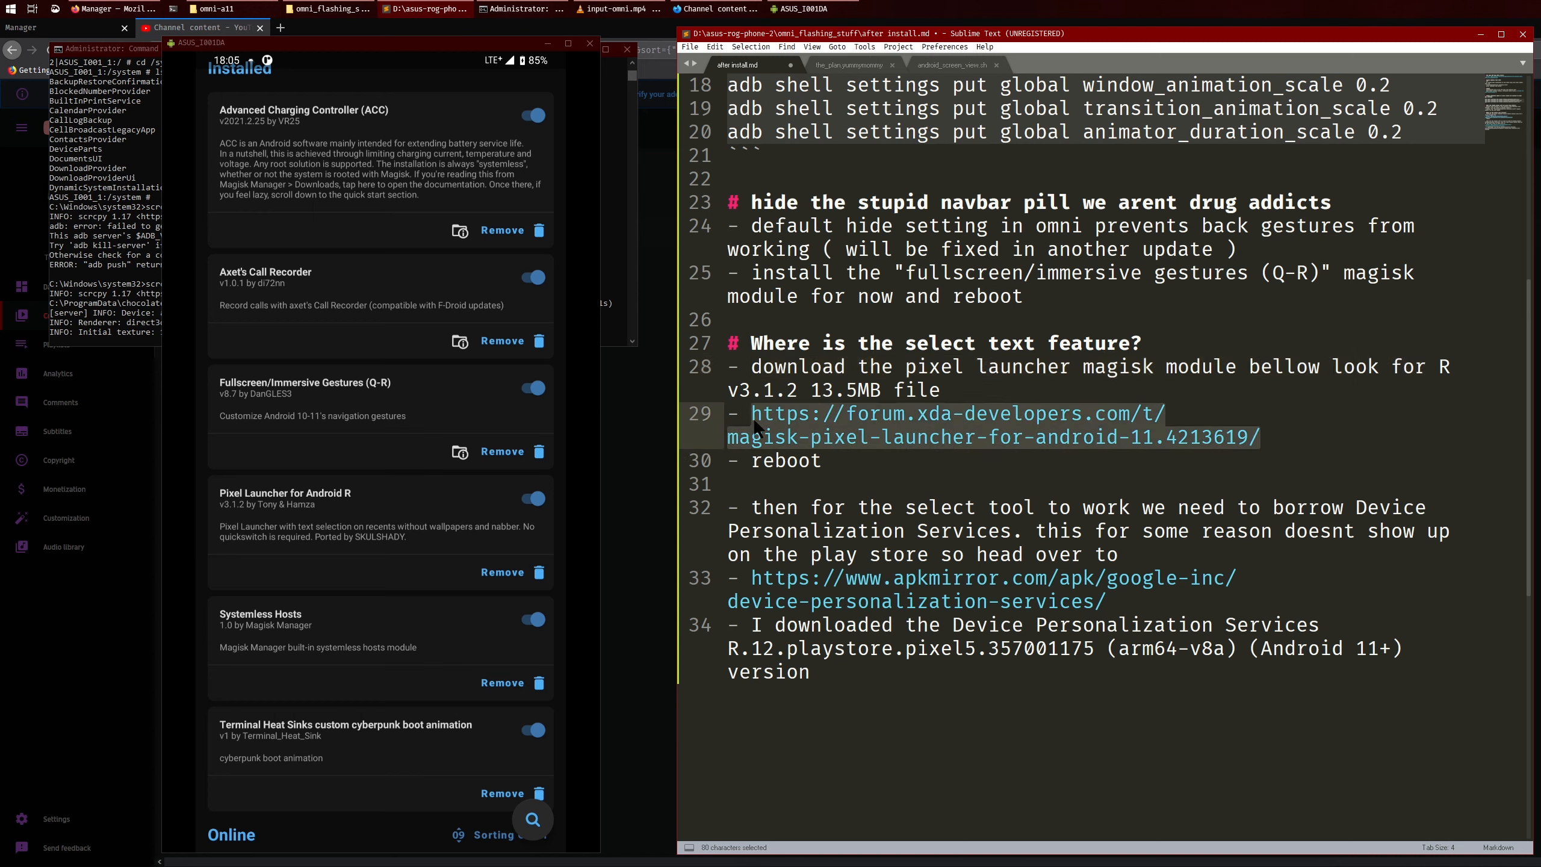
{"action": "key", "text": "ctrl+c"}
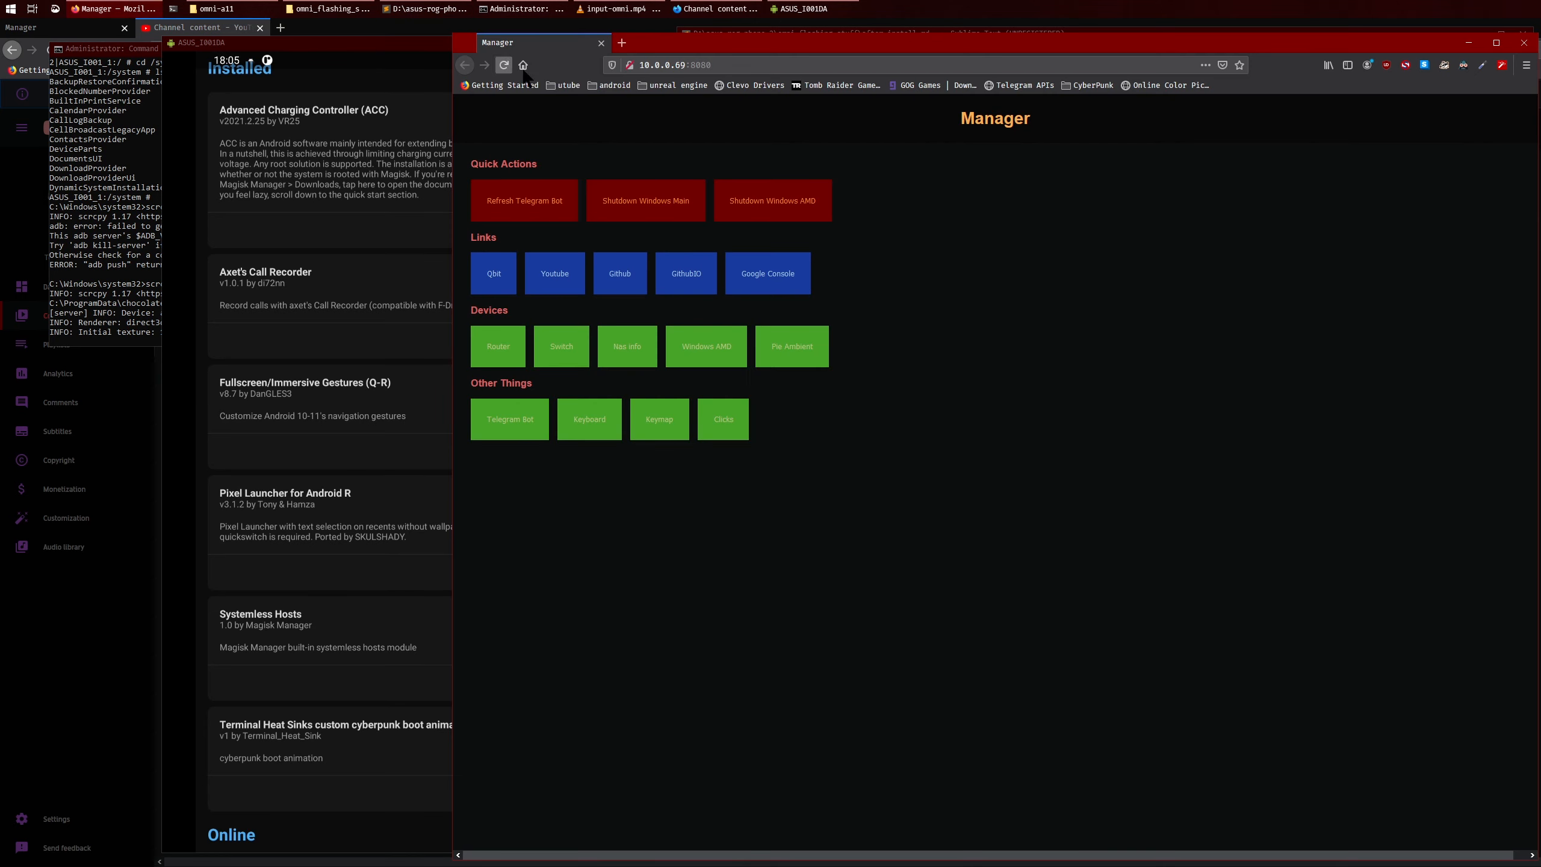
Load the XDA Pixel Launcher R Magisk thread and scroll to its Attachments zip list.
{"action": "left_click", "coordinate": [621, 42]}
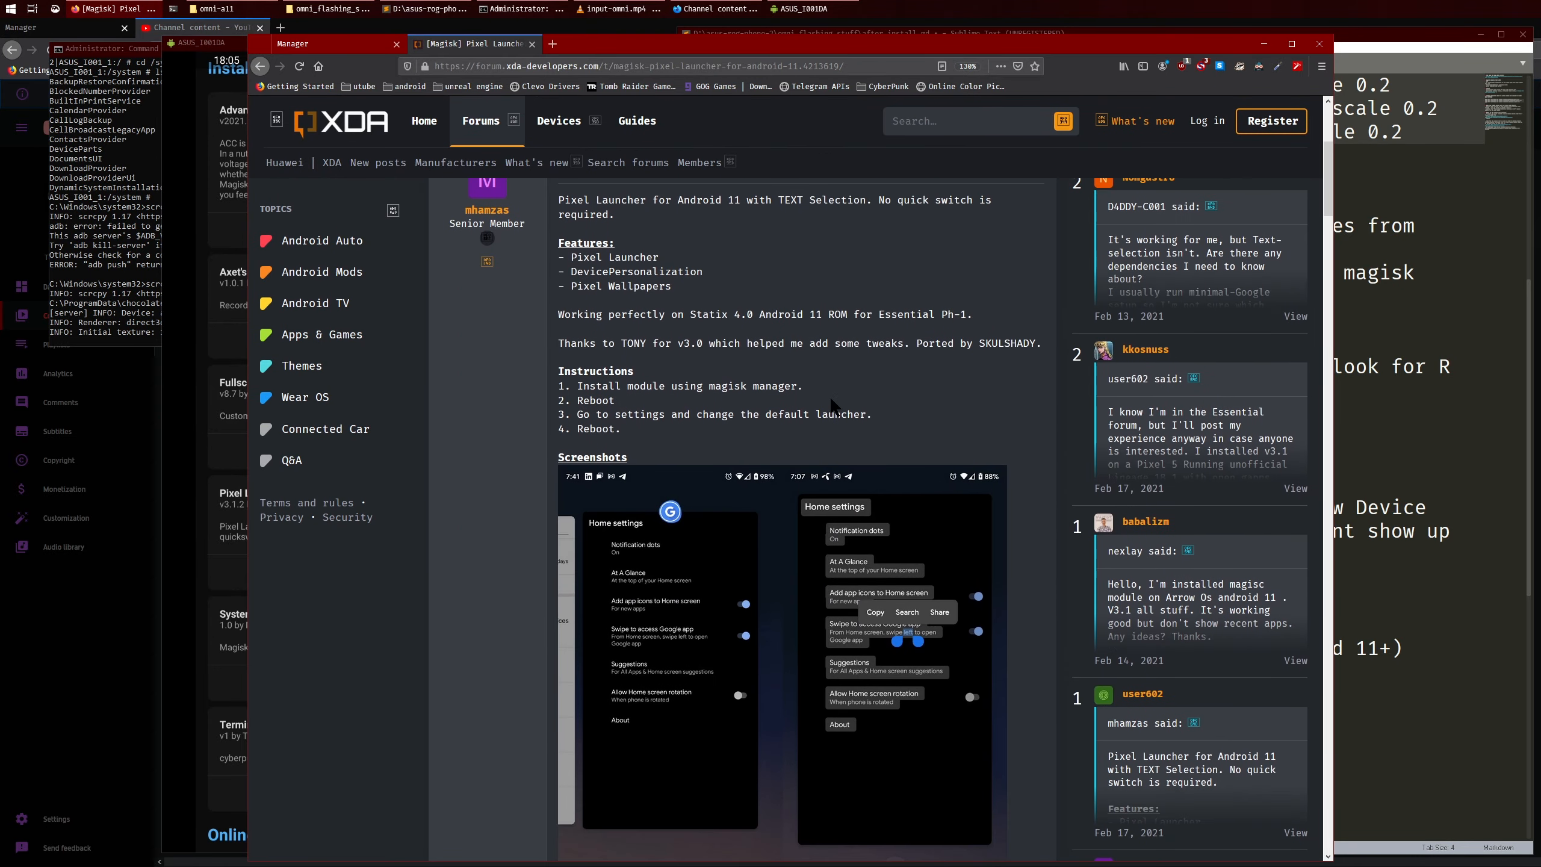
{"action": "scroll", "scroll_direction": "down", "scroll_amount": 3}
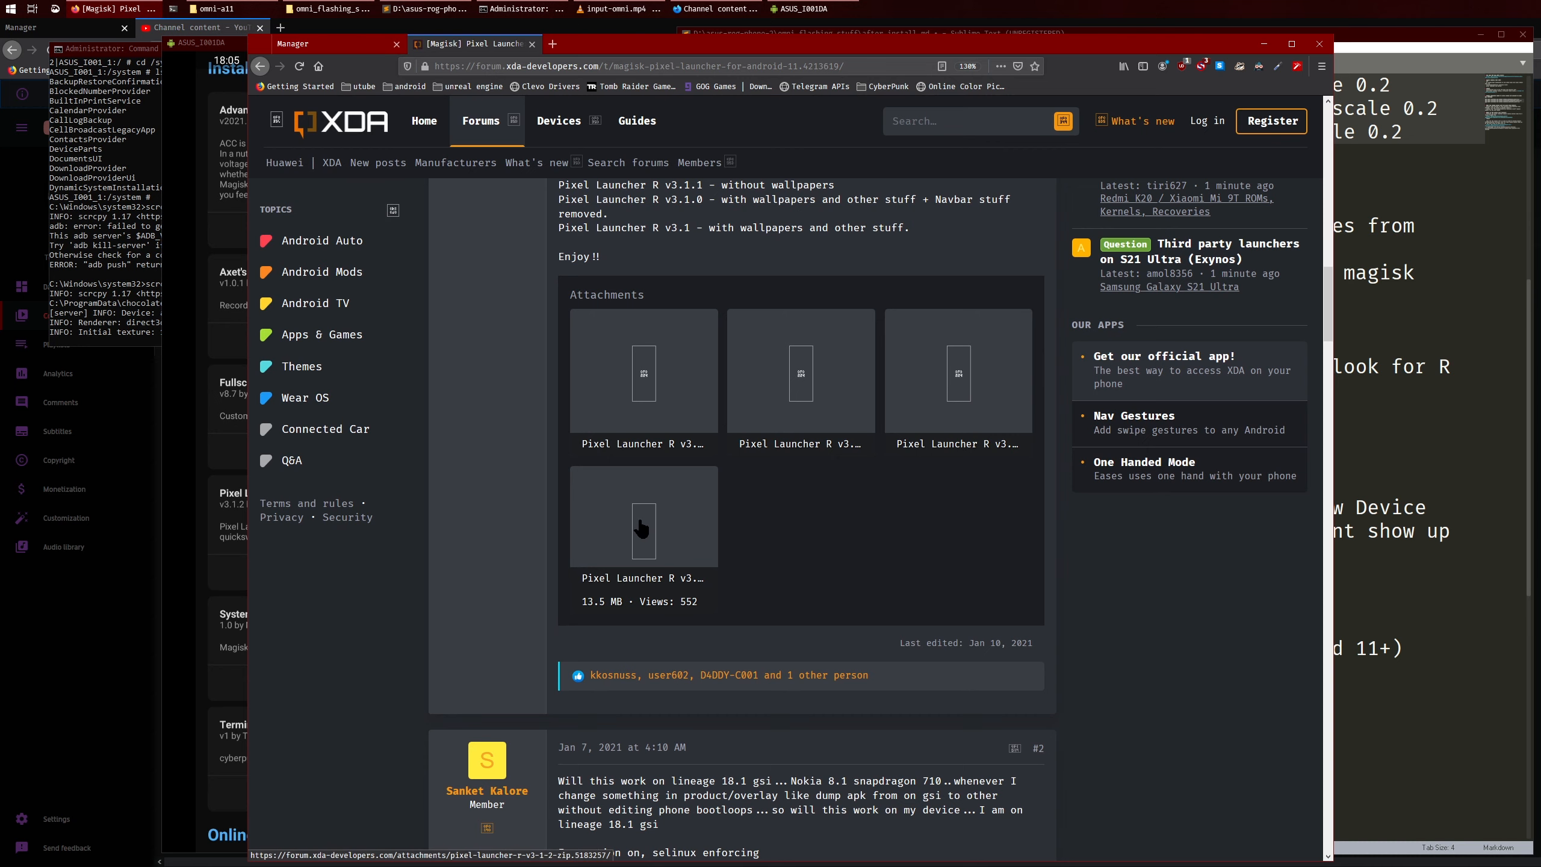
{"action": "mouse_move", "coordinate": [595, 617]}
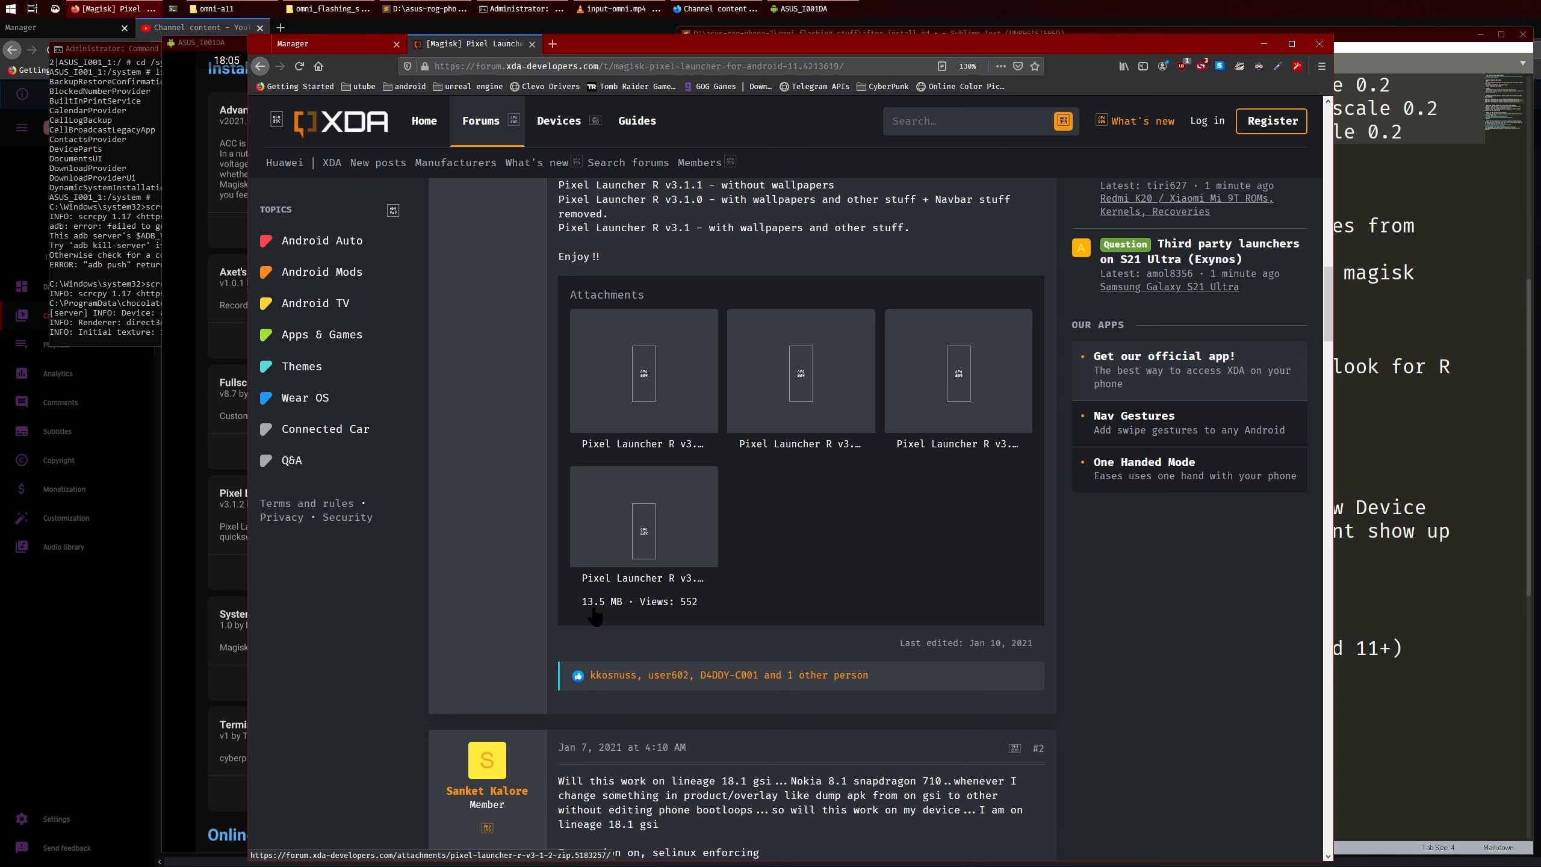
{"action": "mouse_move", "coordinate": [608, 605]}
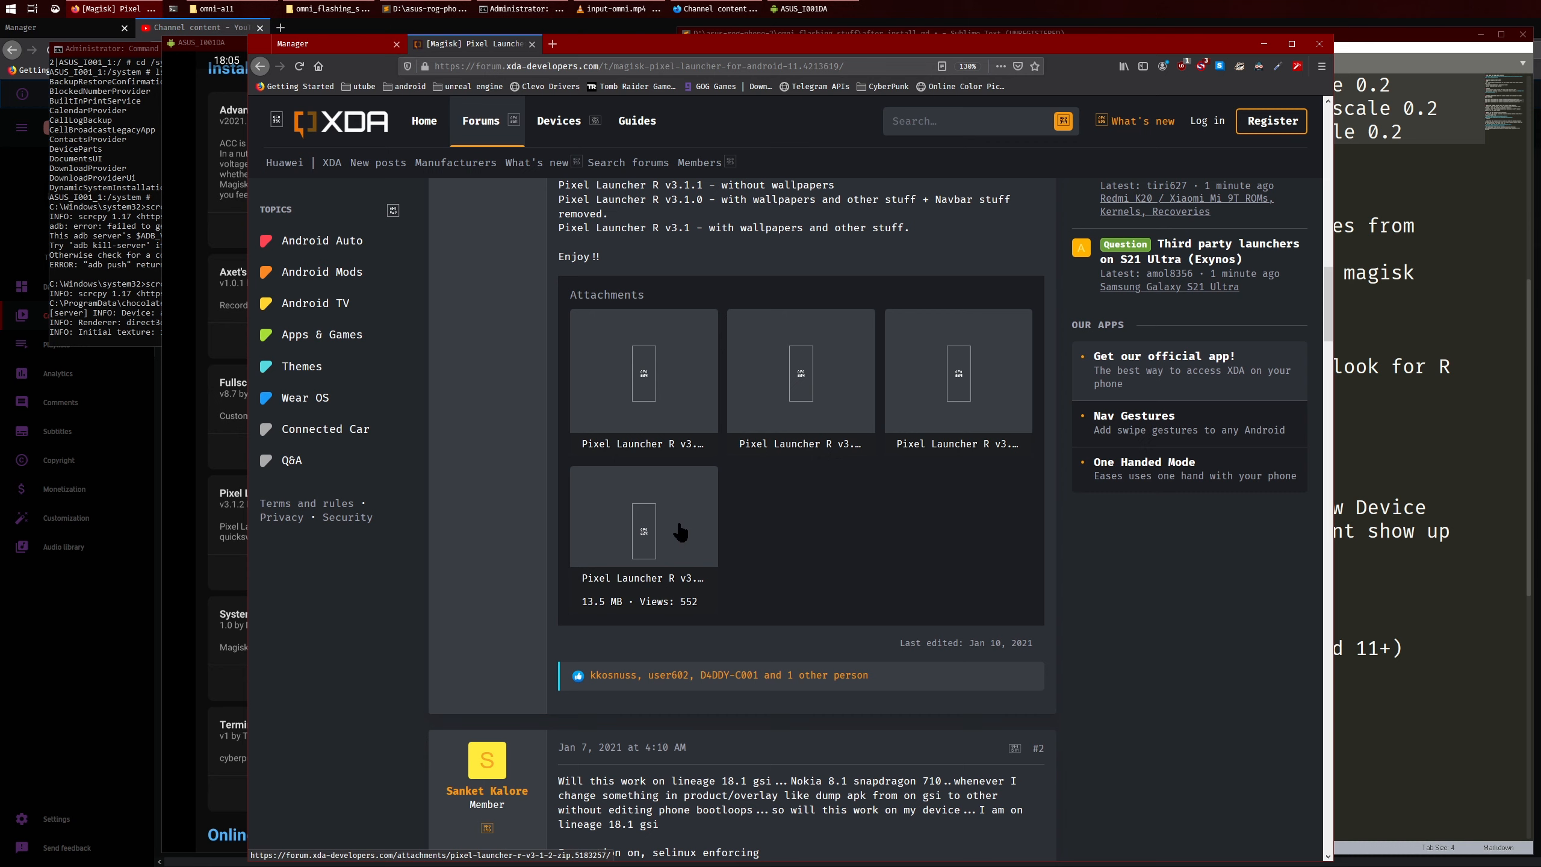
{"action": "mouse_move", "coordinate": [675, 533]}
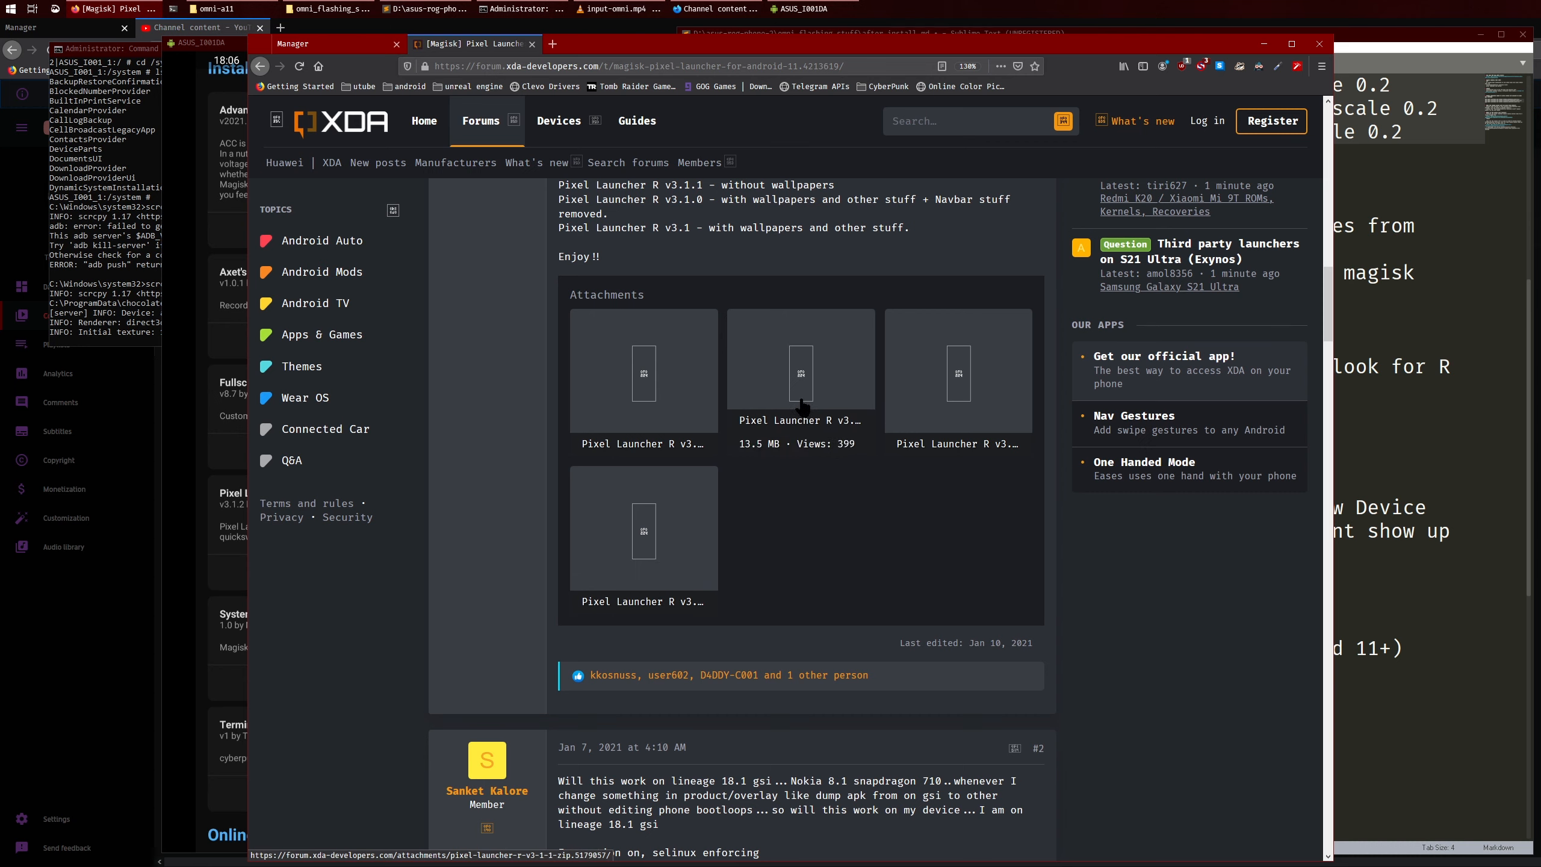
{"action": "mouse_move", "coordinate": [959, 372]}
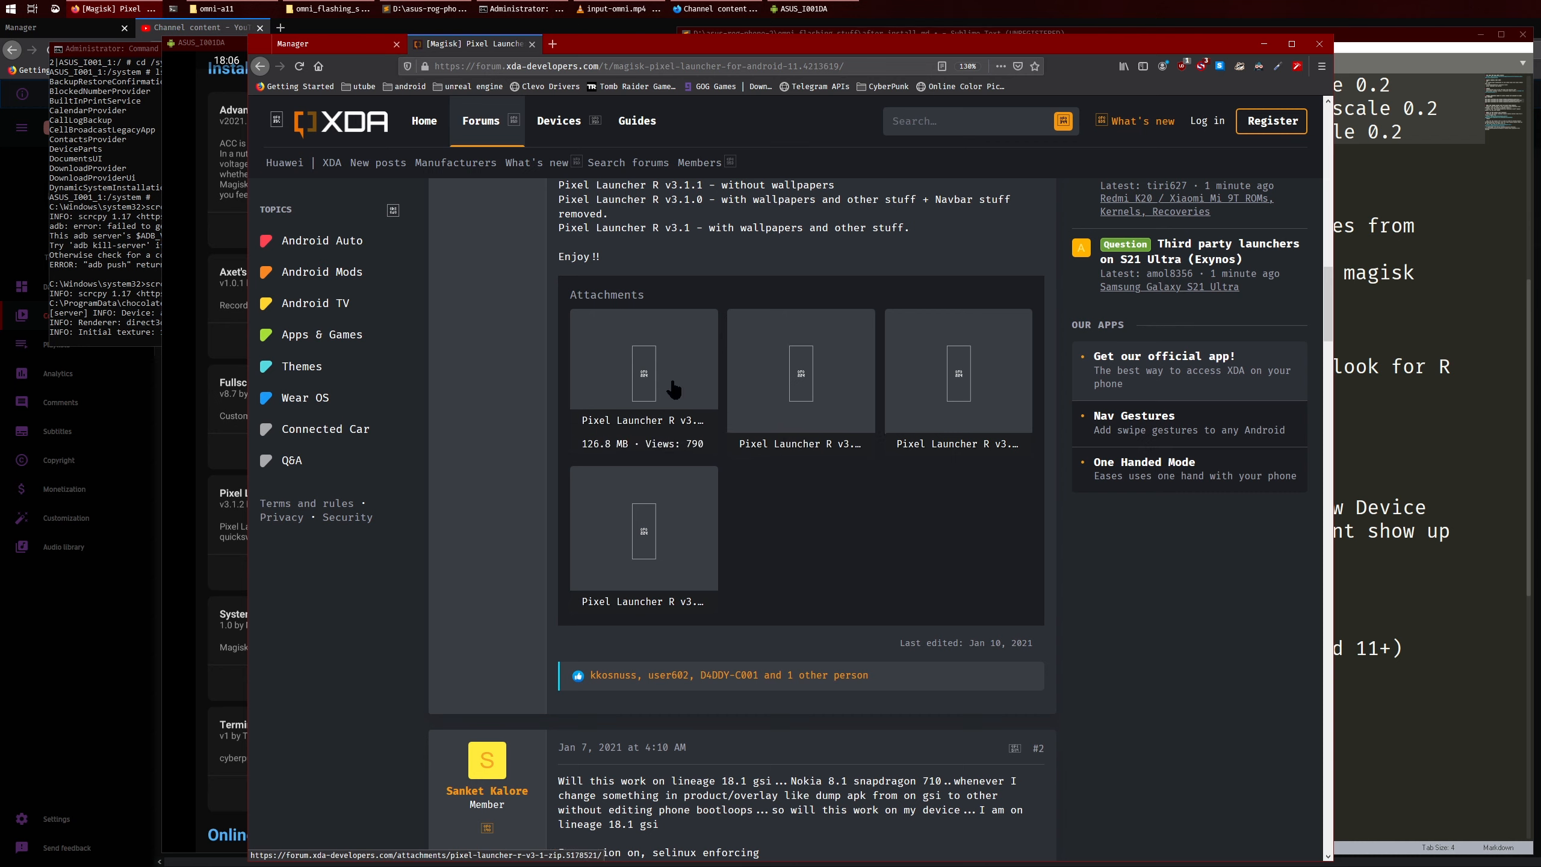
{"action": "mouse_move", "coordinate": [851, 507]}
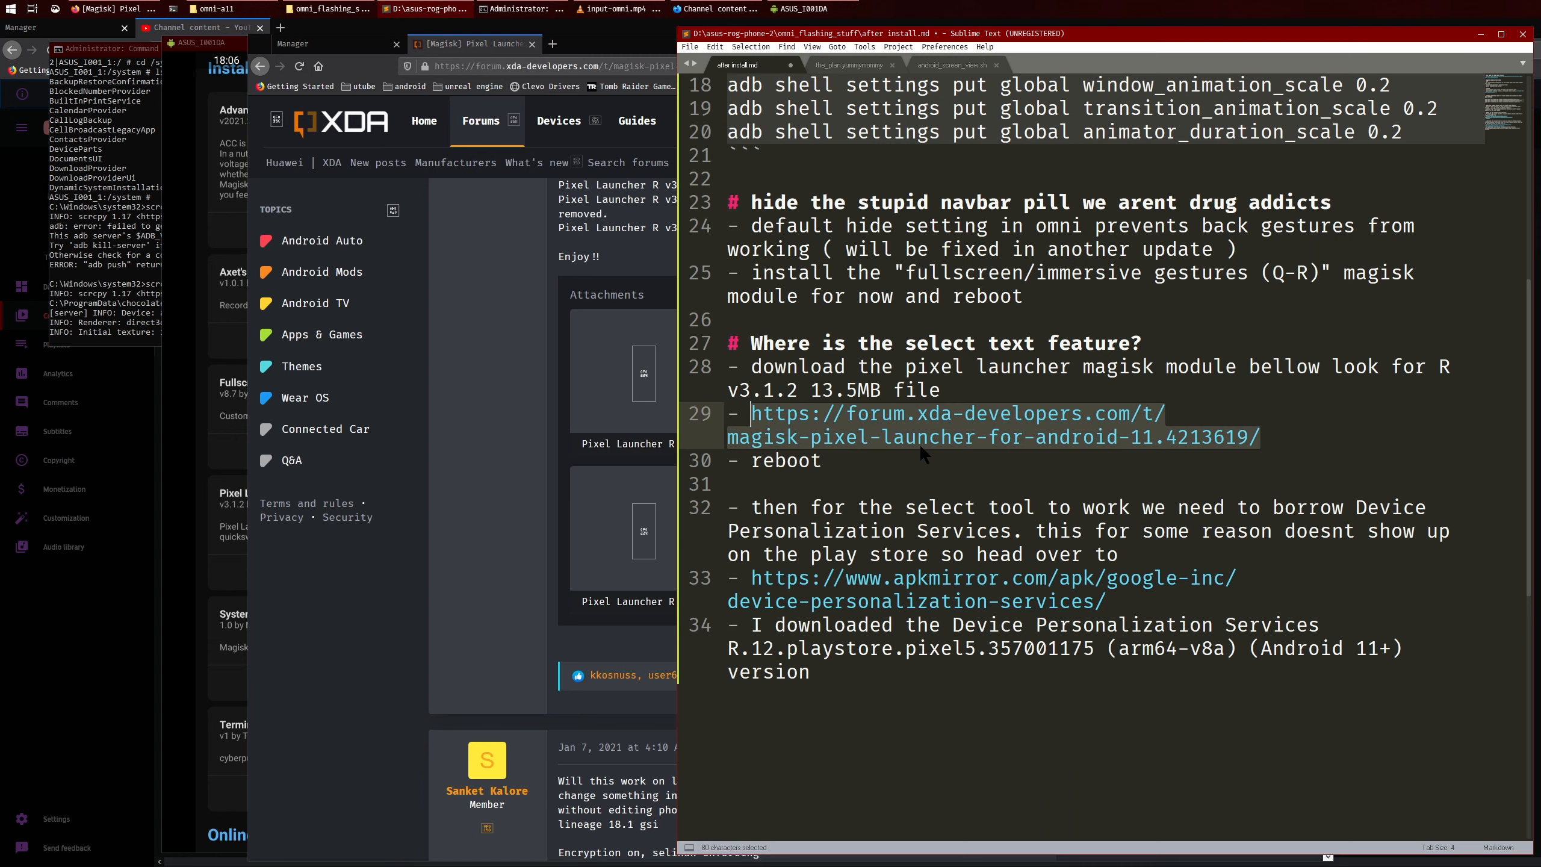
Switch from the notes to the mirrored phone showing Magisk 22.0 home.
{"action": "left_click", "coordinate": [825, 461]}
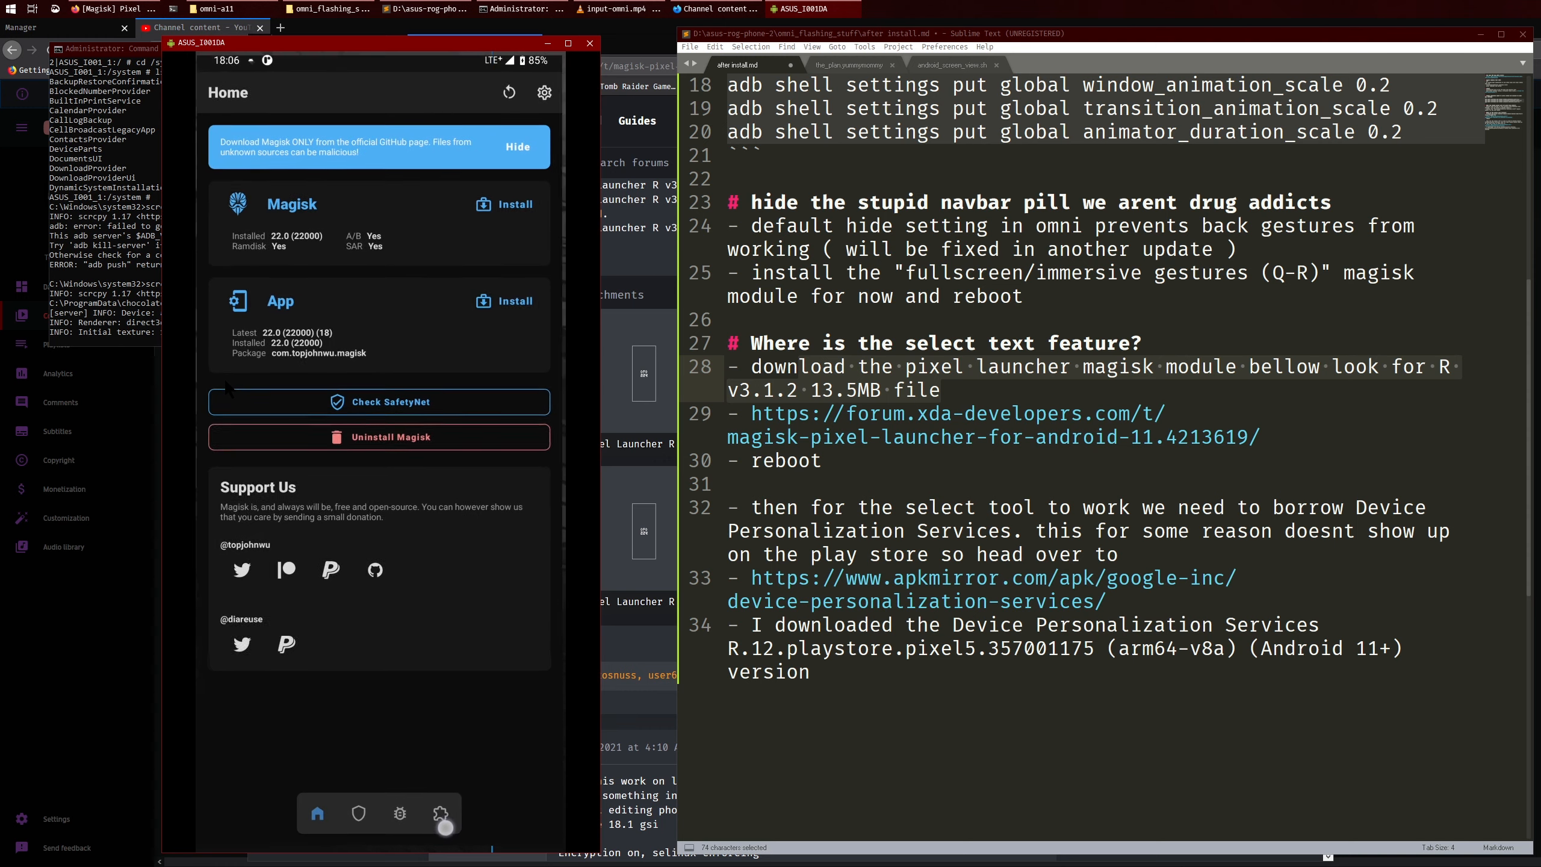
Check Pixel Launcher for Android R in Magisk Modules, return home and open the app drawer.
{"action": "left_click", "coordinate": [440, 818]}
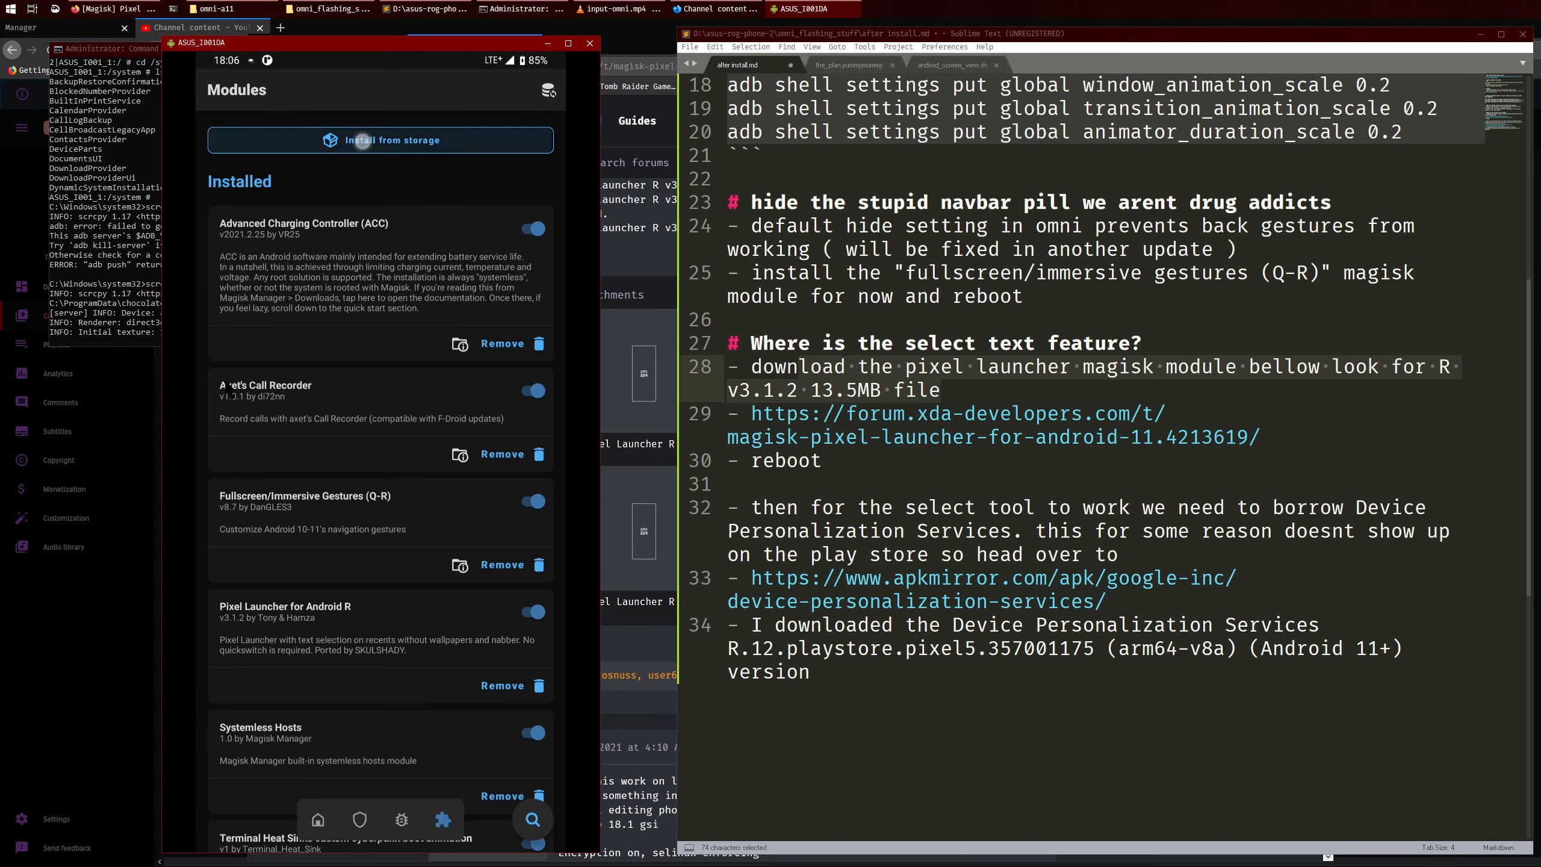
{"action": "left_click", "coordinate": [391, 140]}
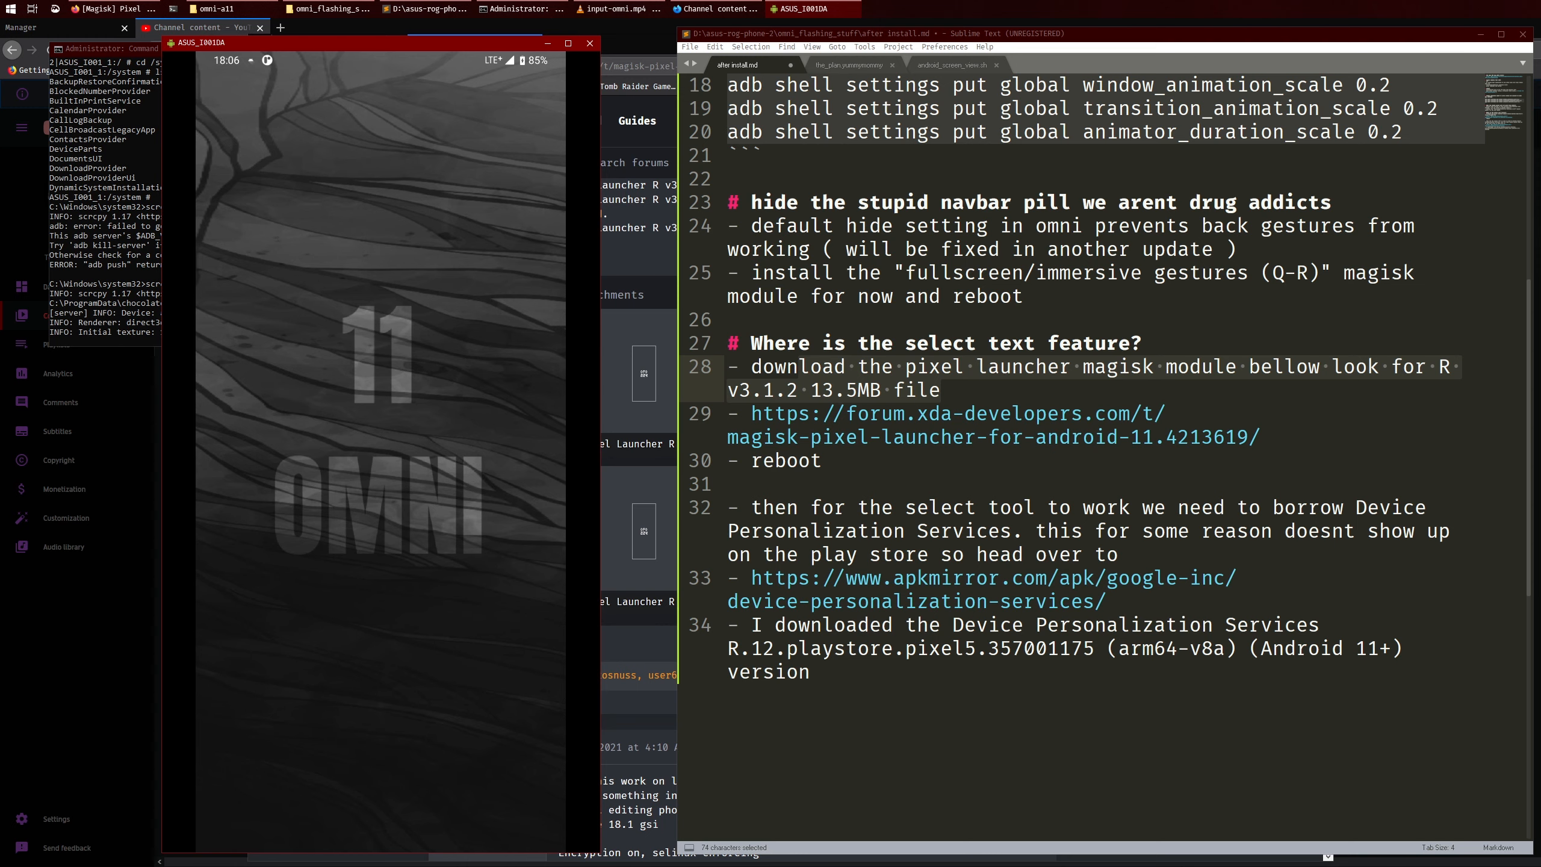
{"action": "left_click", "coordinate": [821, 461]}
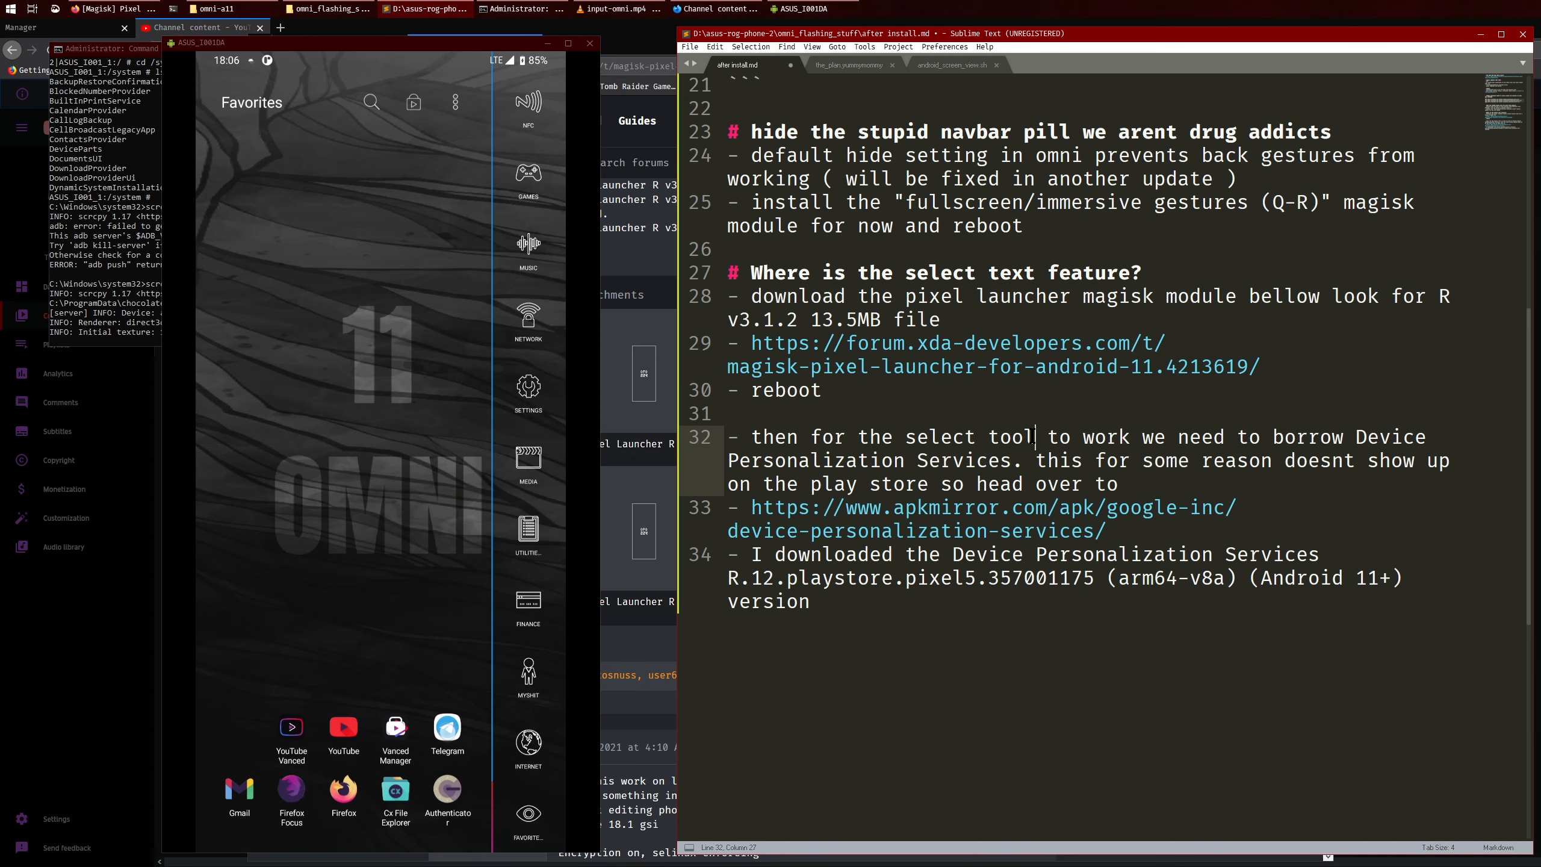
Open Telegram's Terminal Heat Sink Group chat in Recents, then select the APKMirror link in the notes.
{"action": "left_click", "coordinate": [446, 726]}
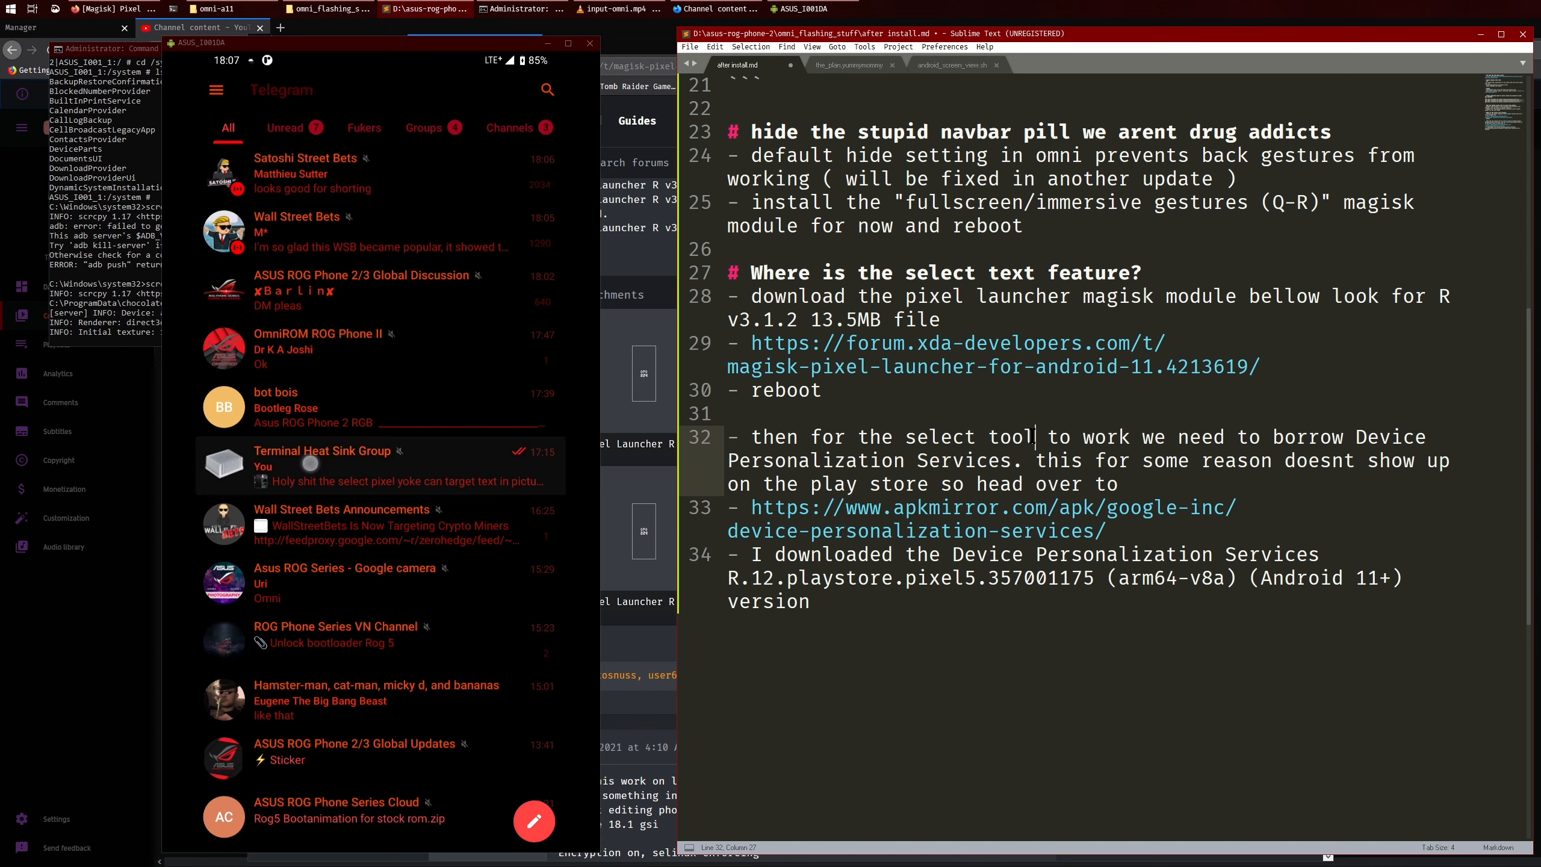
{"action": "left_click", "coordinate": [322, 467]}
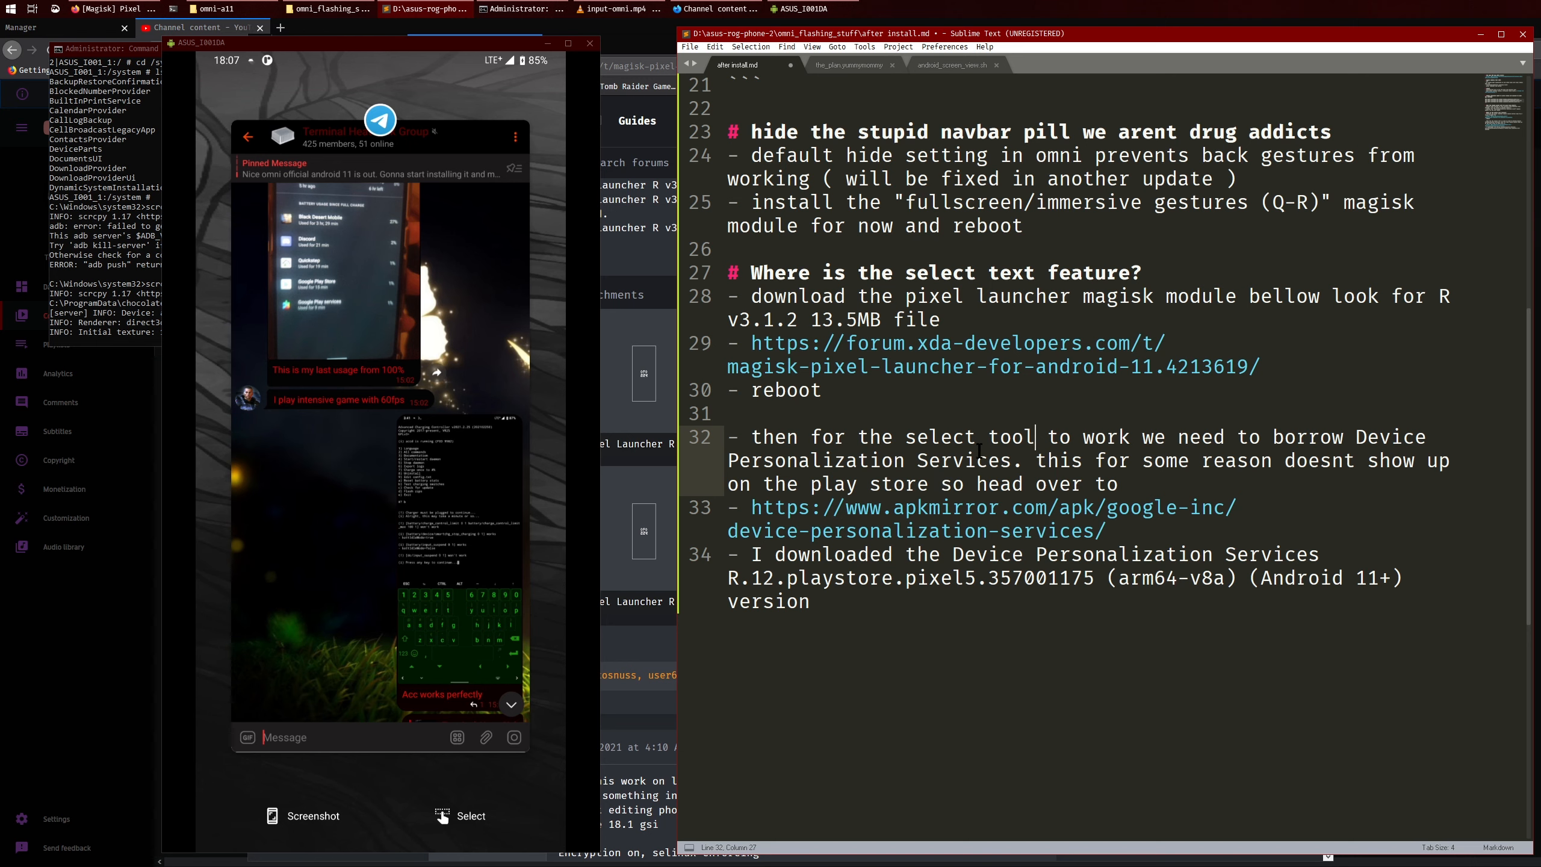
{"action": "left_click", "coordinate": [975, 459]}
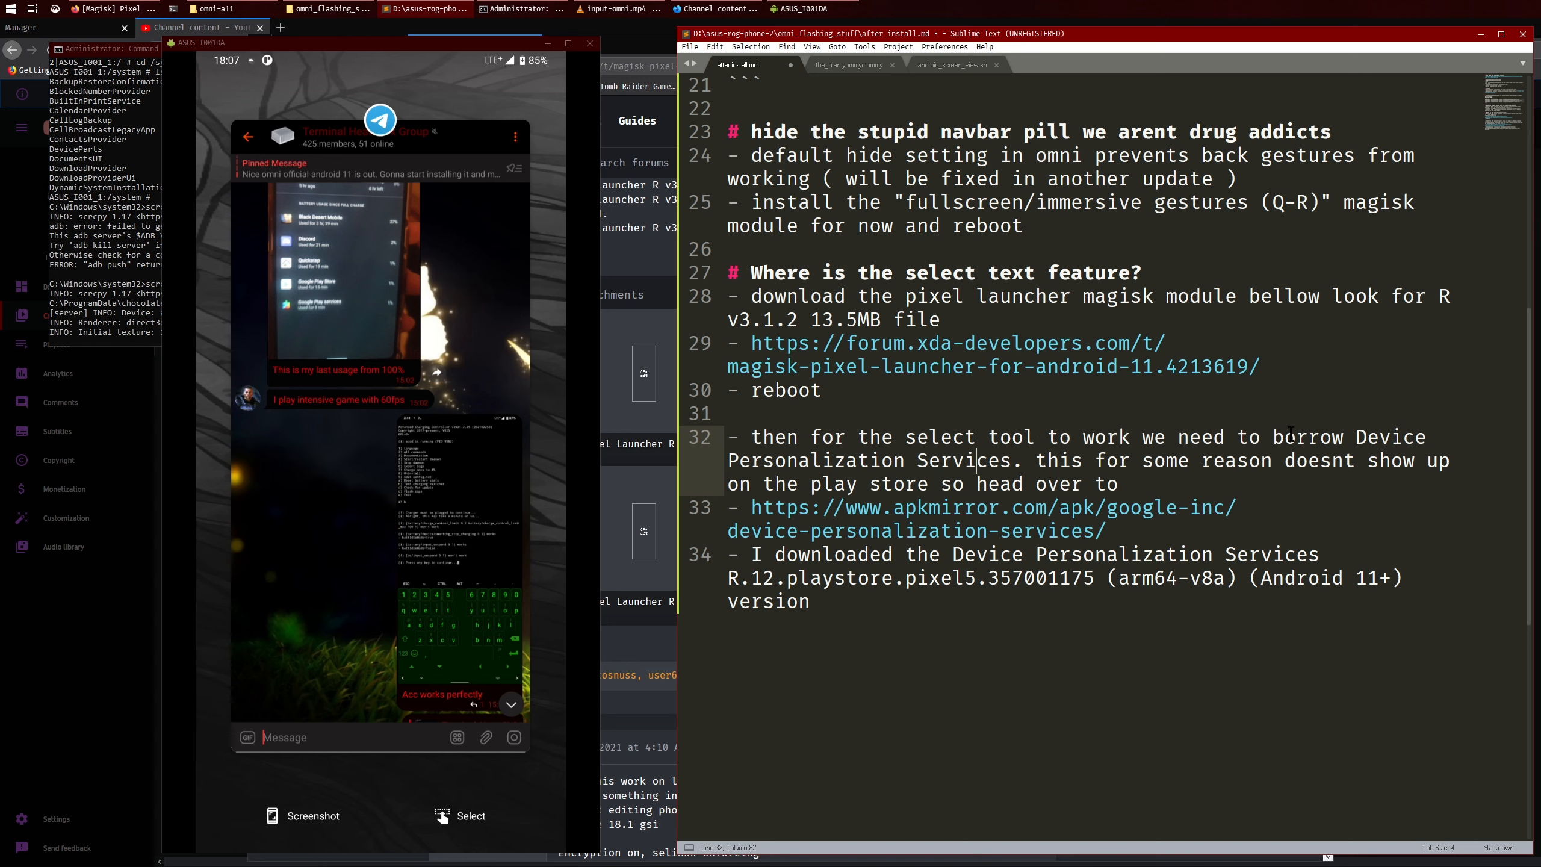
{"action": "left_click_drag", "start_coordinate": [1355, 436], "coordinate": [1078, 484]}
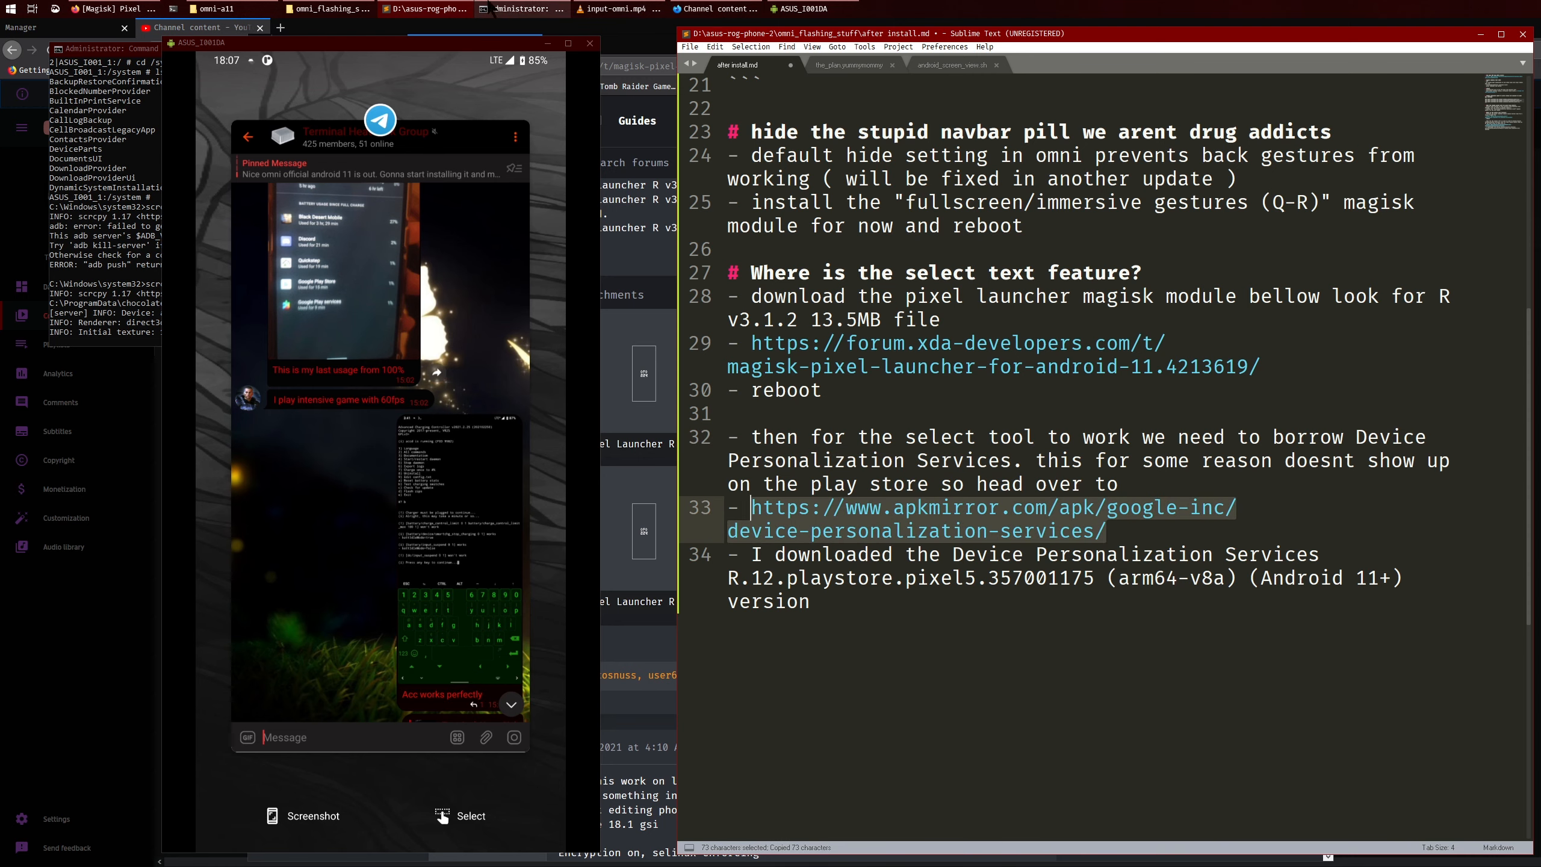
Open the copied APKMirror Device Personalization Services link in Firefox.
{"action": "left_click", "coordinate": [106, 9]}
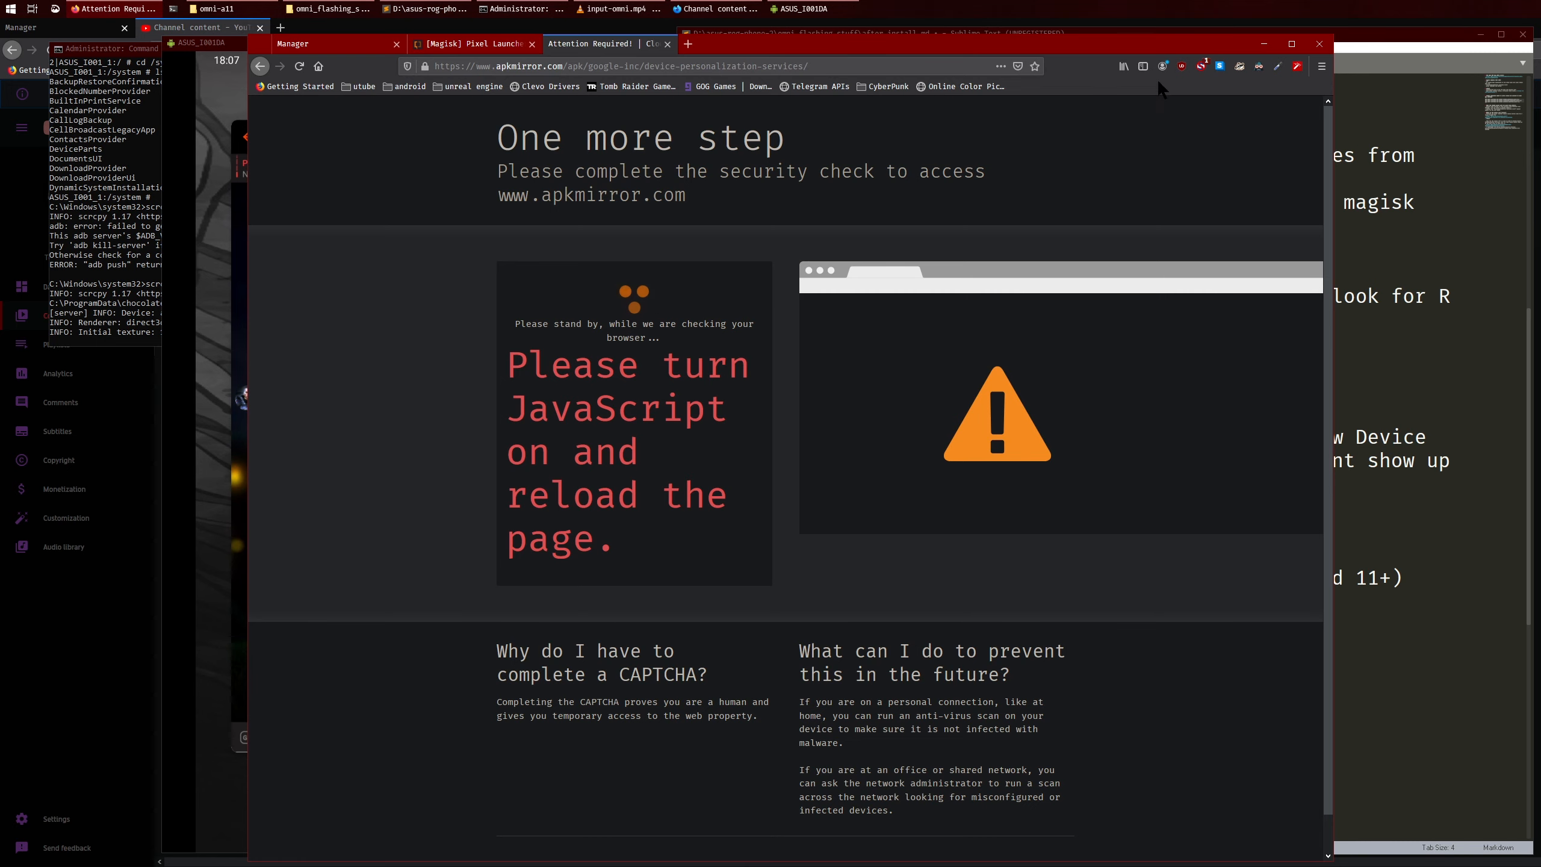
Pass the security check and open the R.12.playstore.pixel5.357001175 release under All versions.
{"action": "left_click", "coordinate": [1200, 66]}
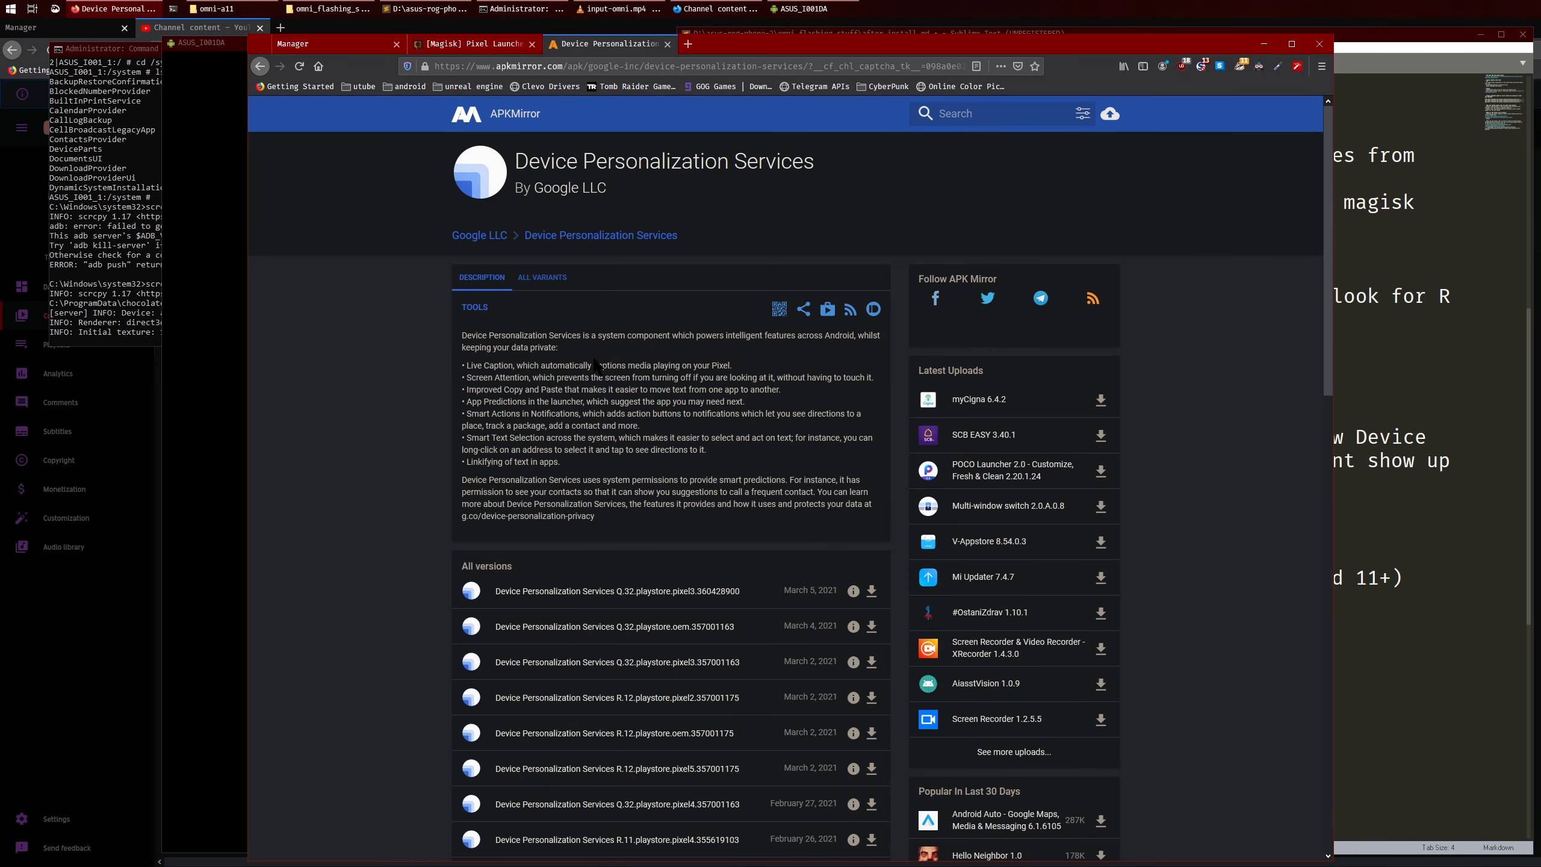
{"action": "mouse_move", "coordinate": [323, 386]}
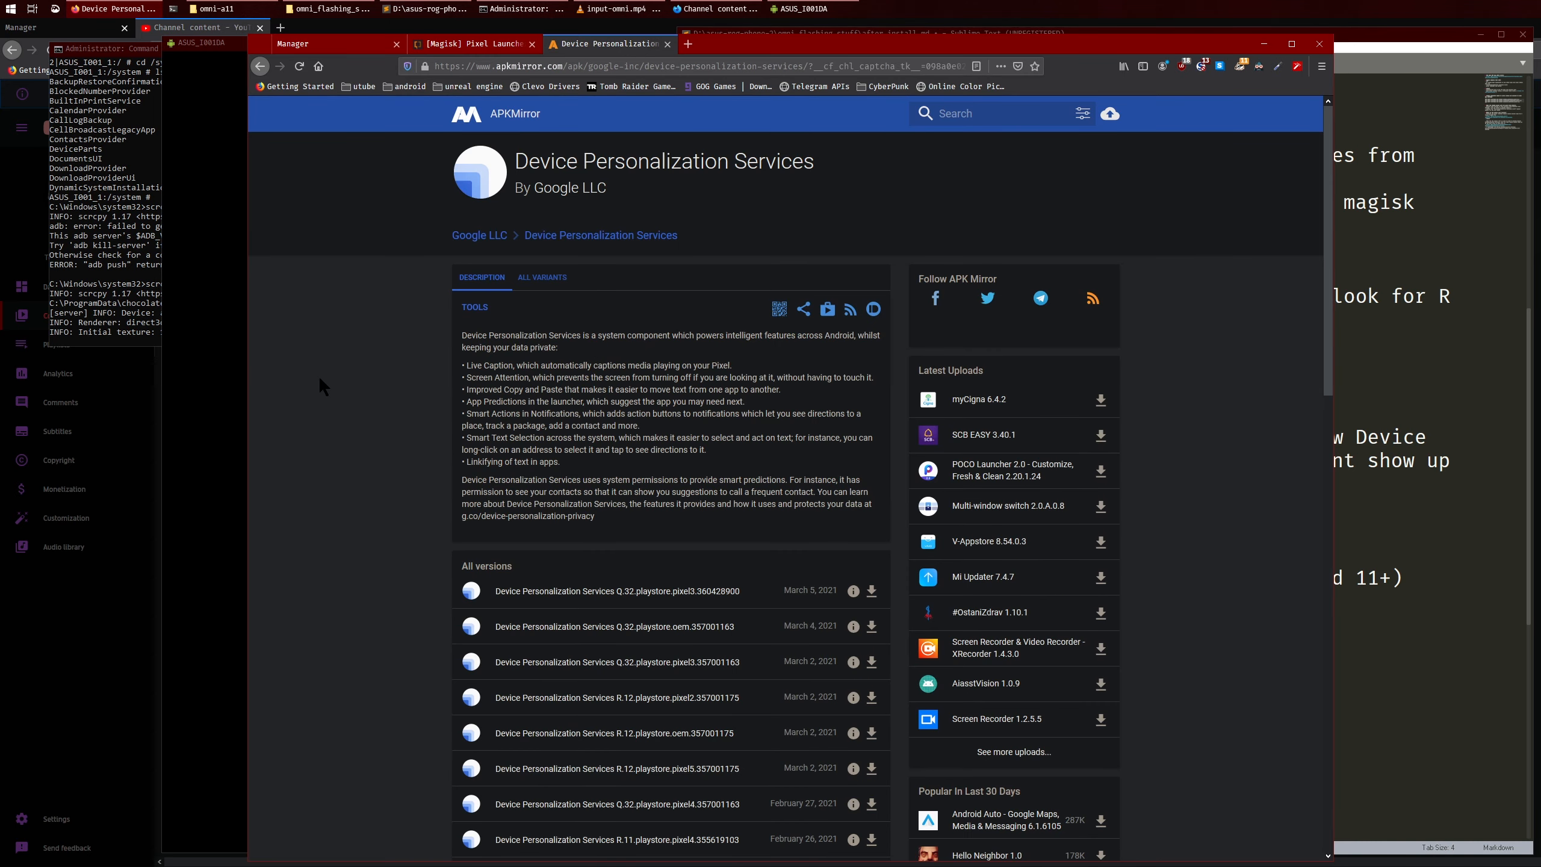
{"action": "scroll", "scroll_direction": "down", "scroll_amount": 3}
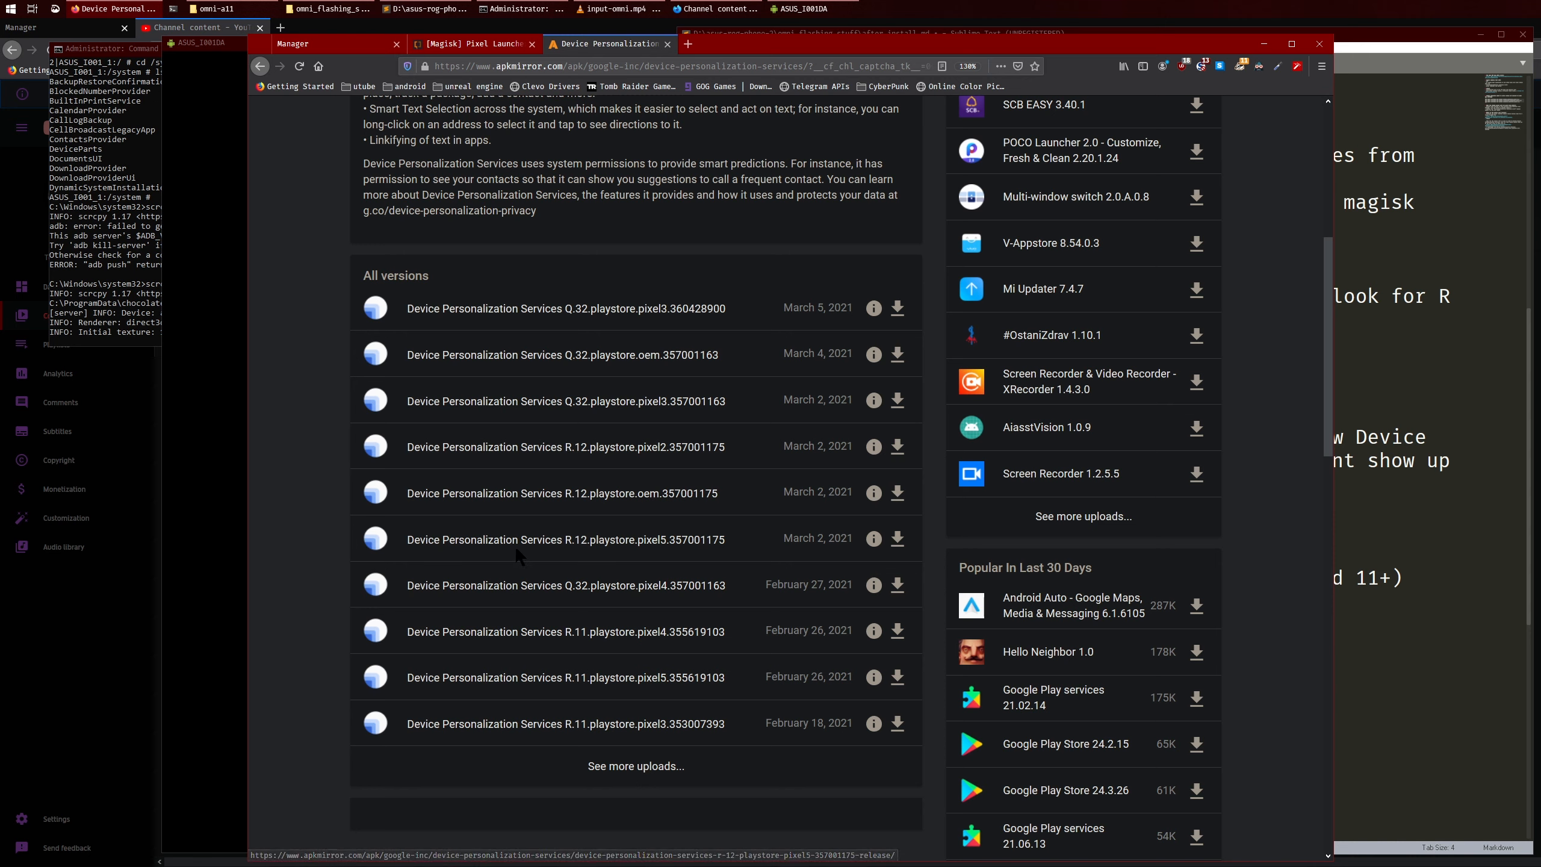
{"action": "mouse_move", "coordinate": [575, 565]}
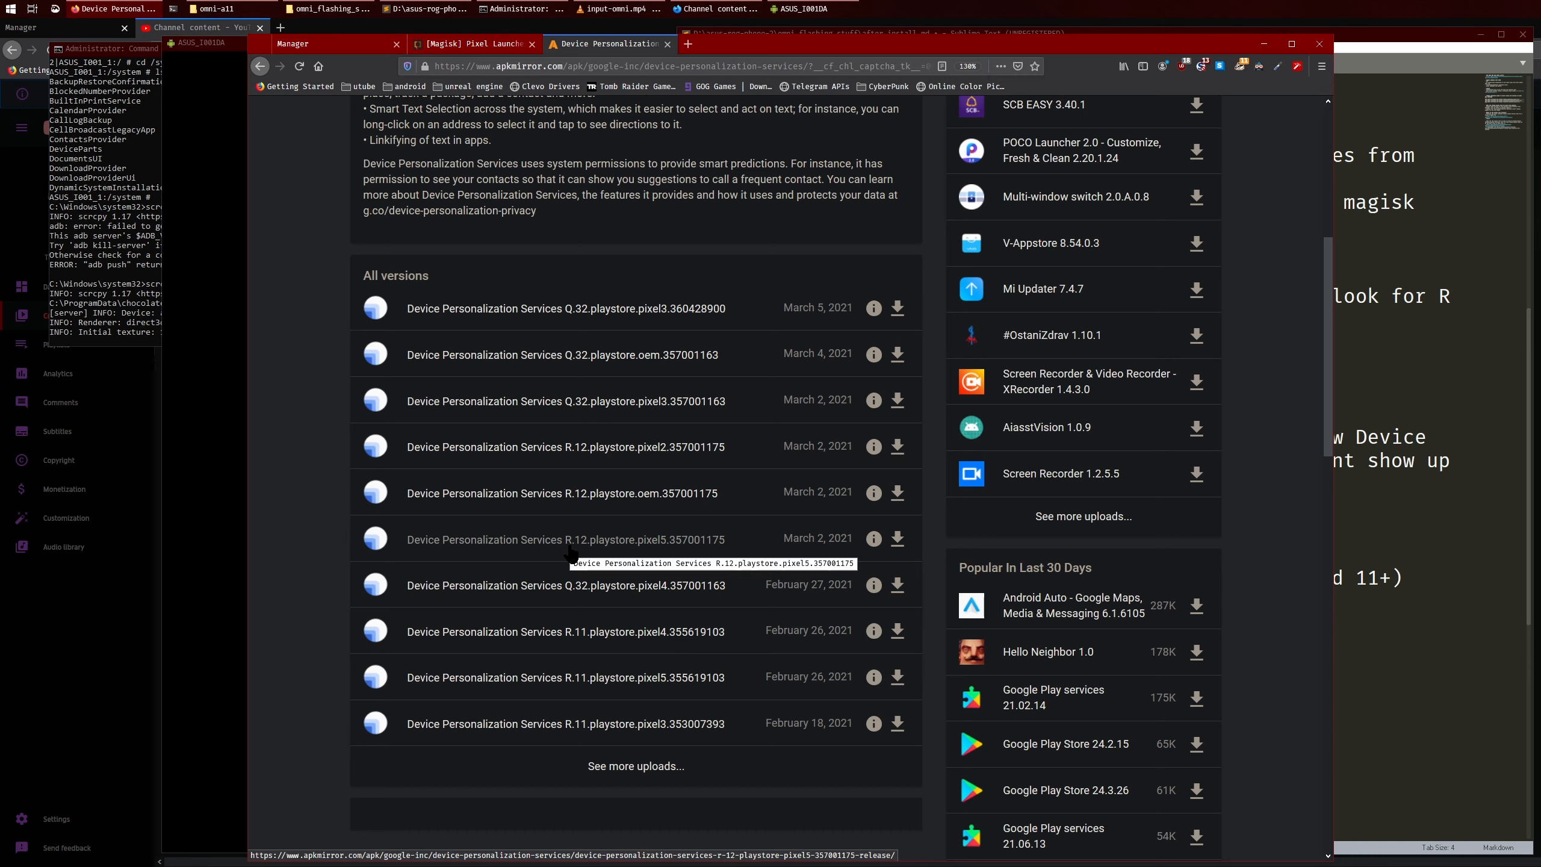
{"action": "mouse_move", "coordinate": [565, 557]}
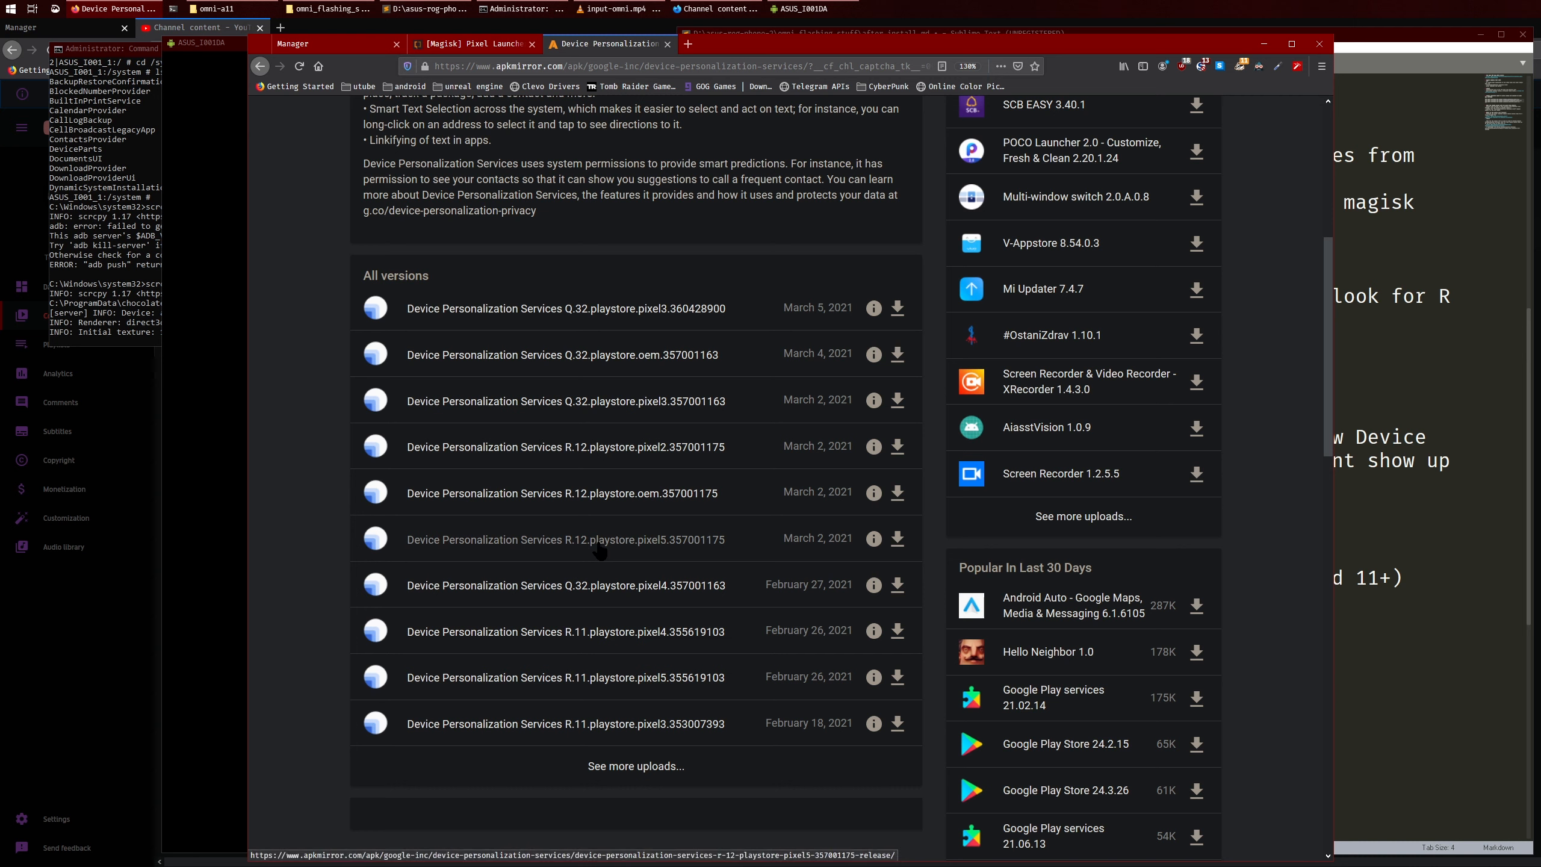
{"action": "mouse_move", "coordinate": [687, 547]}
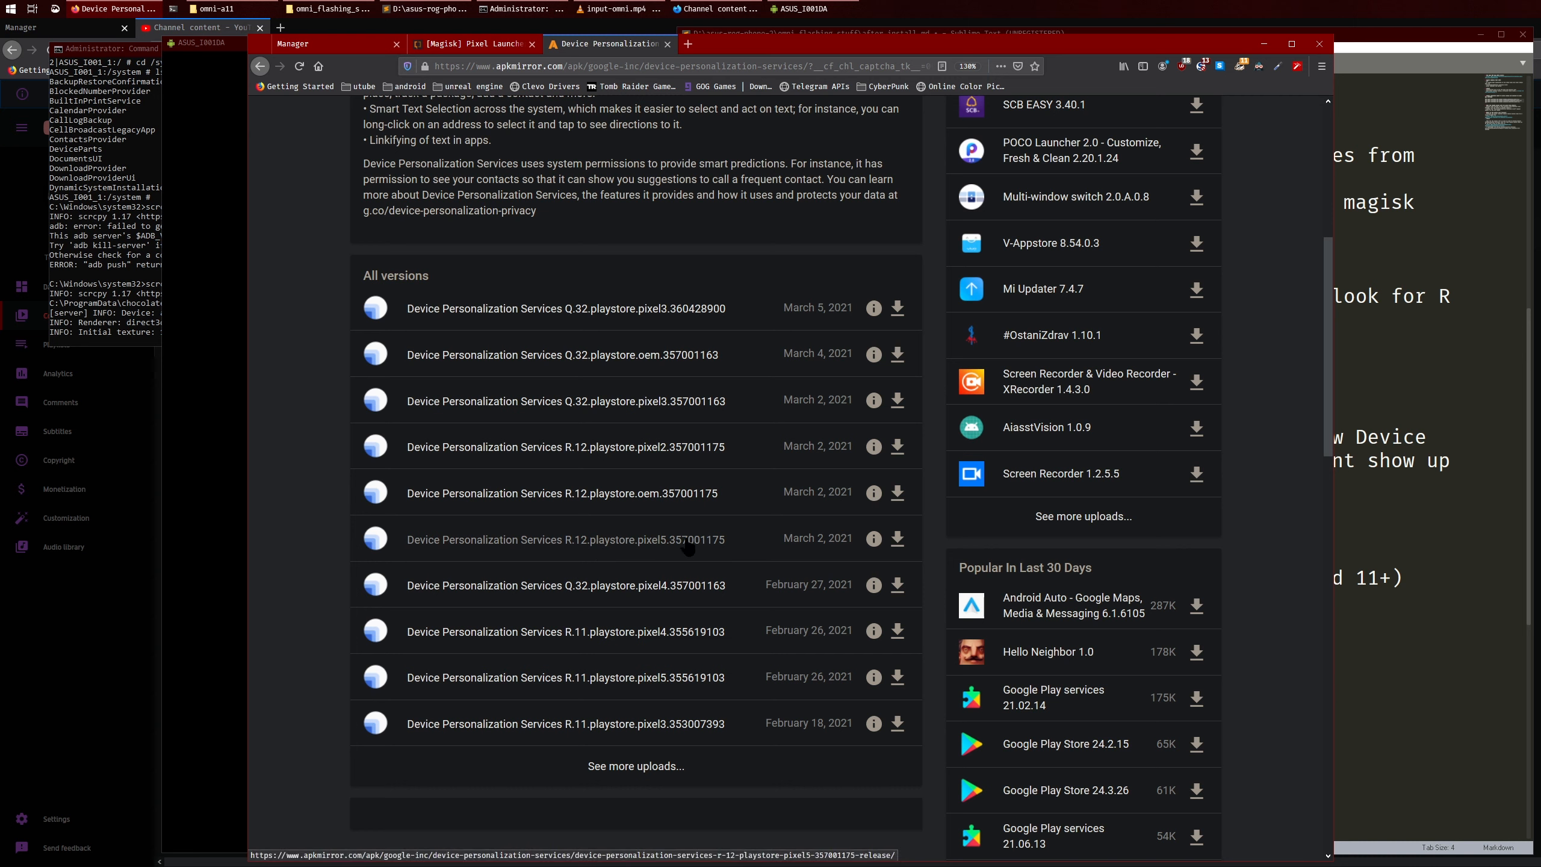
{"action": "mouse_move", "coordinate": [677, 554]}
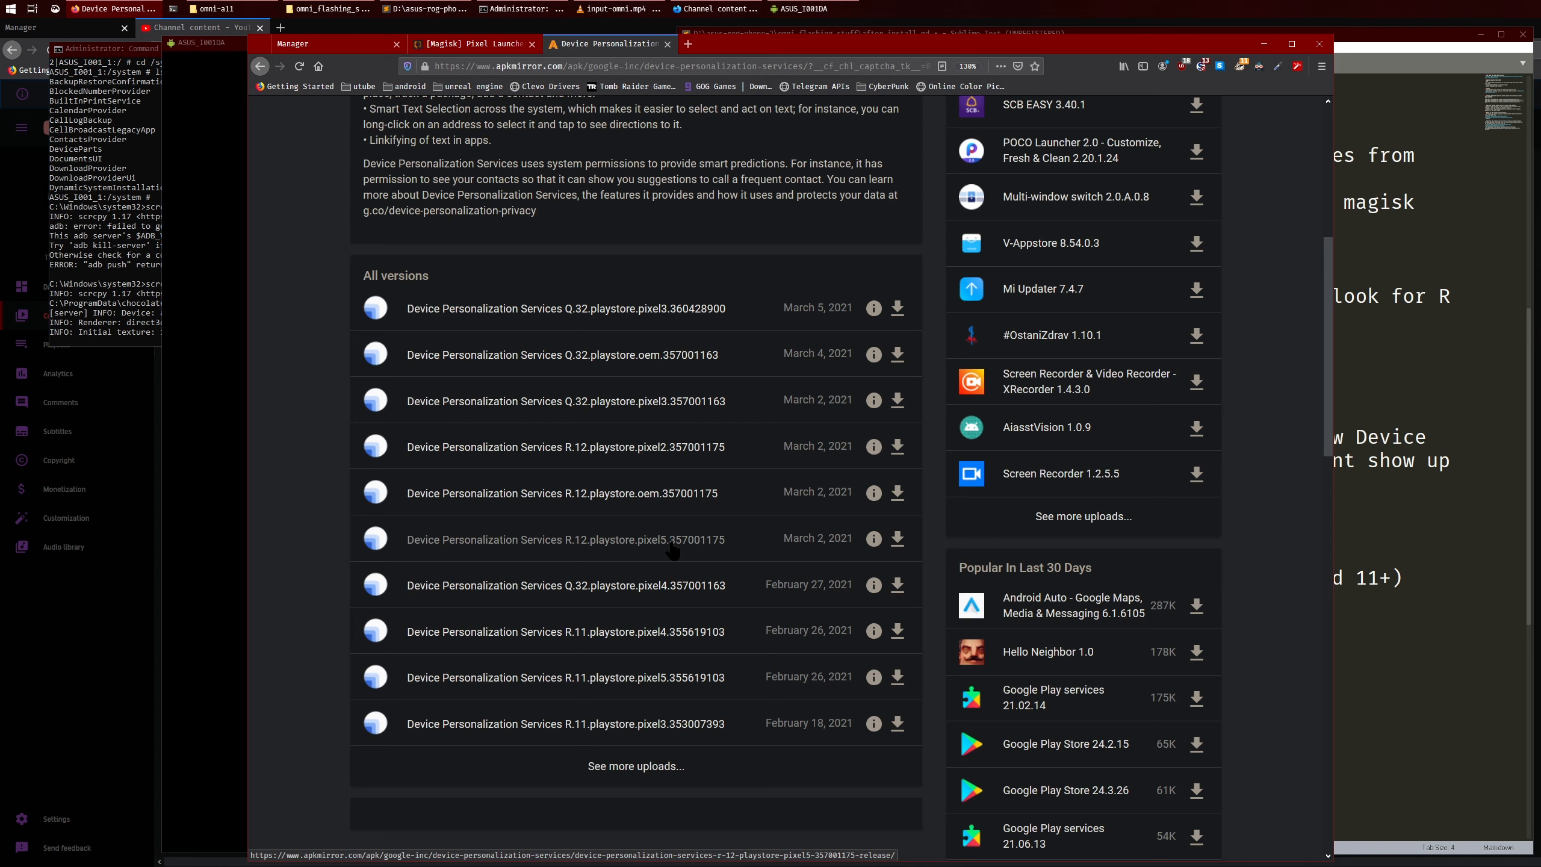
{"action": "left_click", "coordinate": [563, 540]}
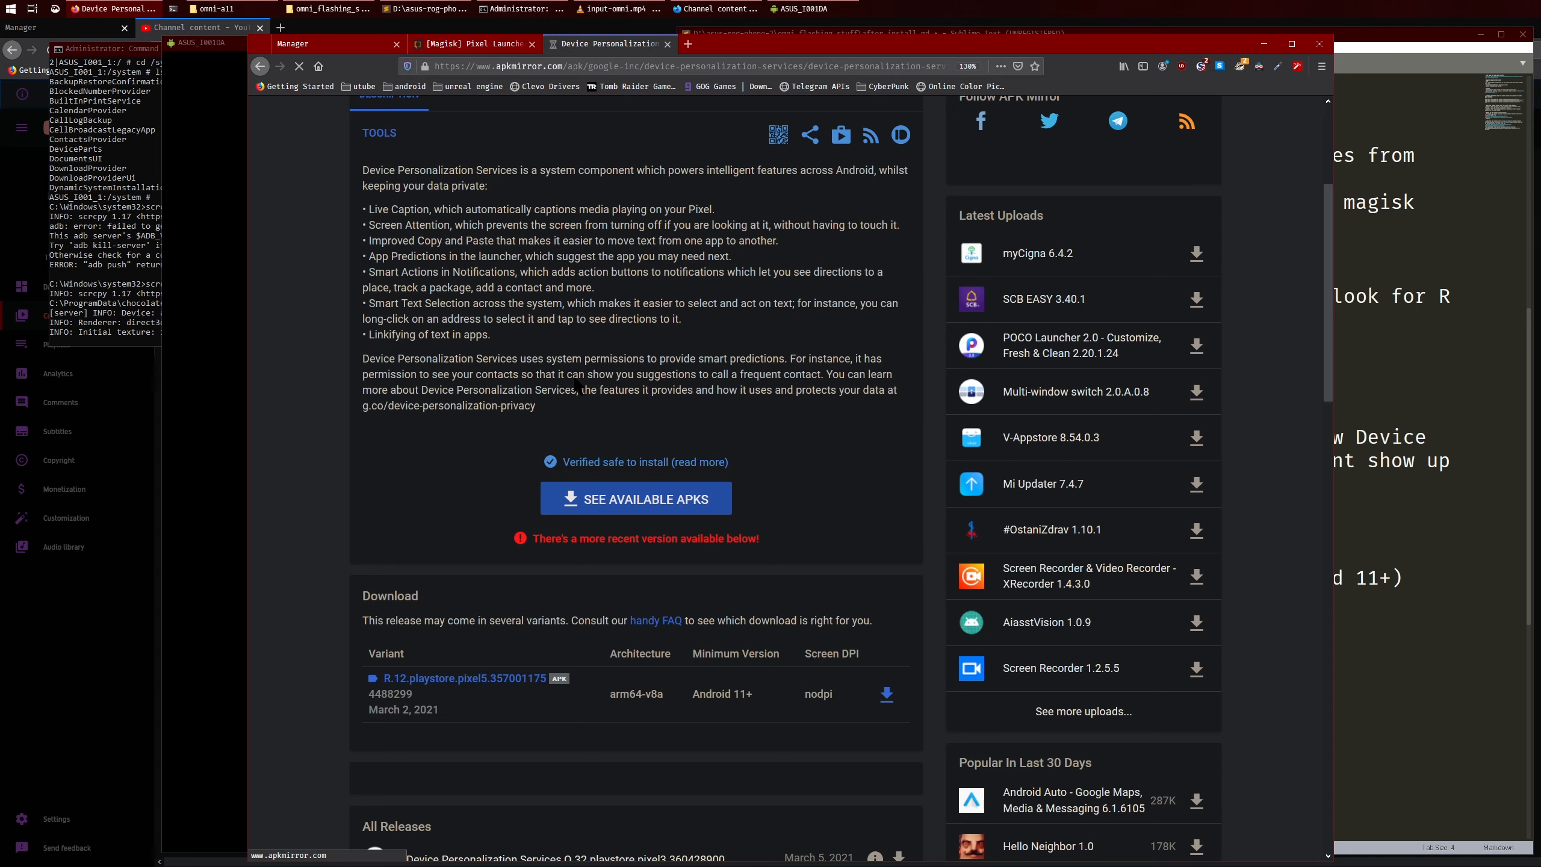
Open the arm64-v8a Android 11+ variant's Download APK page (70.72 MB).
{"action": "left_click", "coordinate": [465, 678]}
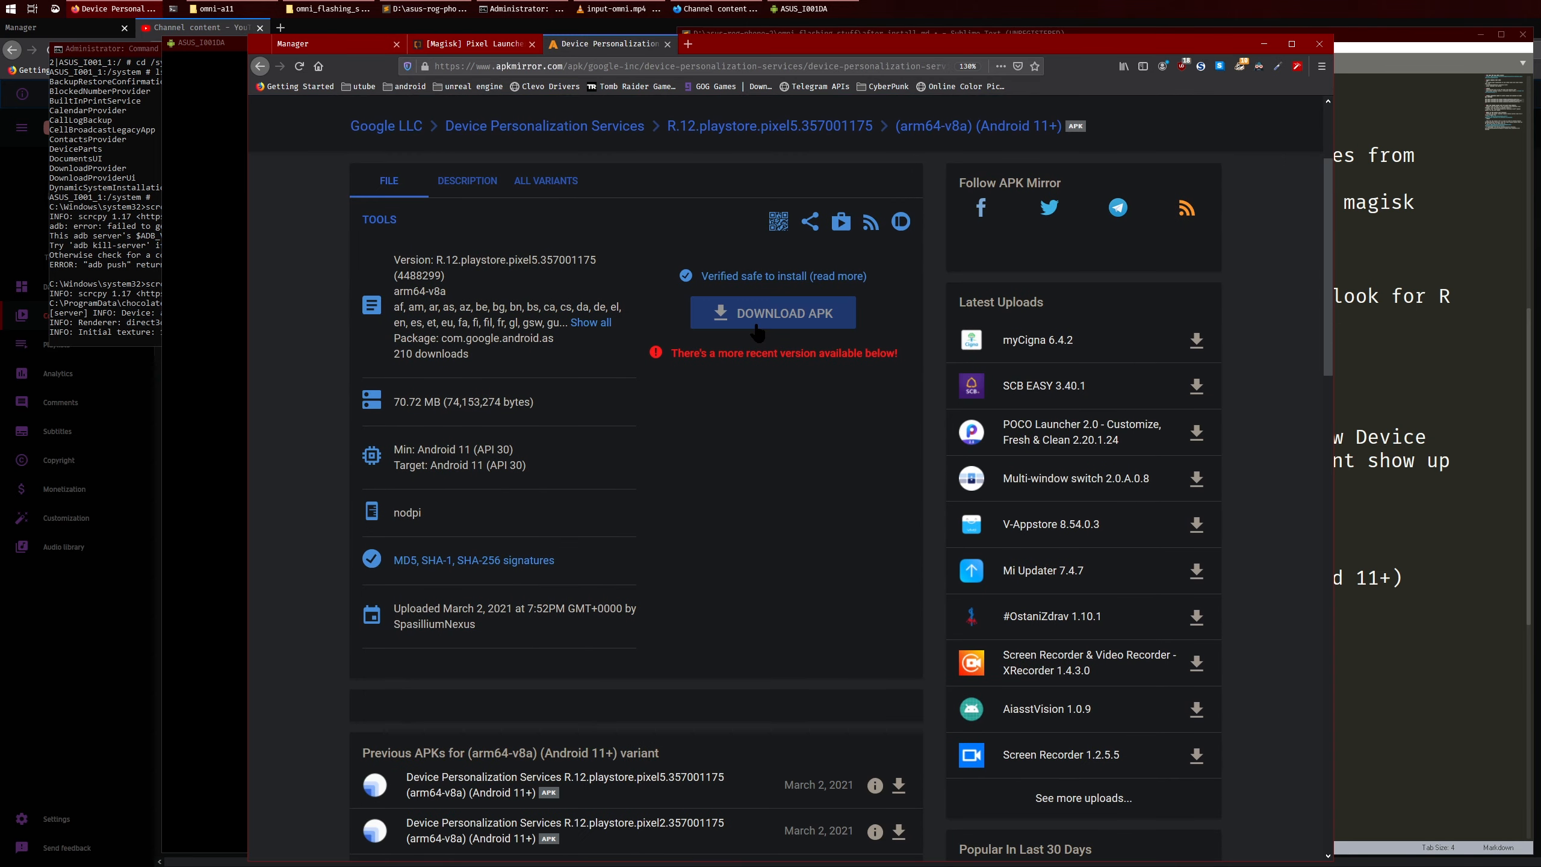
{"action": "mouse_move", "coordinate": [700, 230]}
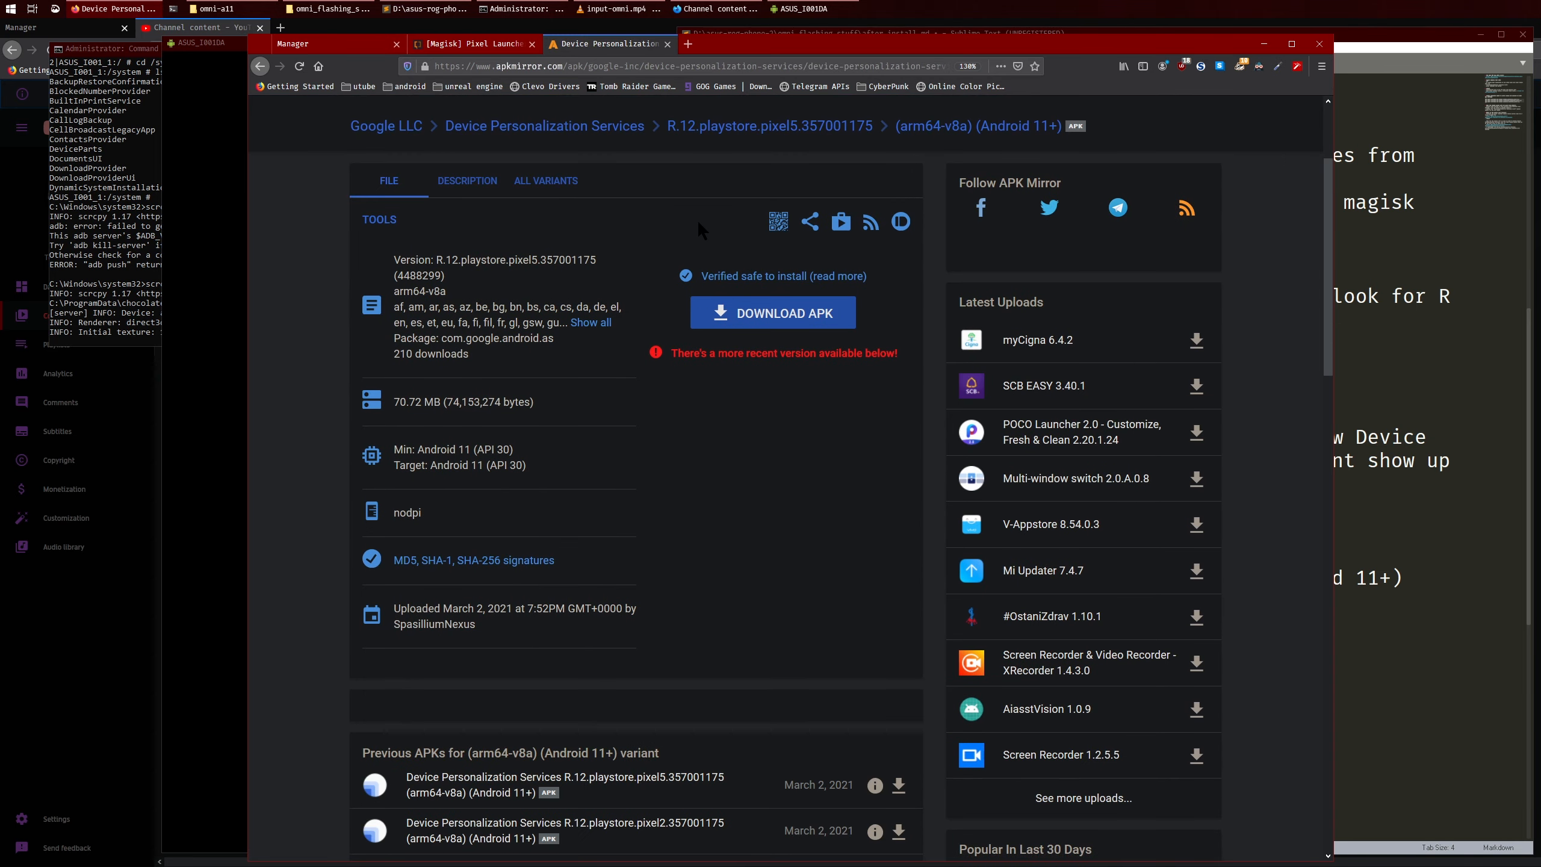
{"action": "mouse_move", "coordinate": [667, 43]}
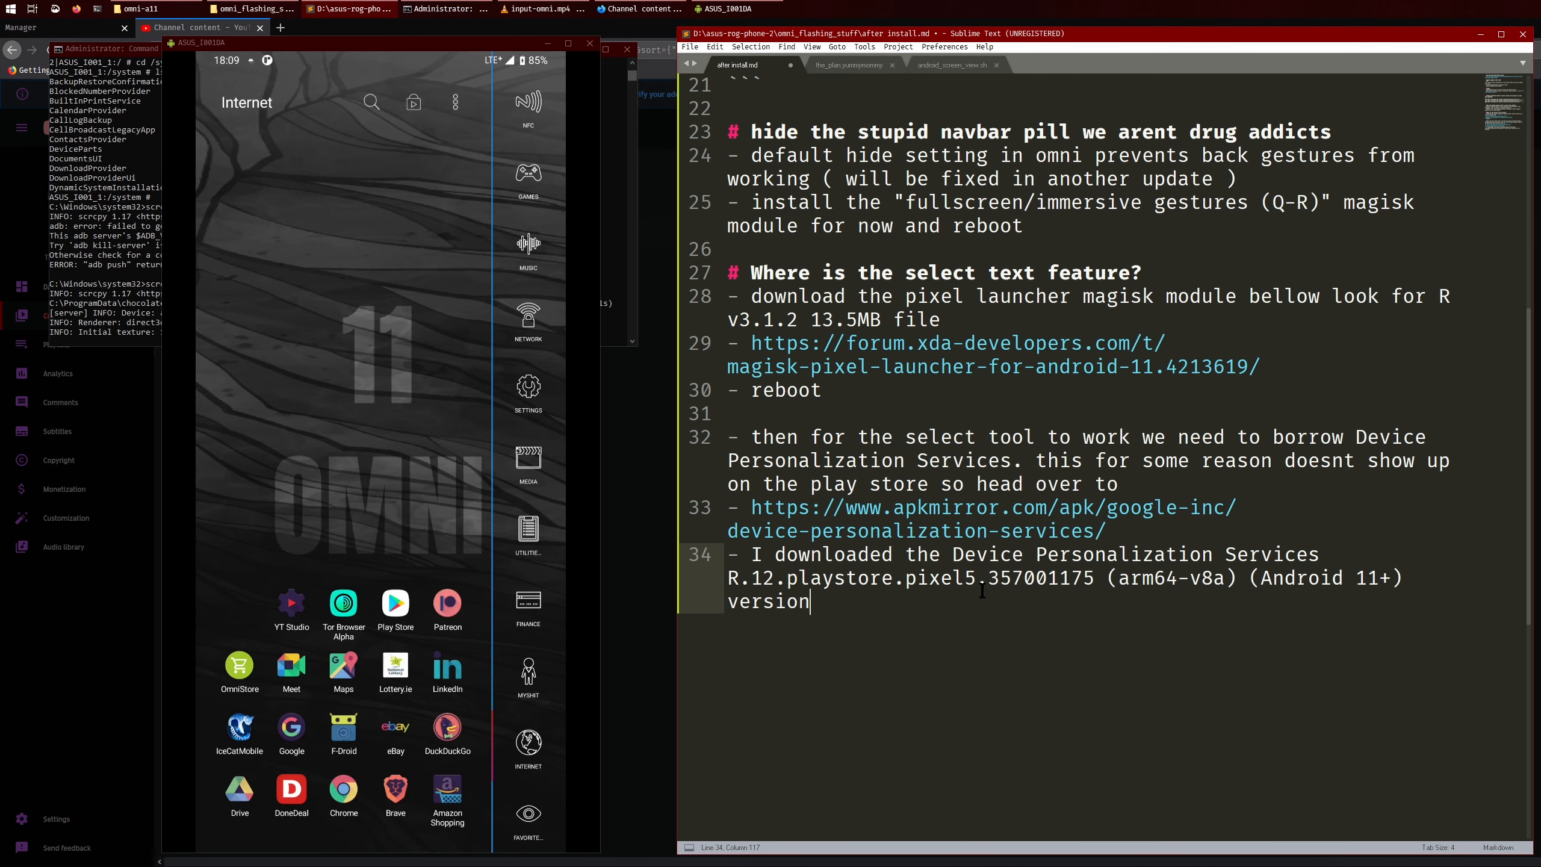
Search the app drawer for 'launch' to reach the Default home app setting.
{"action": "left_click", "coordinate": [527, 462]}
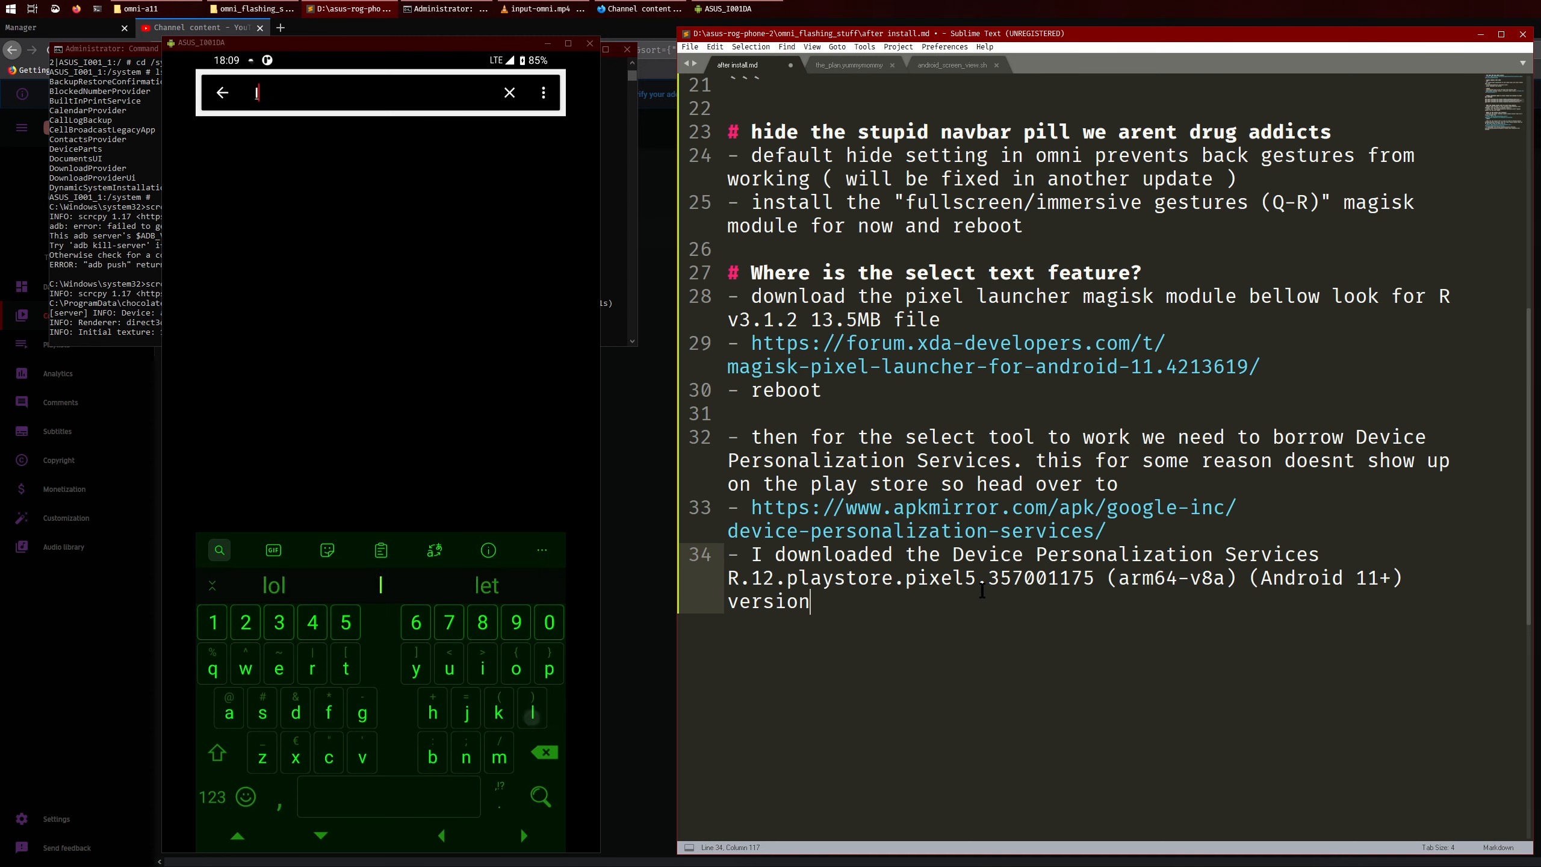
{"action": "type", "text": "launch"}
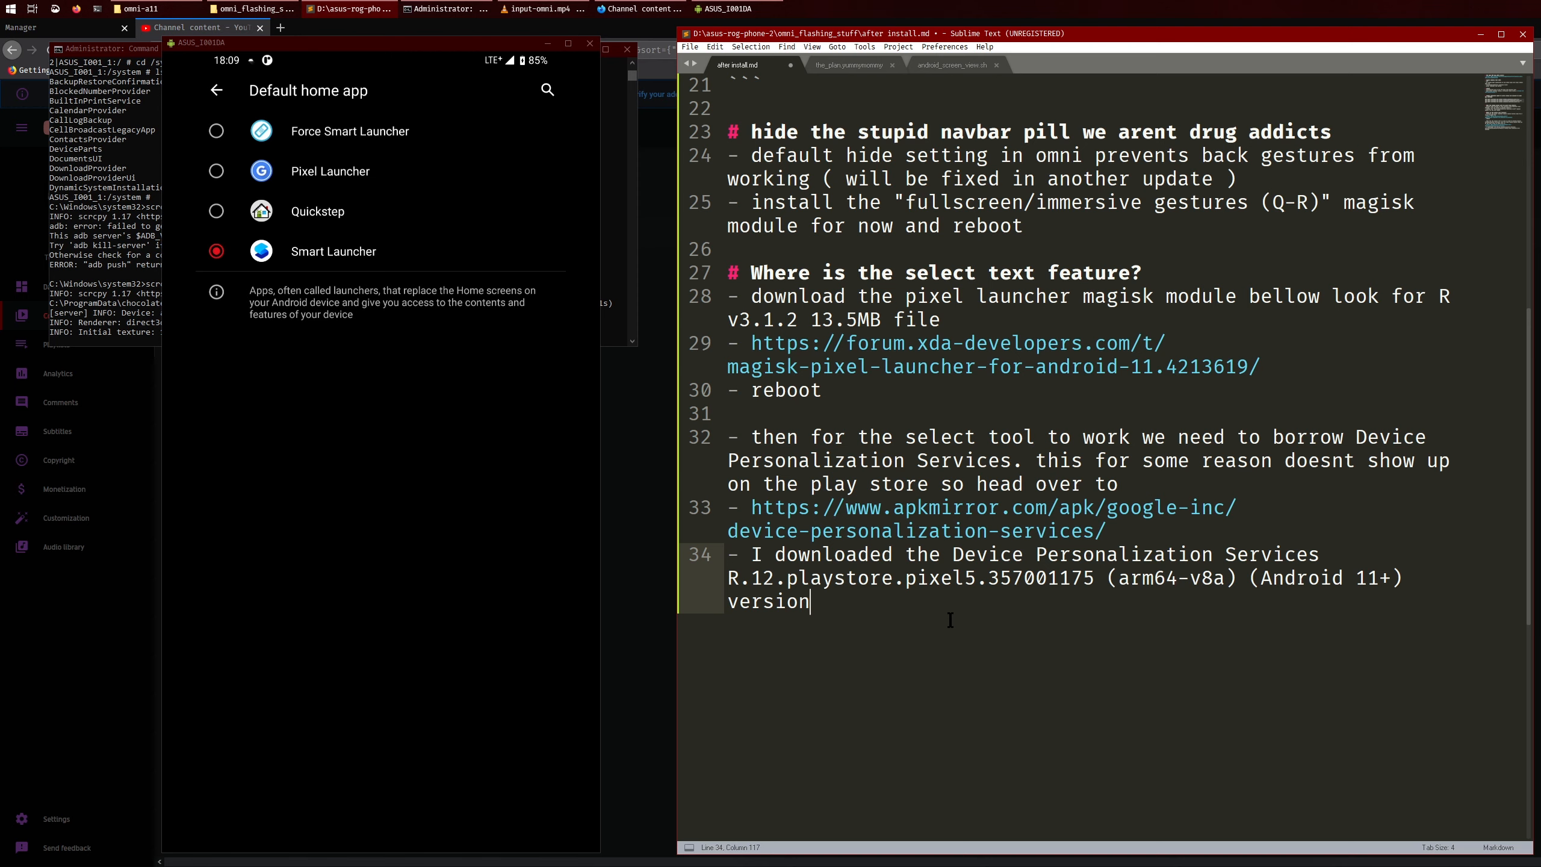
{"action": "mouse_move", "coordinate": [953, 618]}
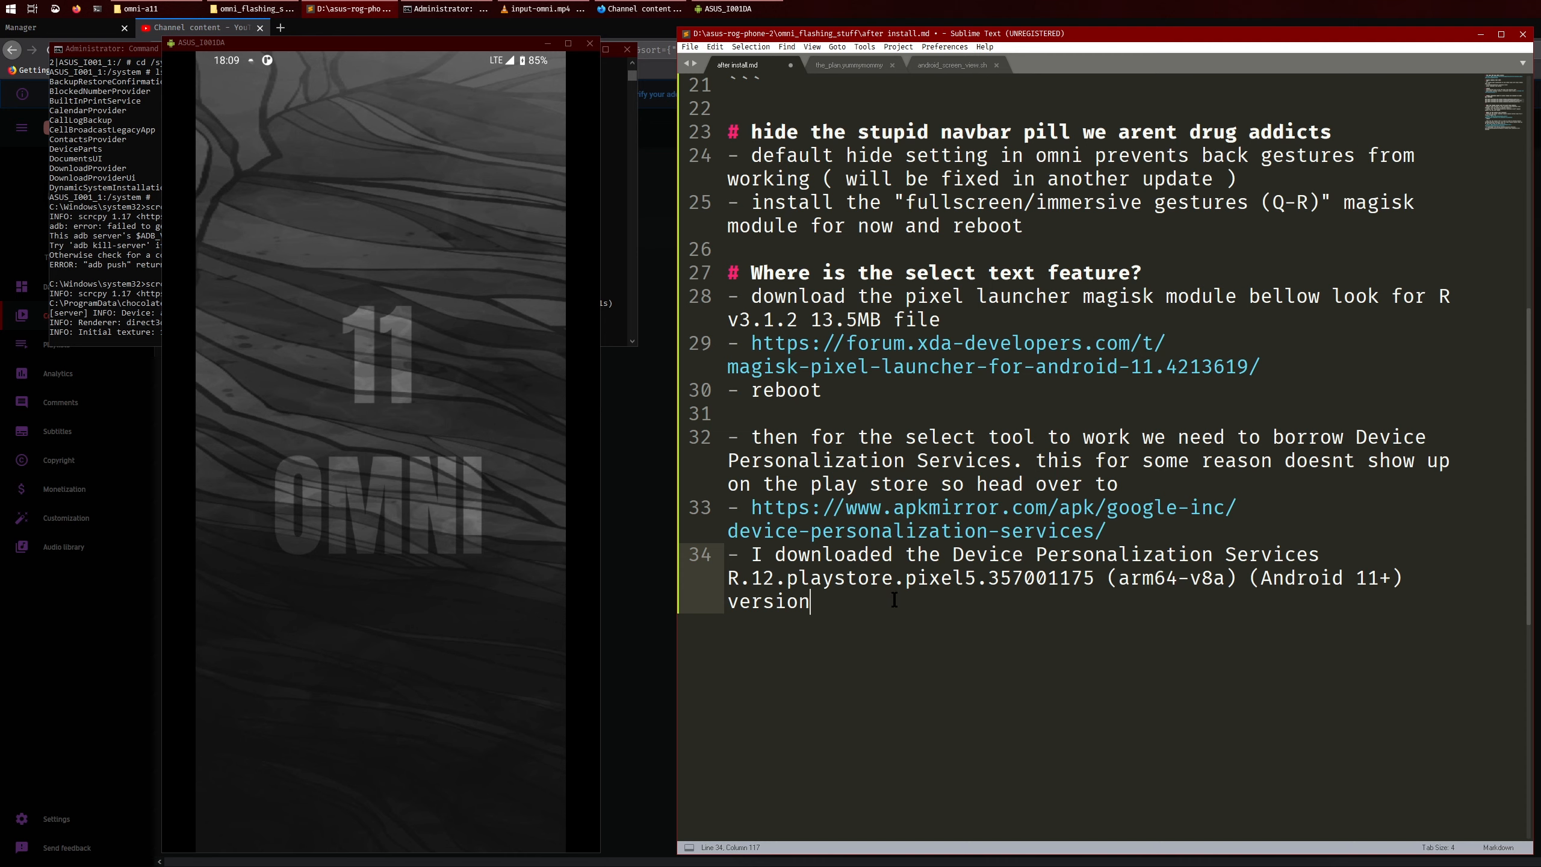
{"action": "mouse_move", "coordinate": [877, 628]}
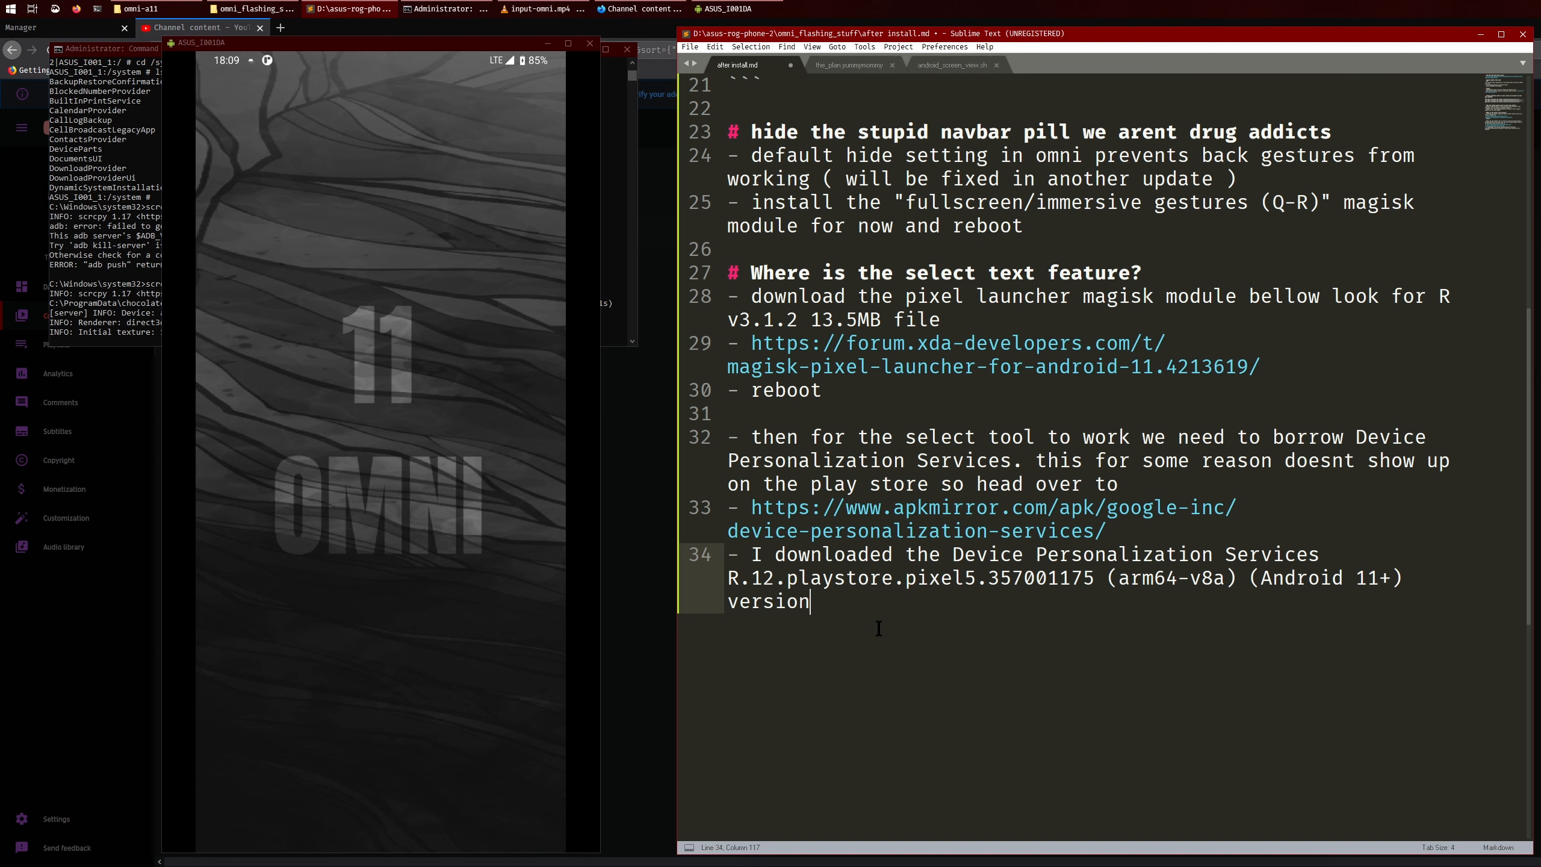